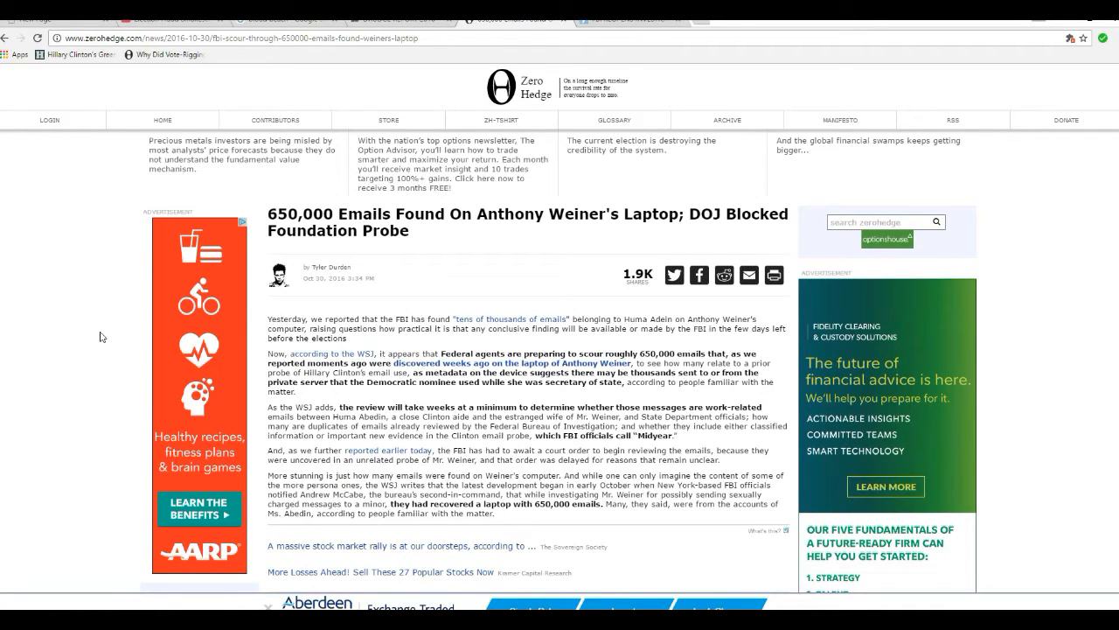
mouse_move(105, 336)
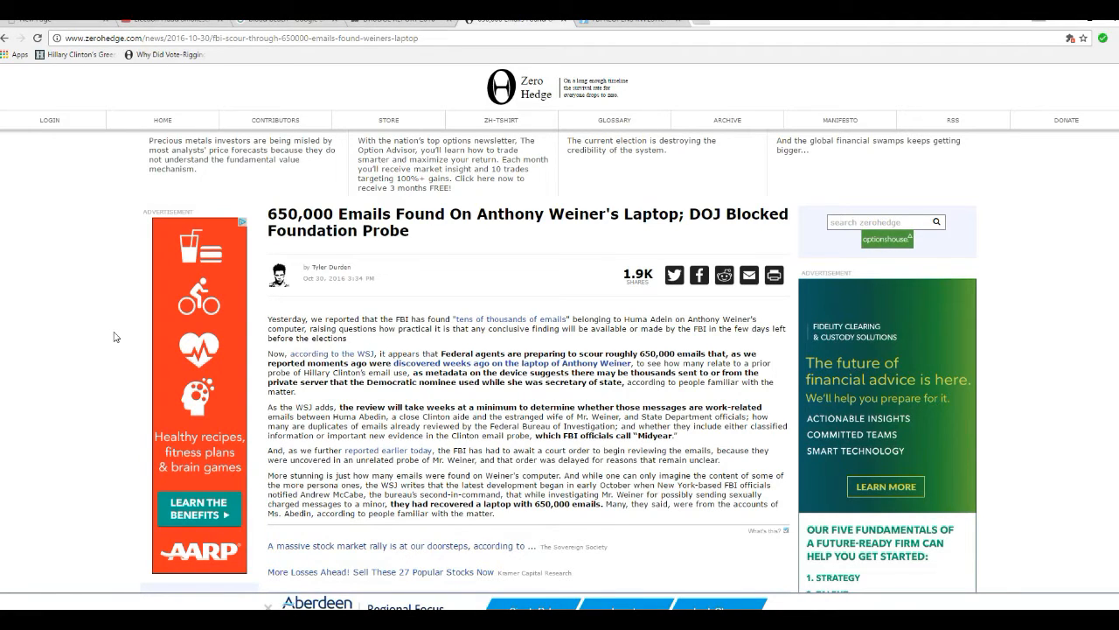
mouse_move(101, 451)
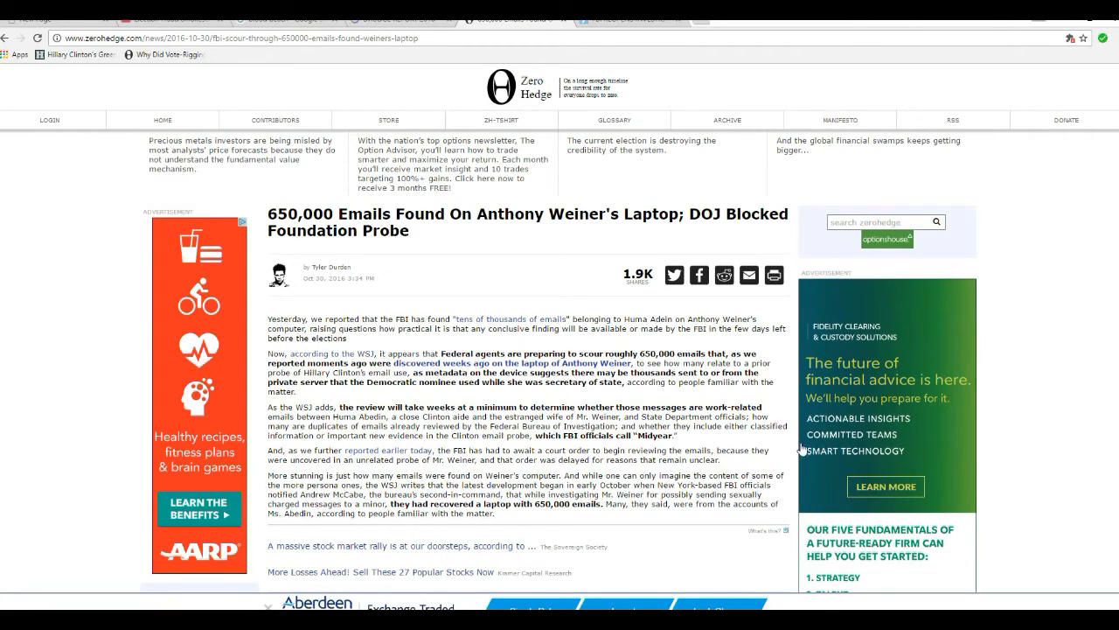
mouse_move(474, 273)
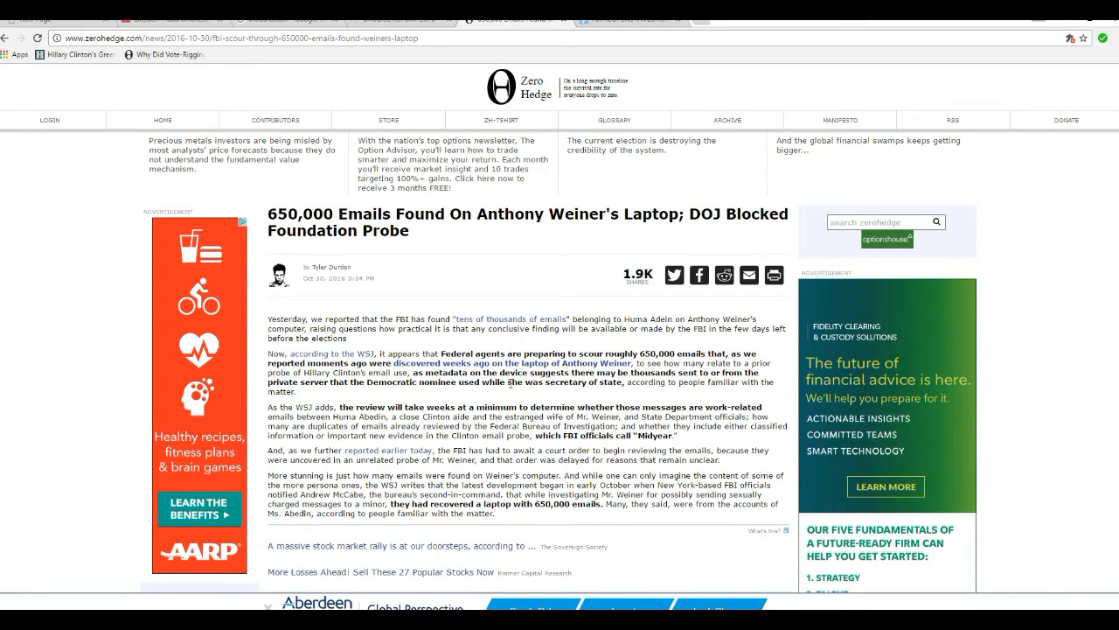
mouse_move(538, 449)
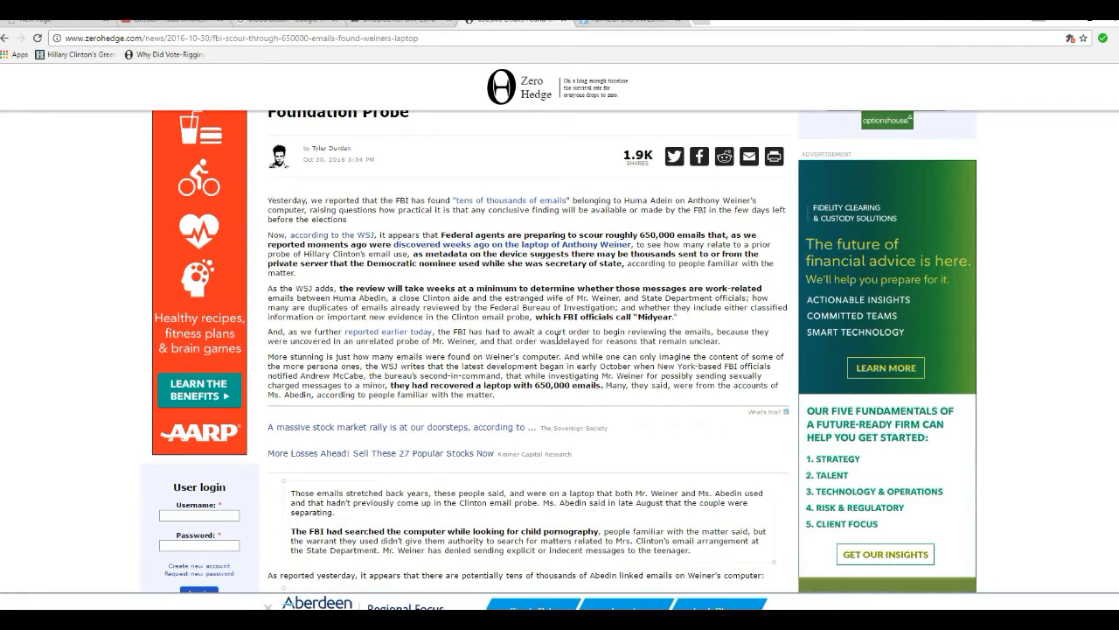
scroll(down, 3)
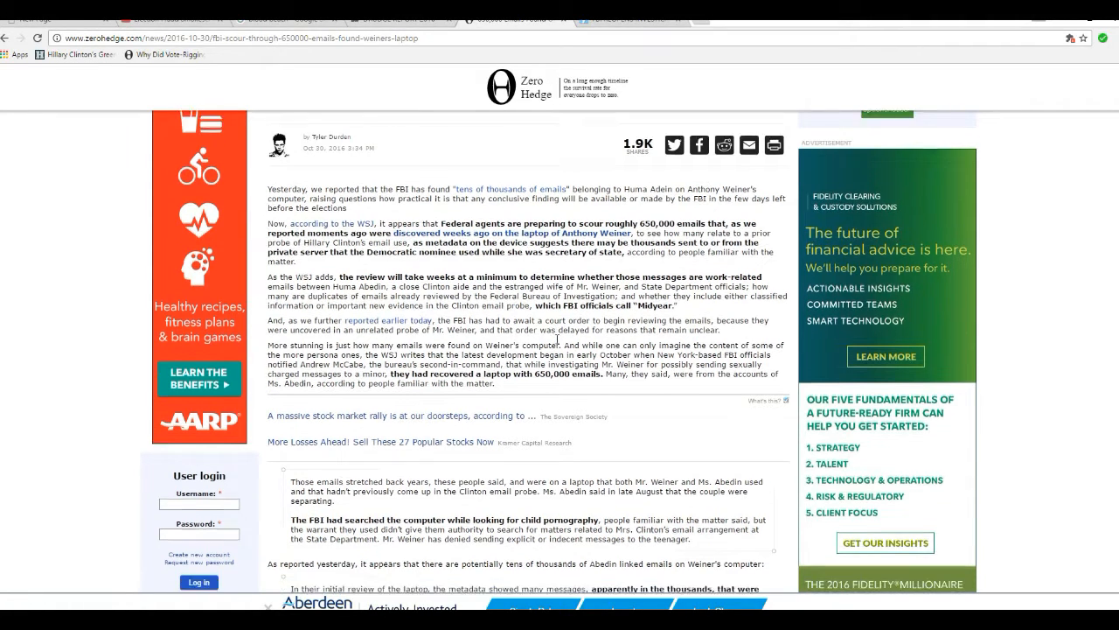
scroll(down, 3)
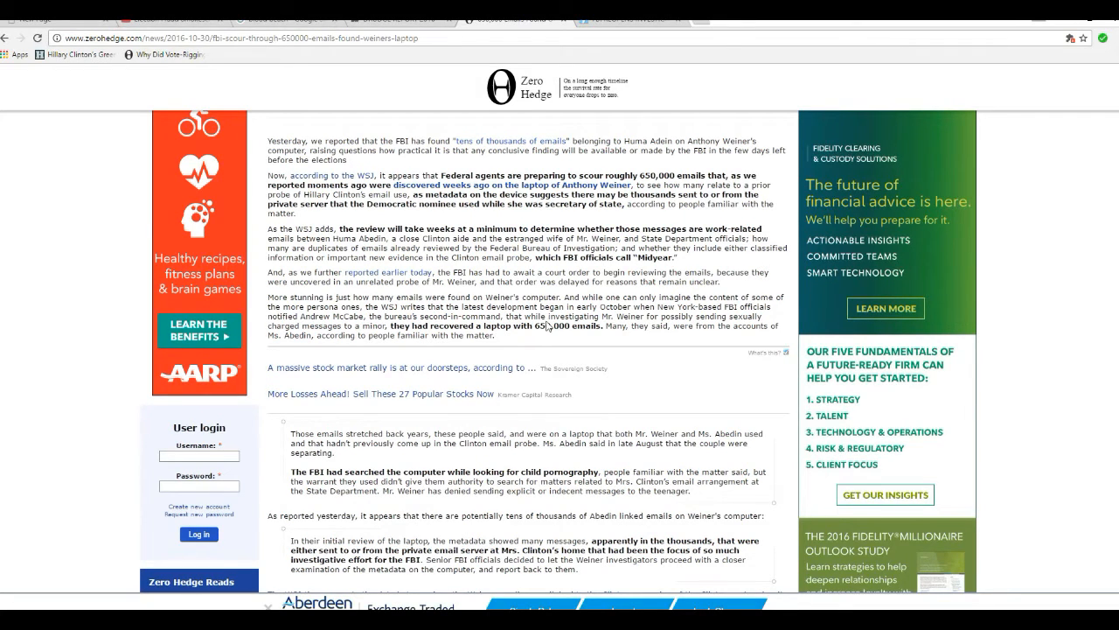
scroll(down, 3)
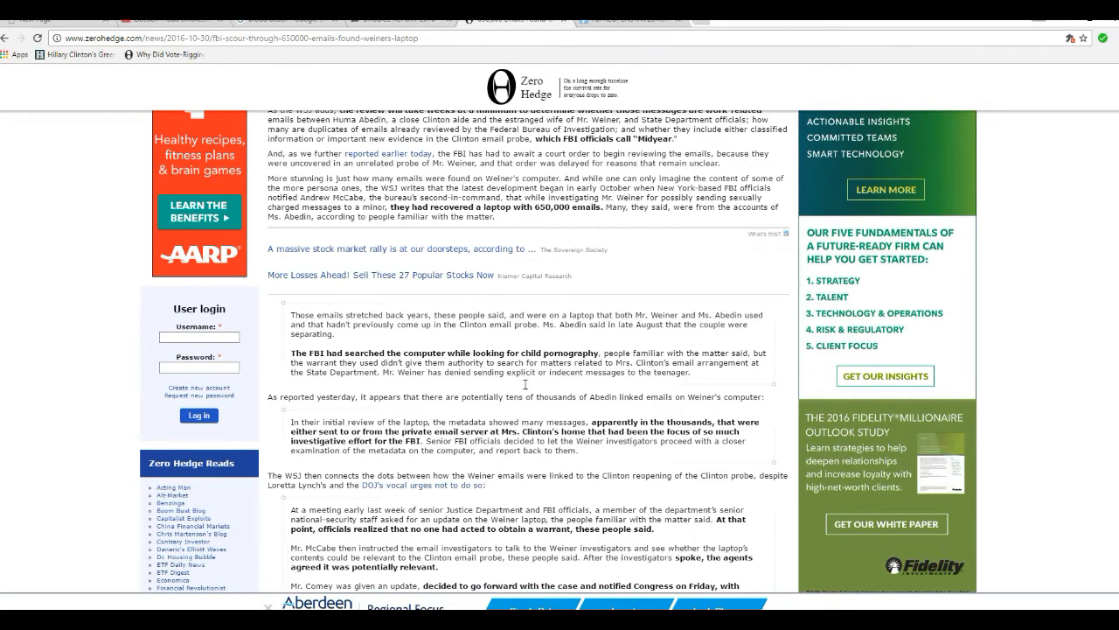
mouse_move(489, 340)
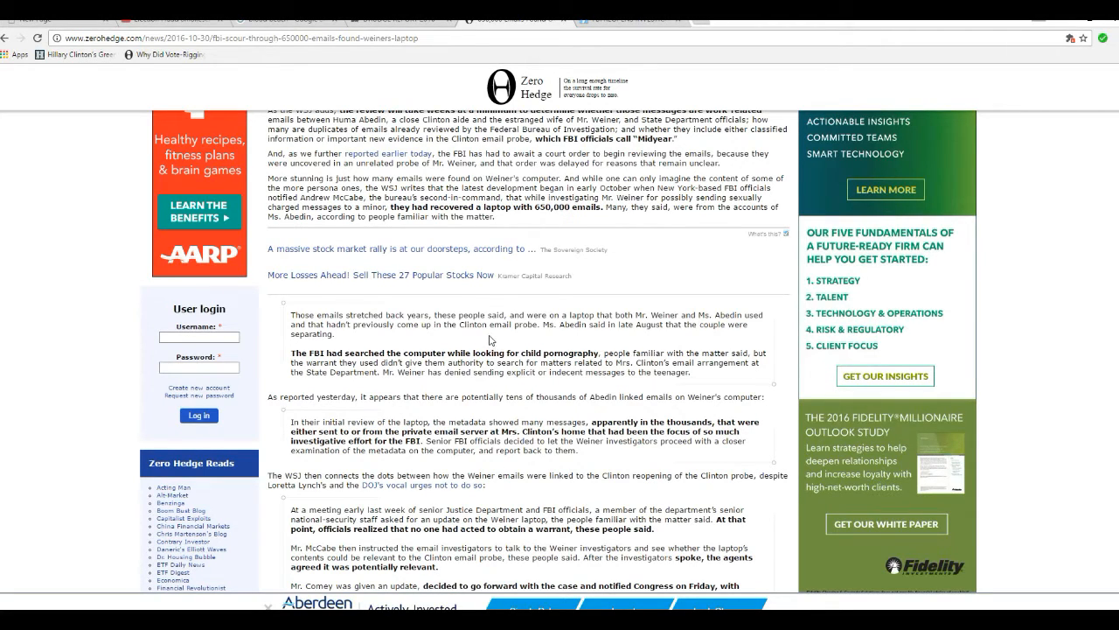
mouse_move(536, 413)
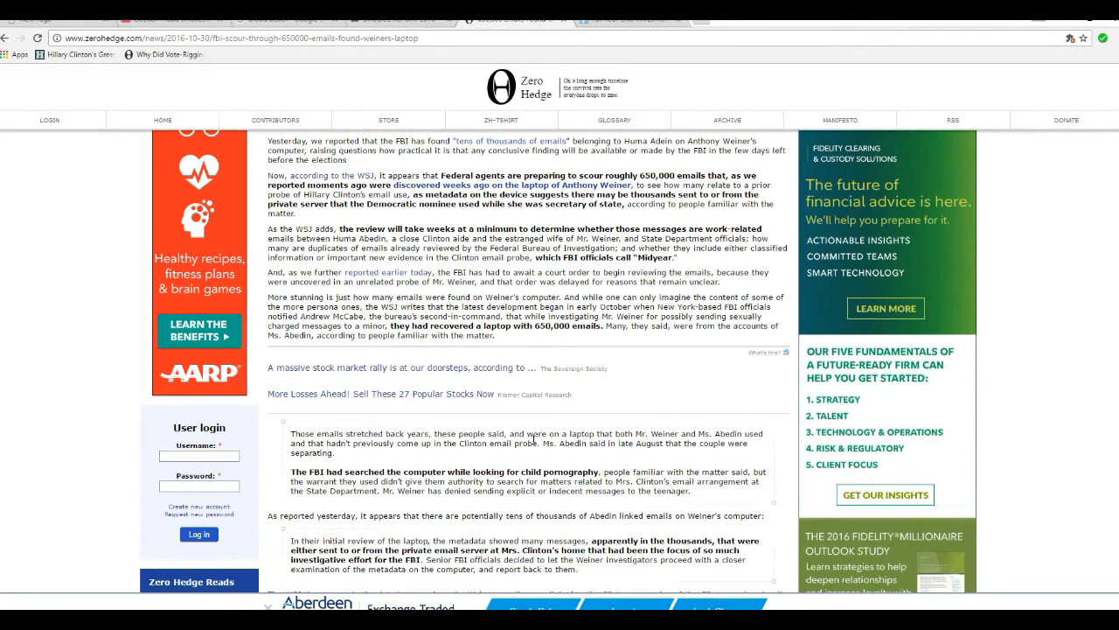
mouse_move(532, 217)
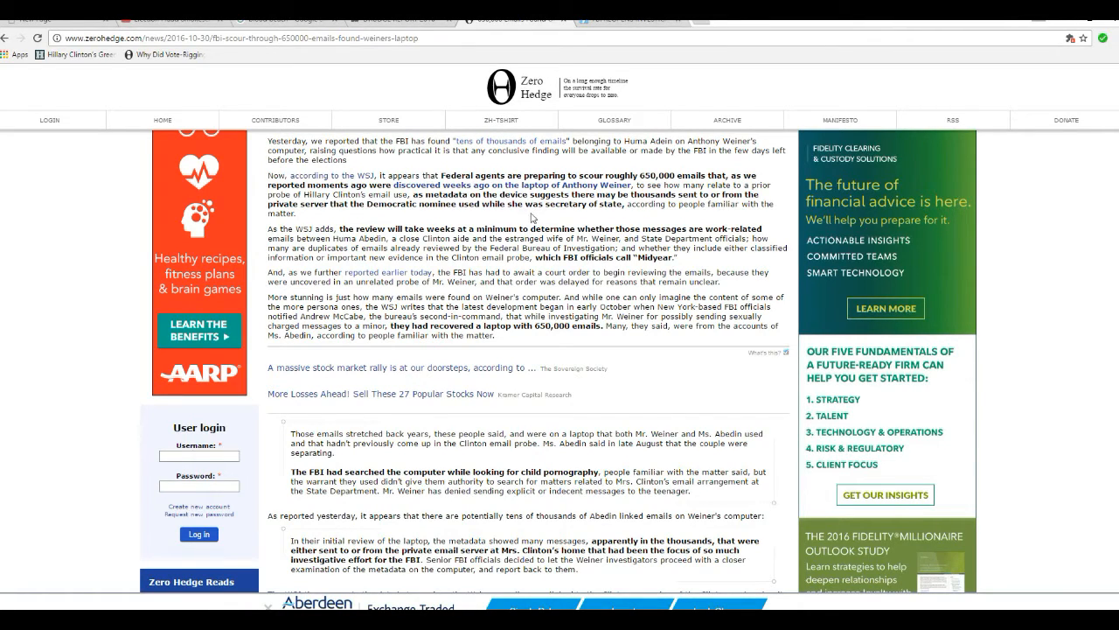
mouse_move(656, 220)
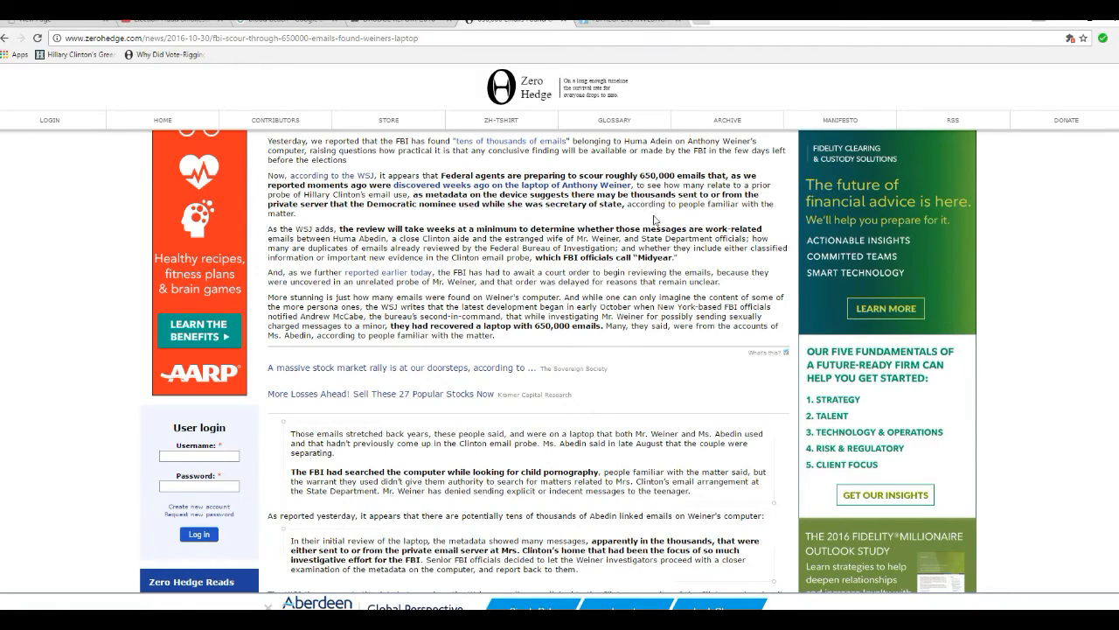
mouse_move(600, 209)
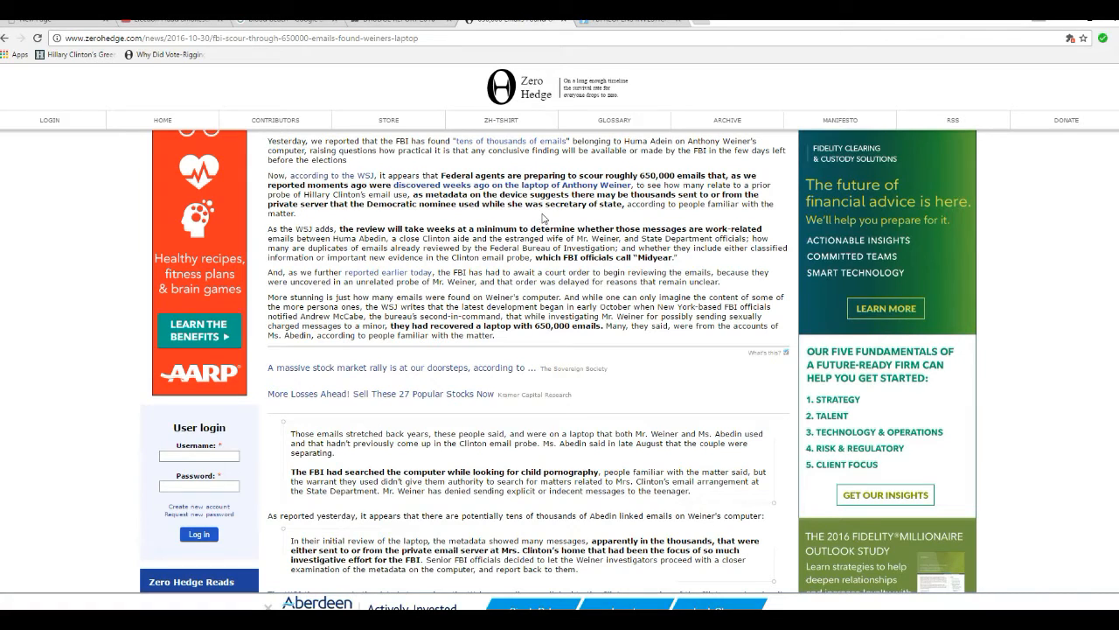
scroll(down, 3)
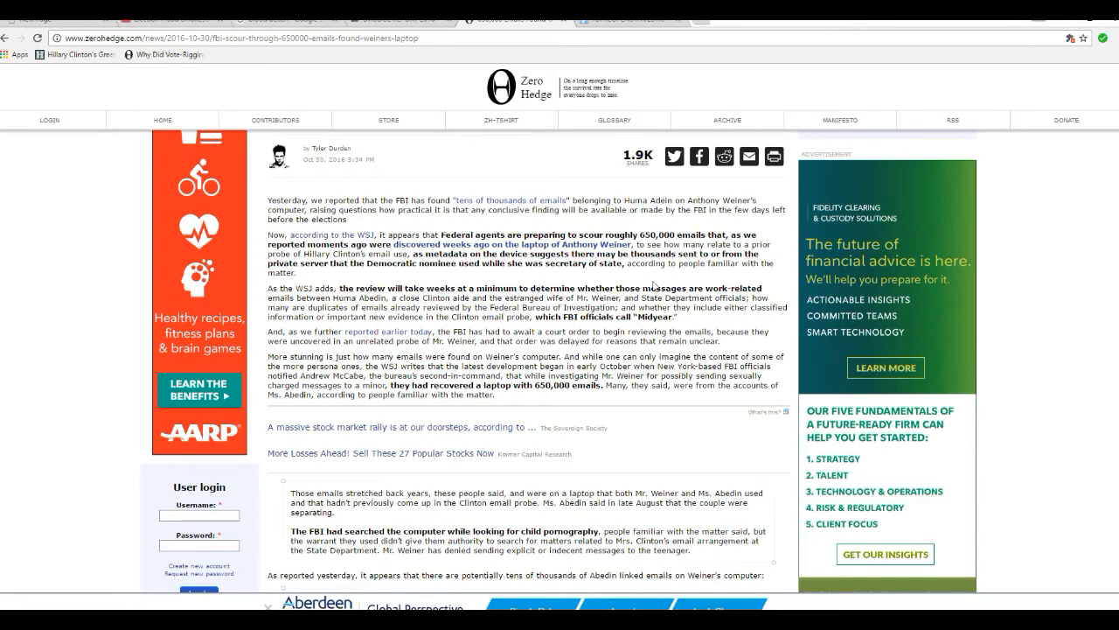
mouse_move(624, 283)
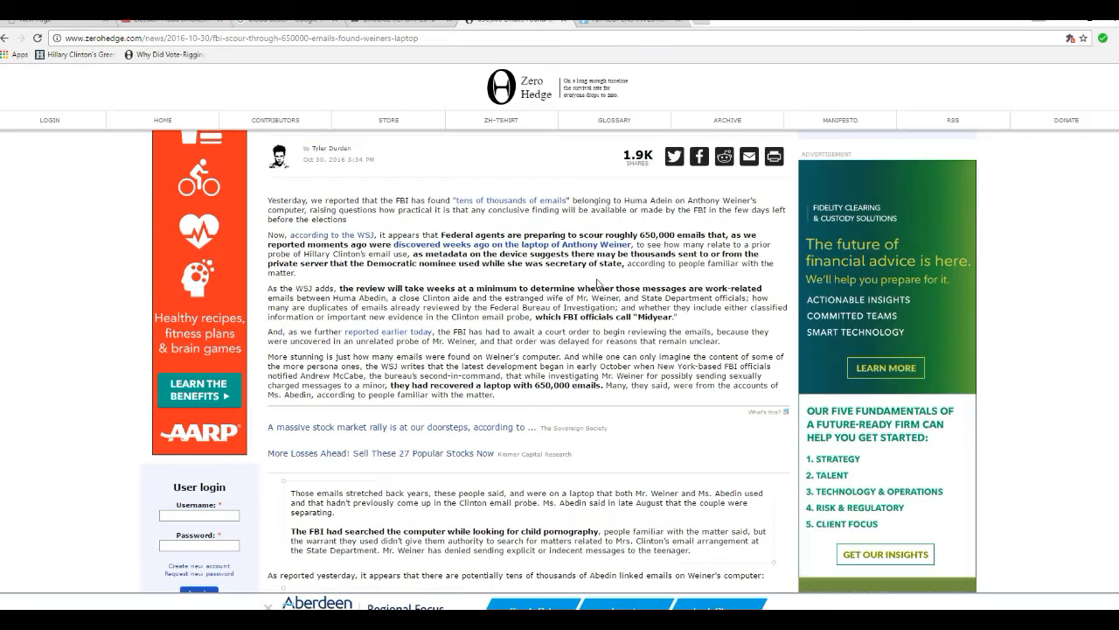
mouse_move(577, 277)
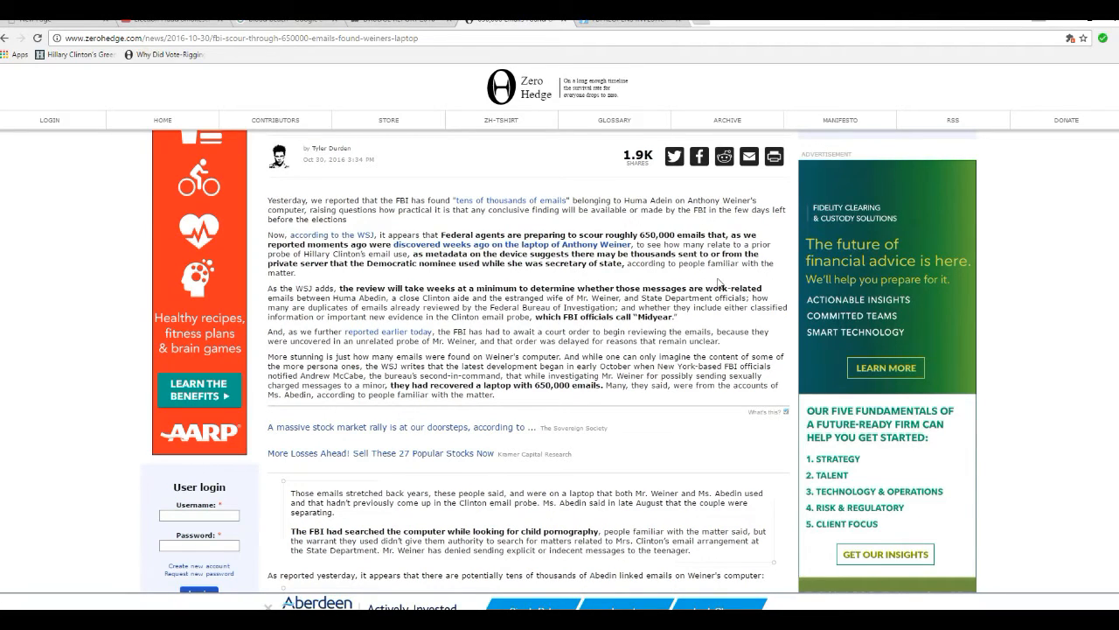
mouse_move(468, 278)
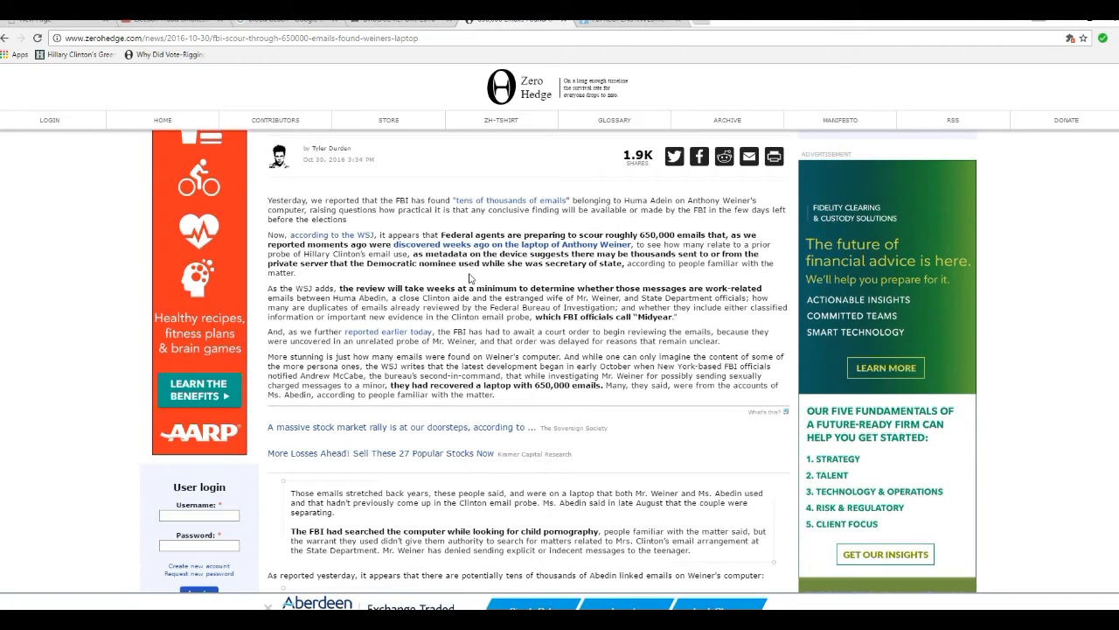
mouse_move(605, 280)
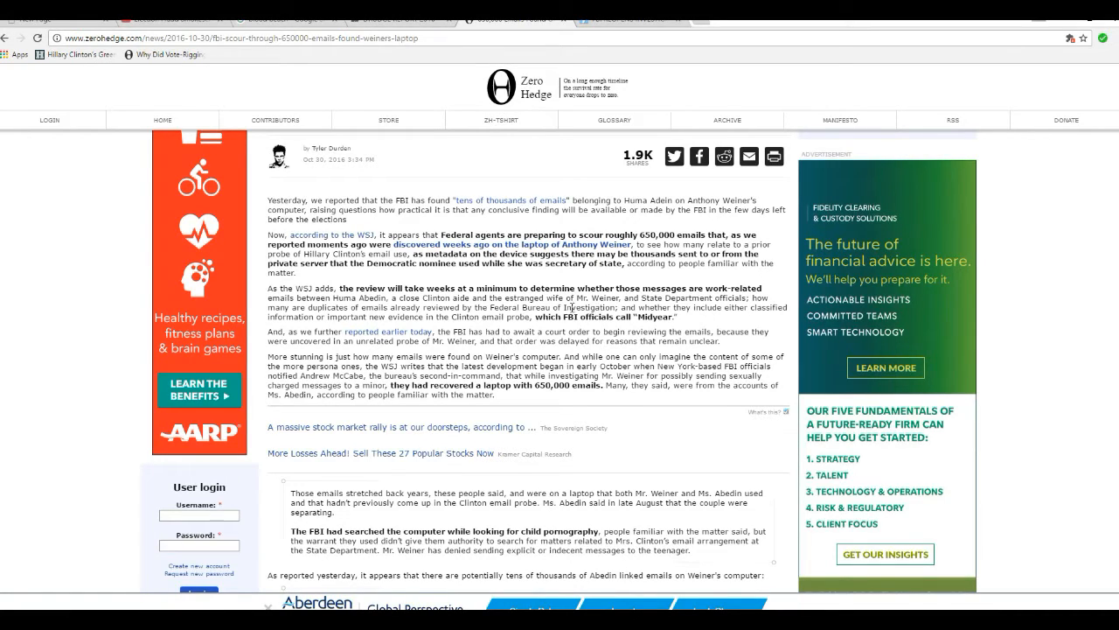
mouse_move(813, 445)
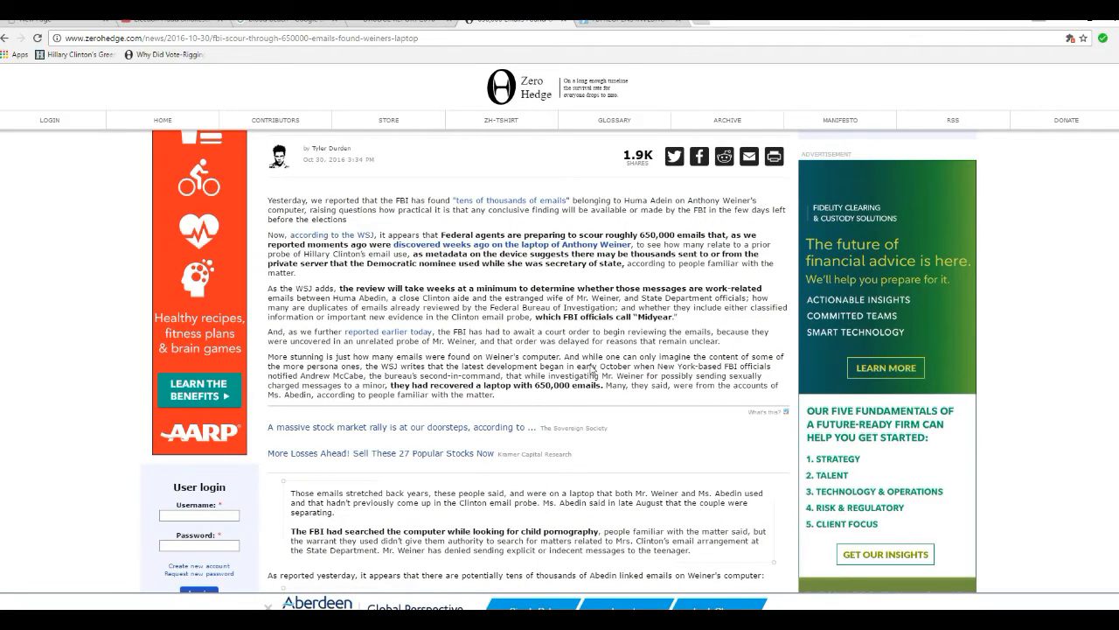
mouse_move(441, 330)
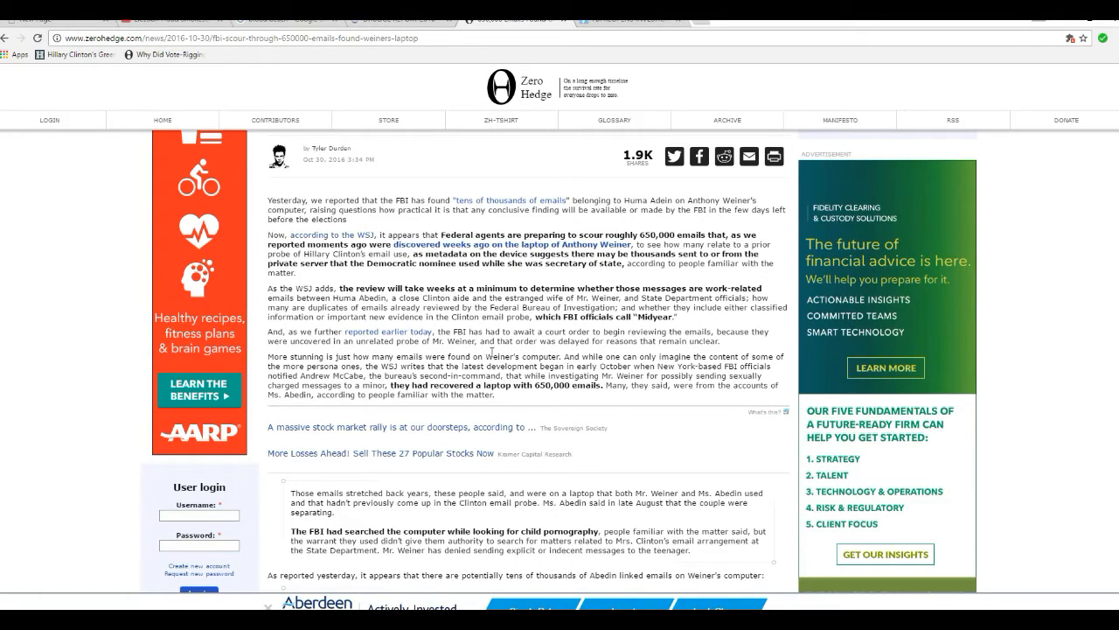
scroll(down, 3)
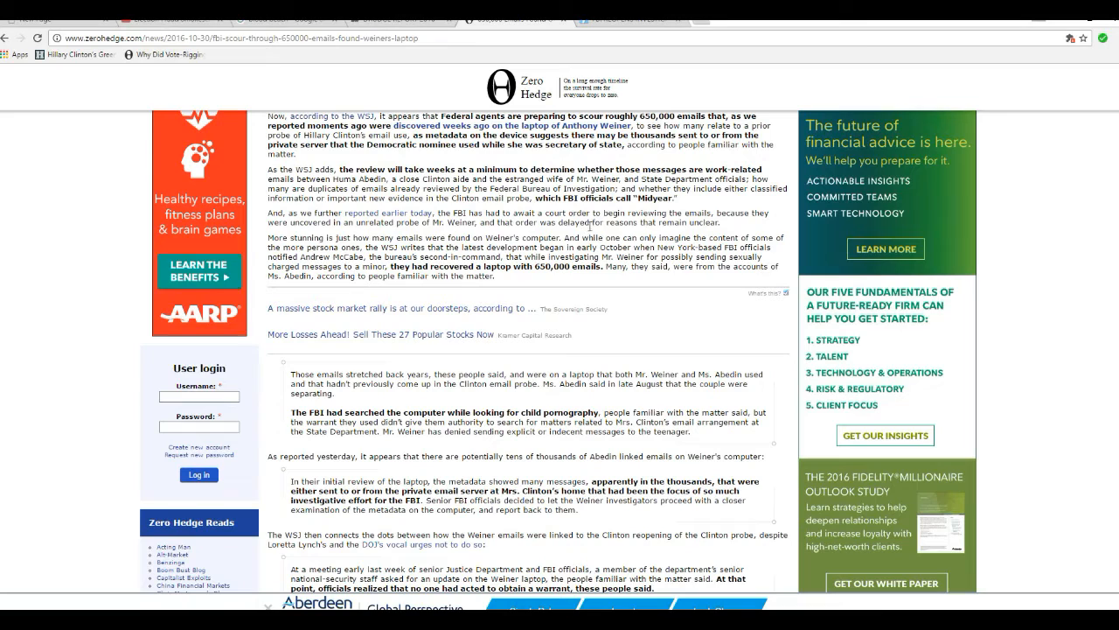
mouse_move(631, 236)
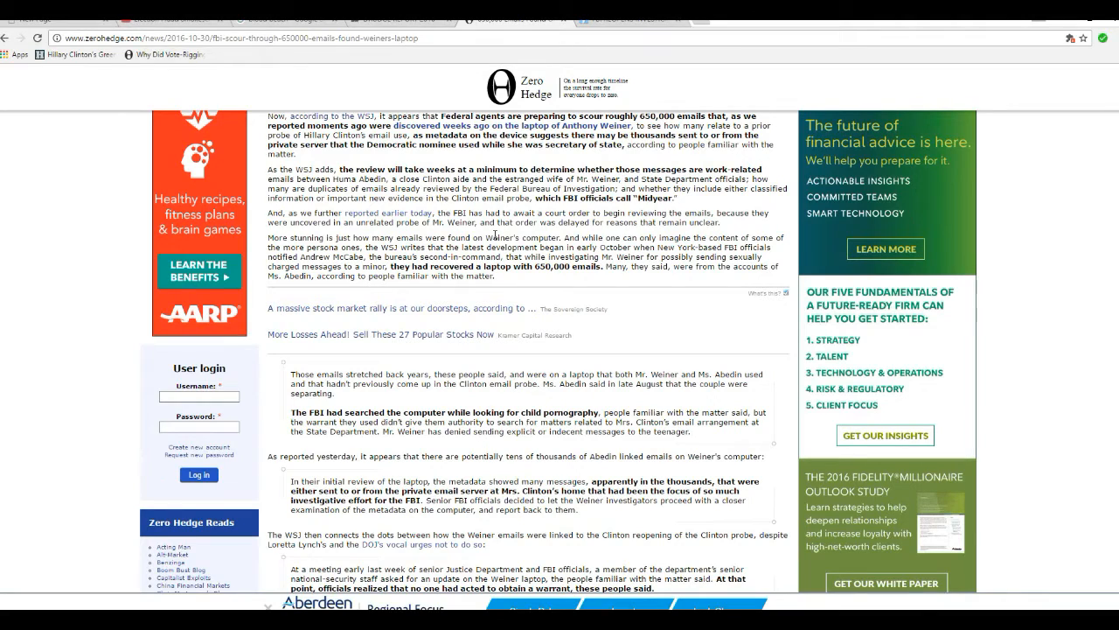
mouse_move(553, 235)
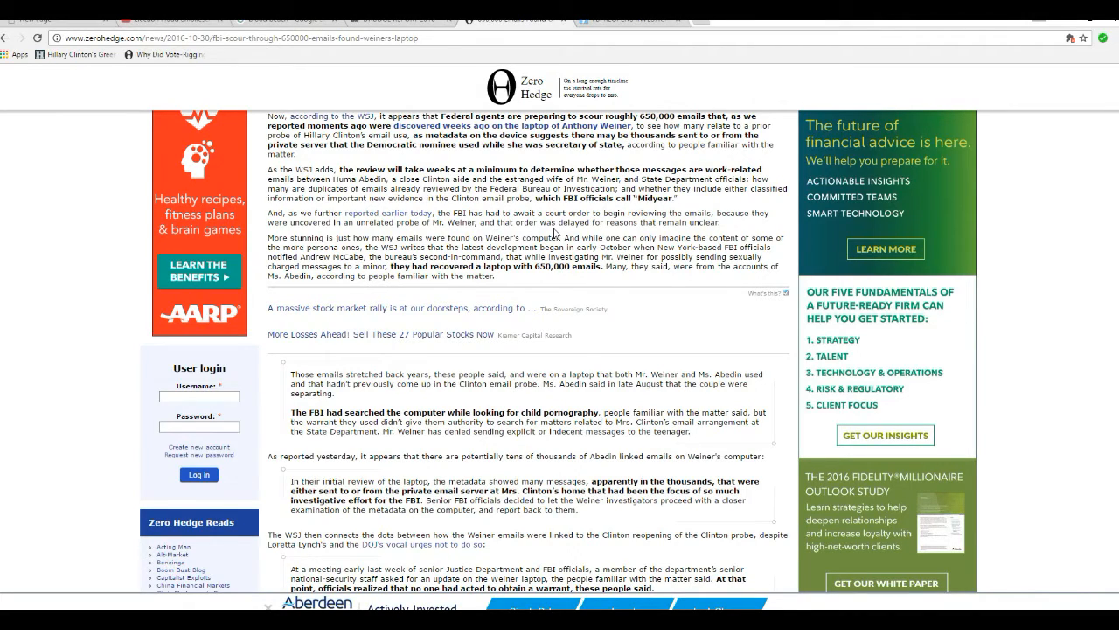
mouse_move(658, 278)
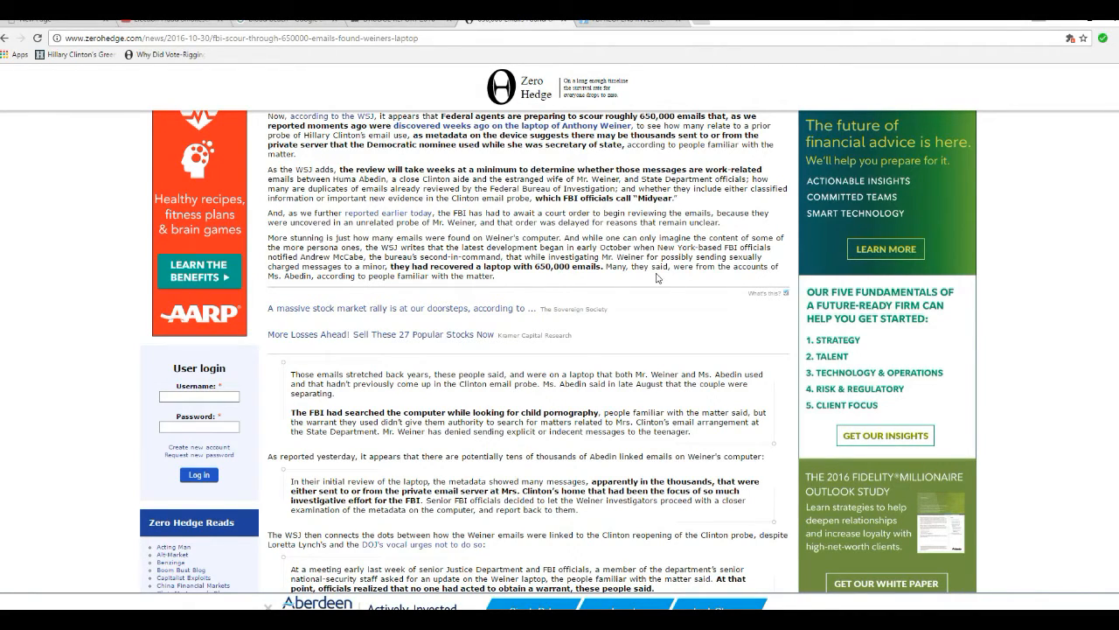
mouse_move(626, 283)
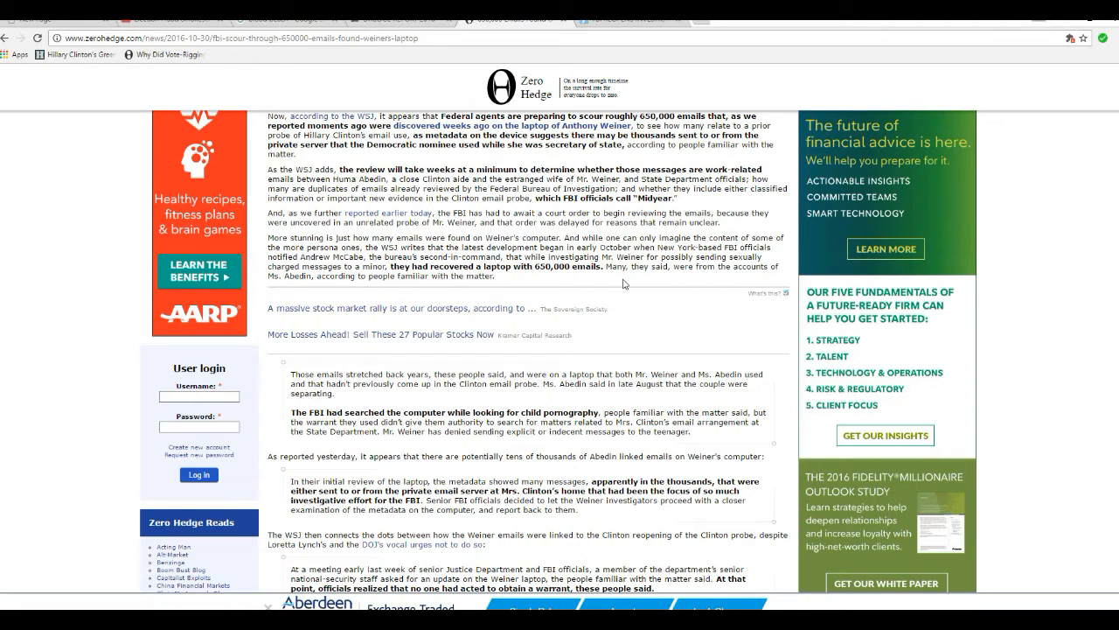
mouse_move(560, 287)
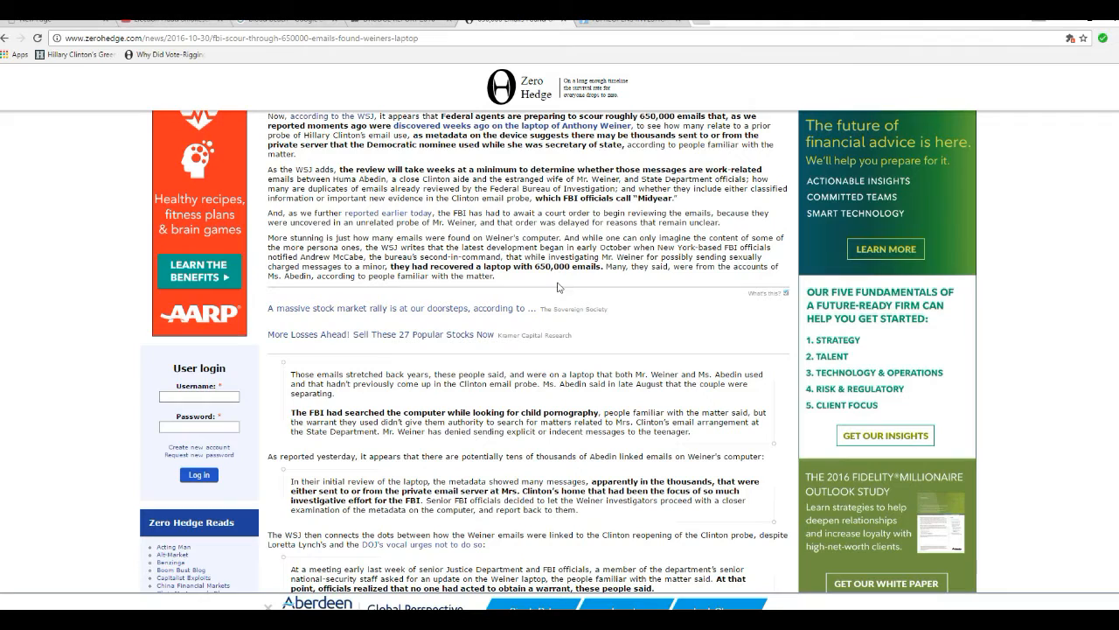
mouse_move(553, 283)
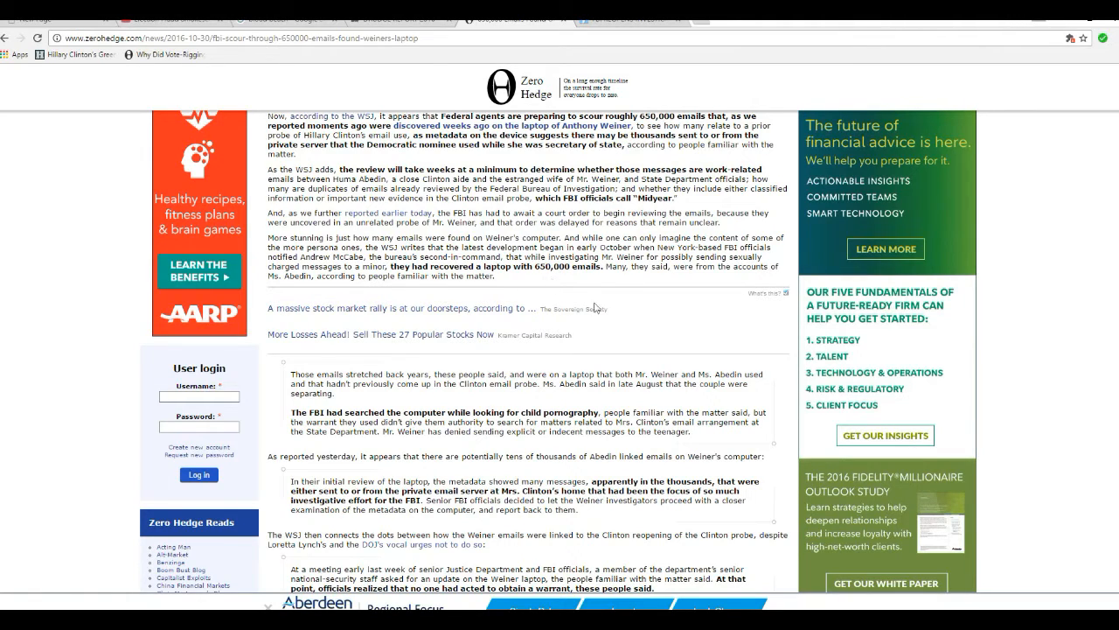
mouse_move(540, 278)
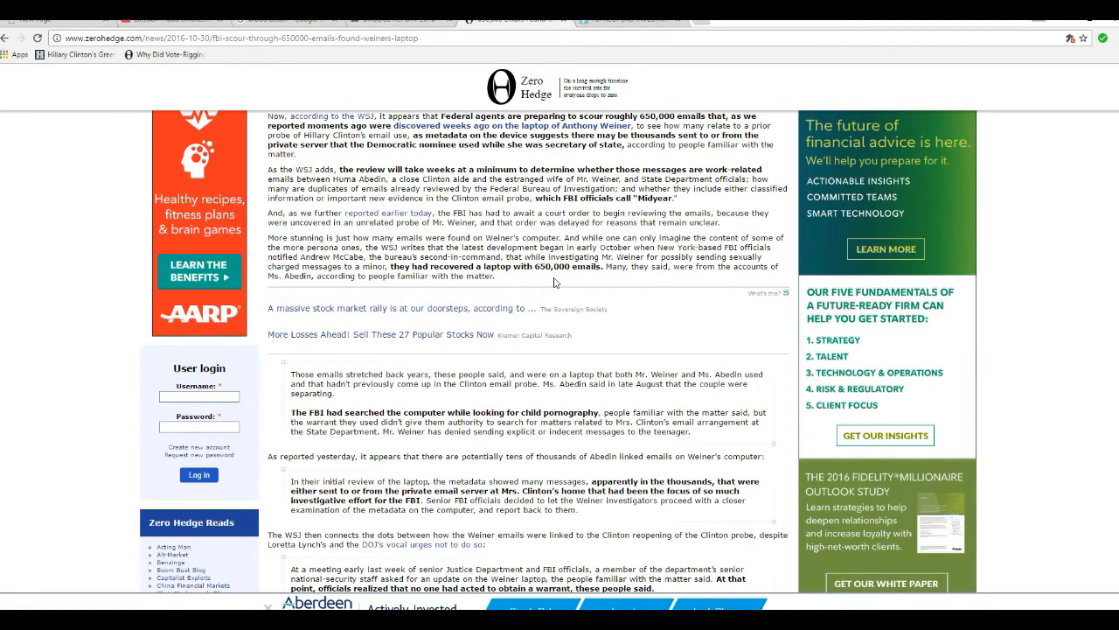
mouse_move(703, 217)
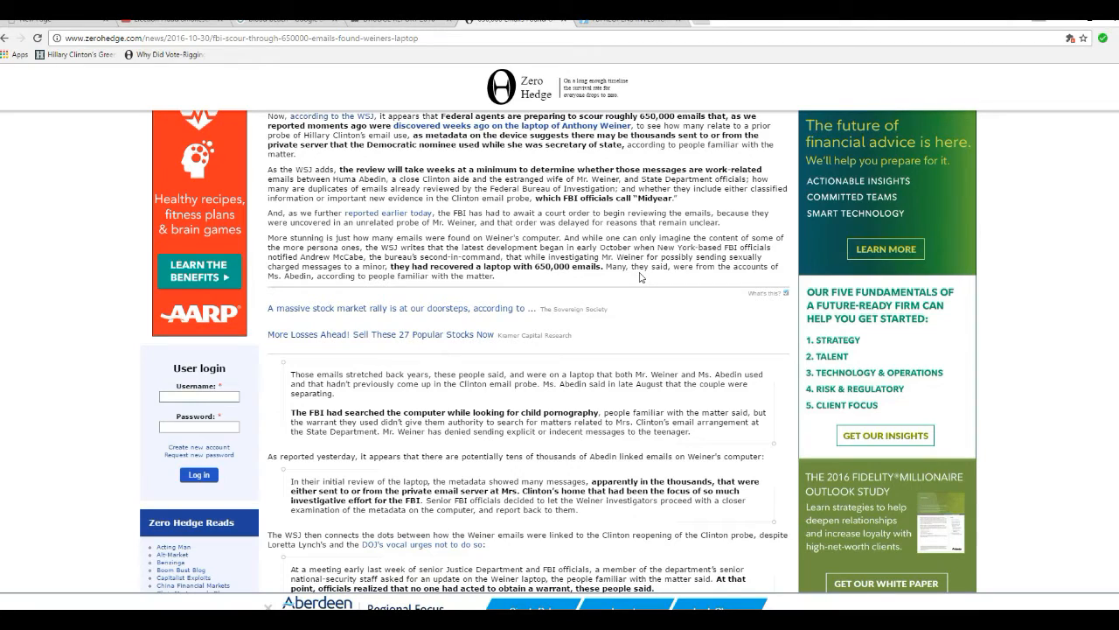
mouse_move(429, 280)
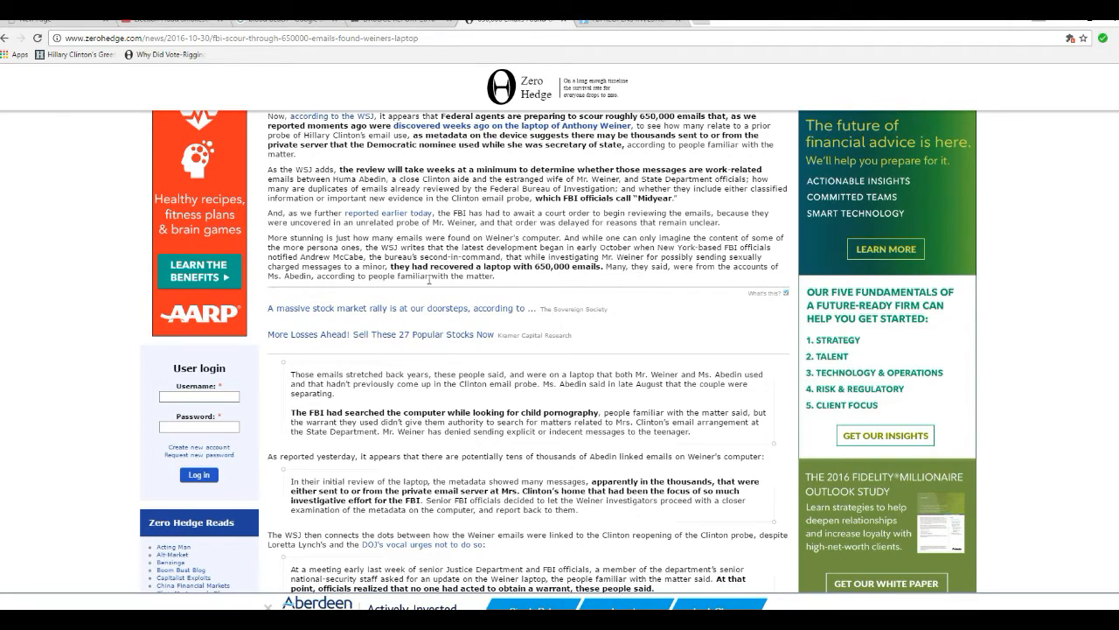
mouse_move(475, 282)
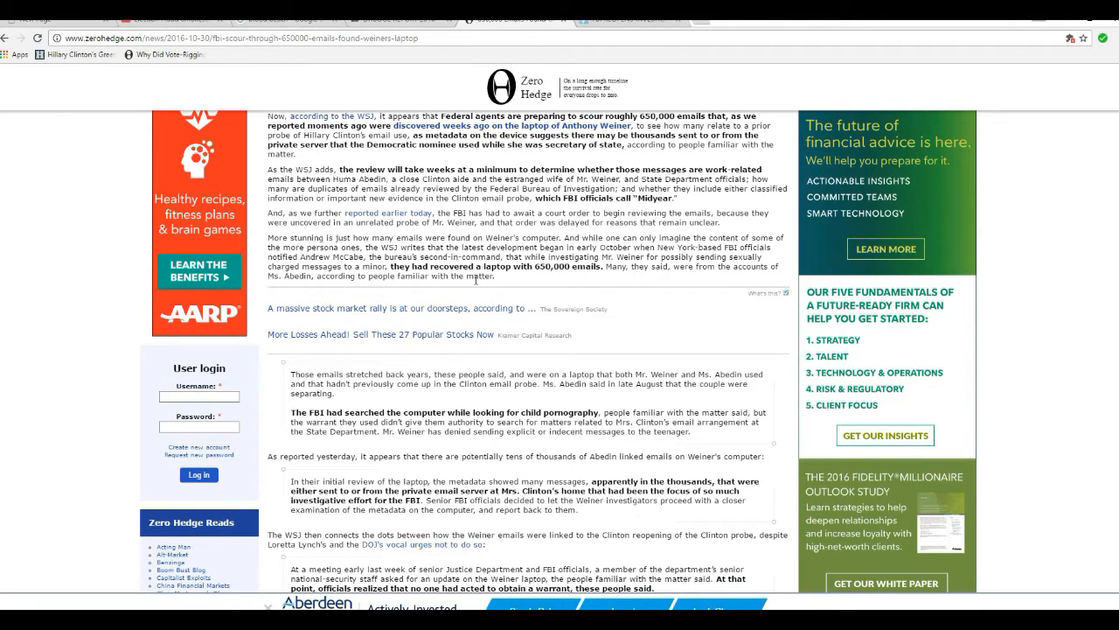
mouse_move(552, 285)
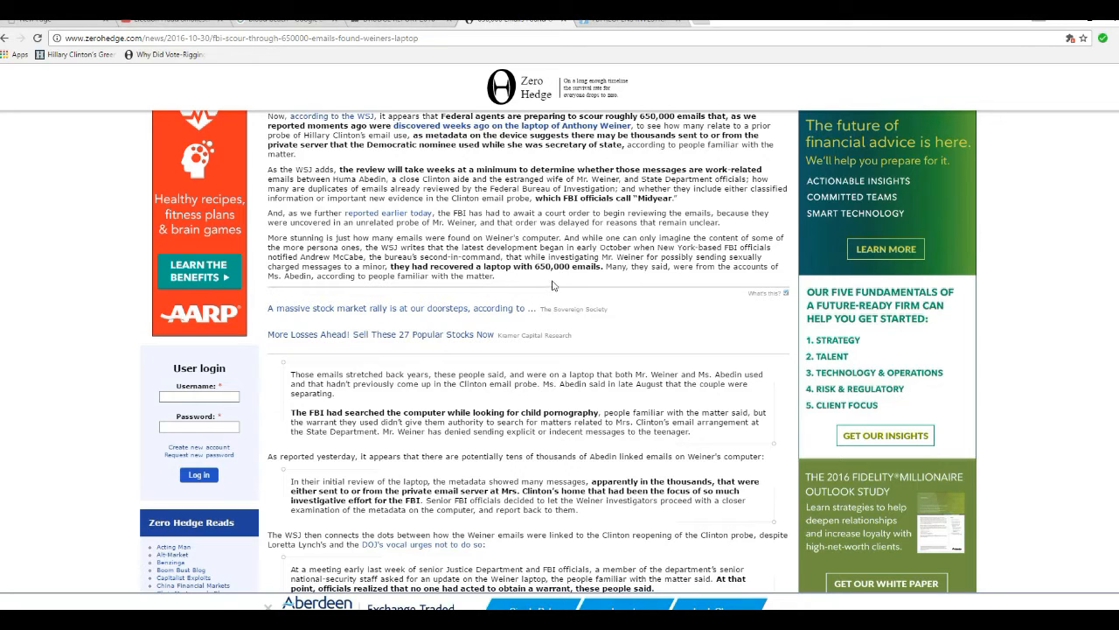
mouse_move(589, 287)
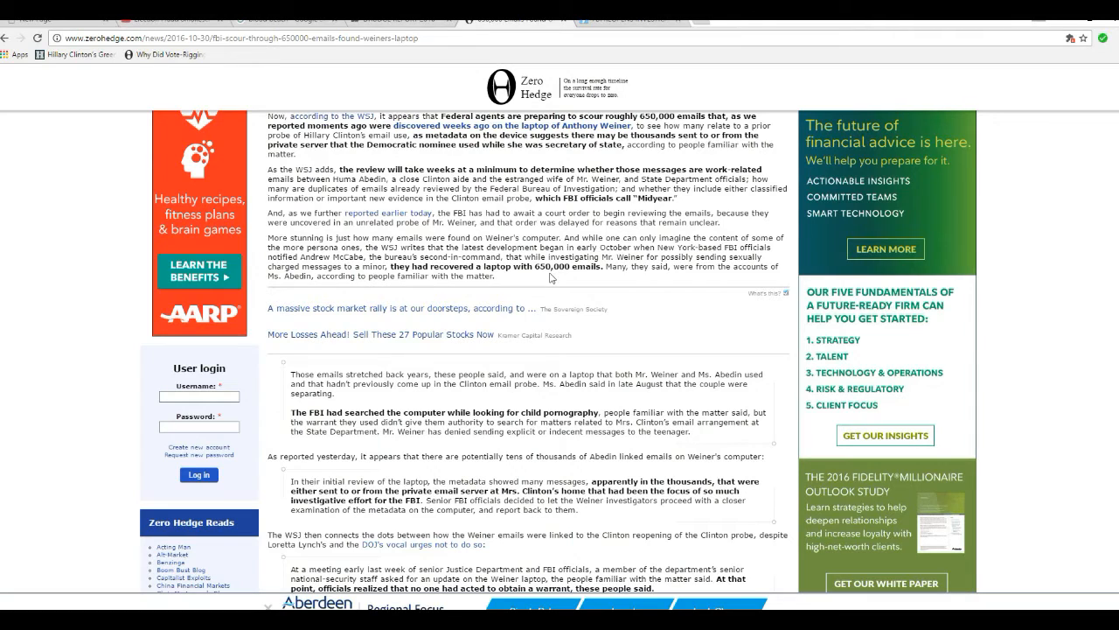
mouse_move(539, 280)
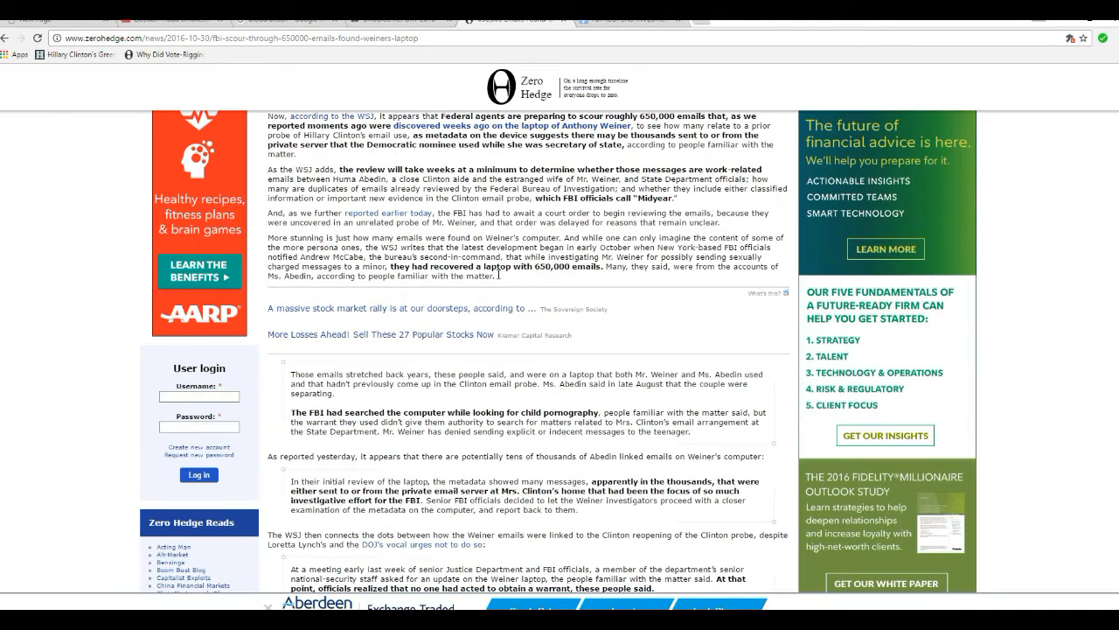
mouse_move(538, 291)
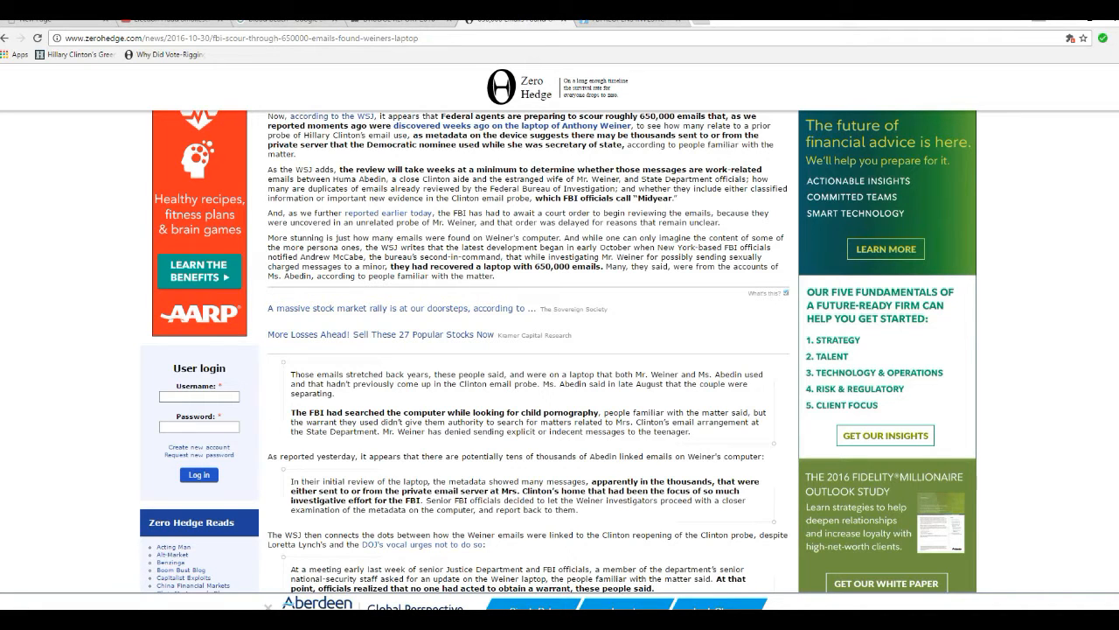
scroll(down, 3)
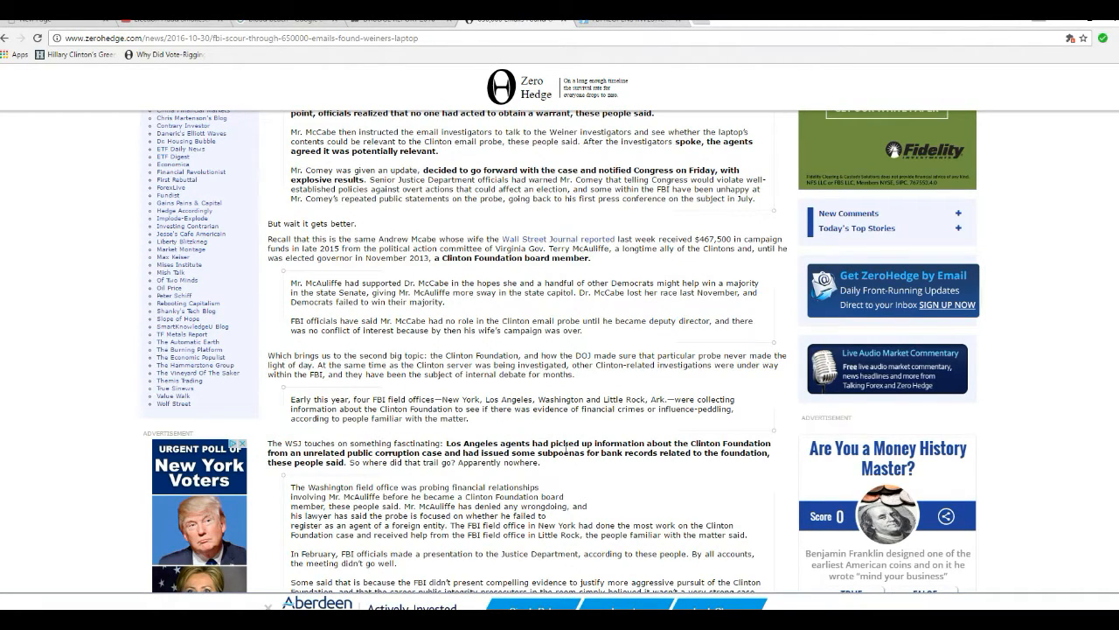
mouse_move(712, 370)
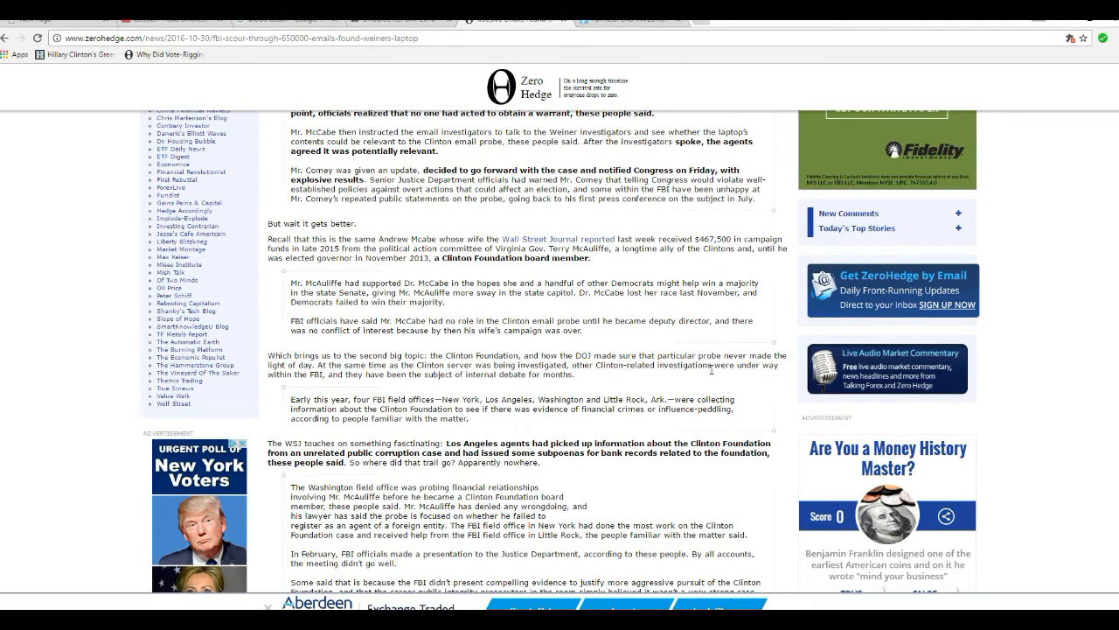
mouse_move(479, 380)
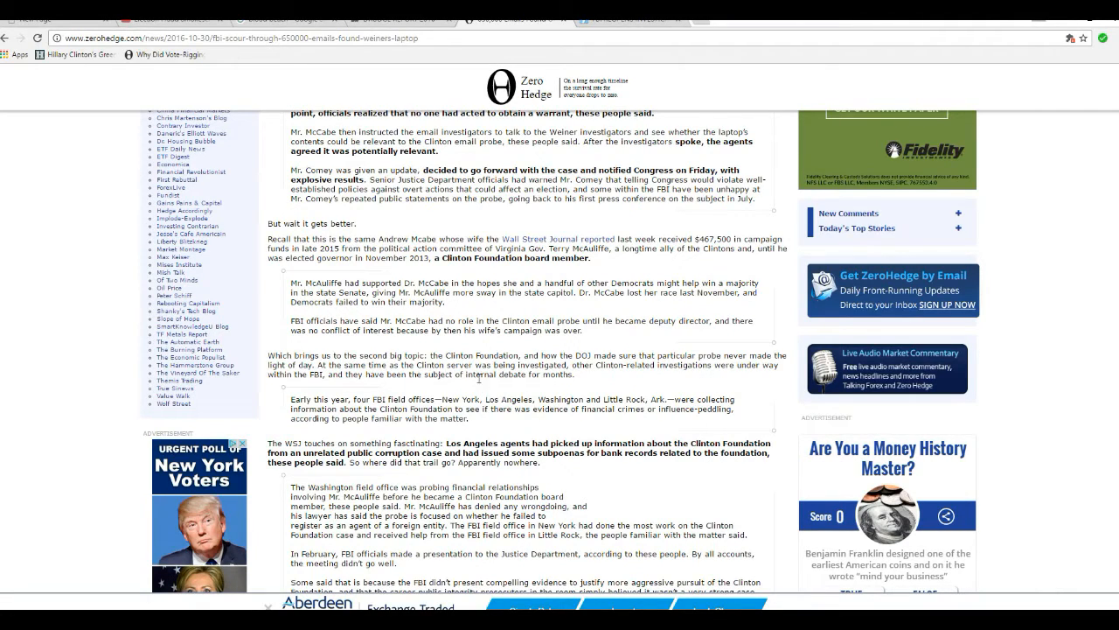
mouse_move(601, 383)
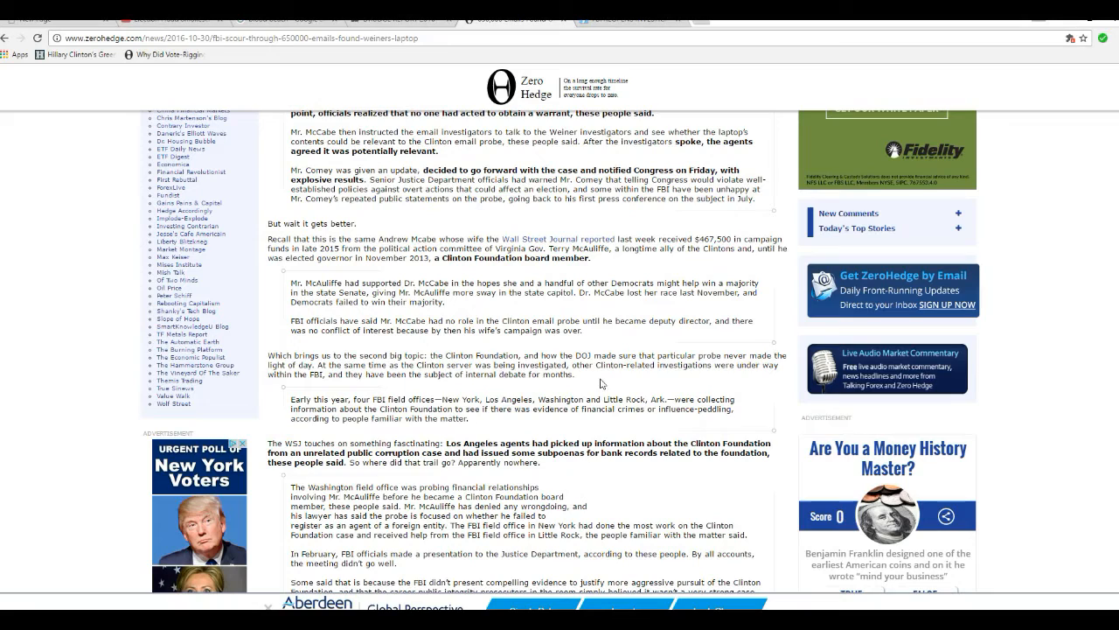
mouse_move(610, 381)
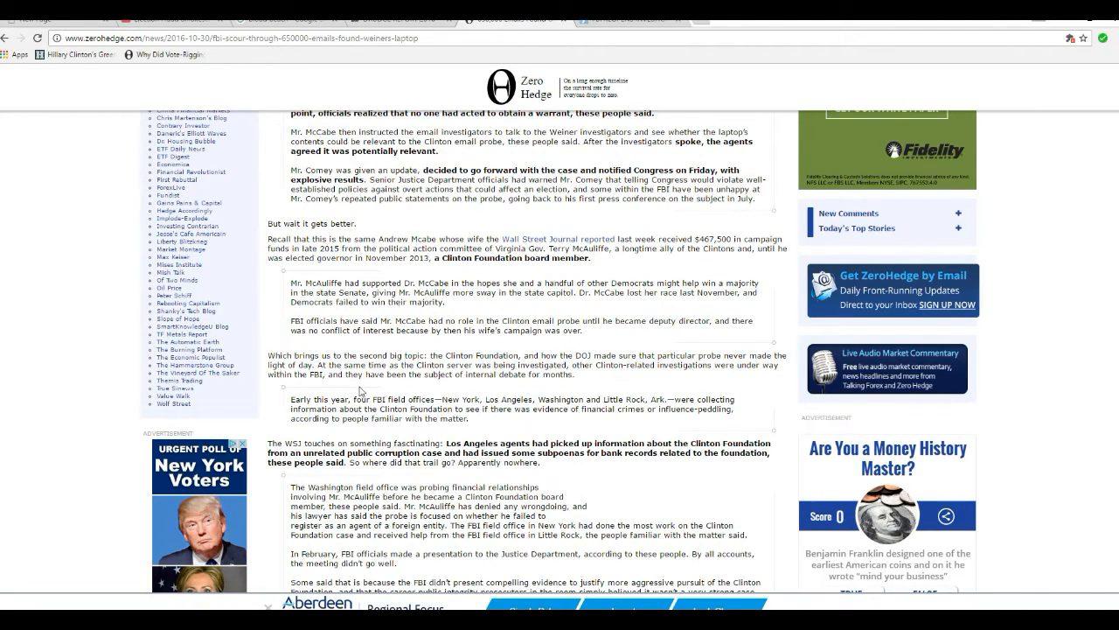
mouse_move(400, 382)
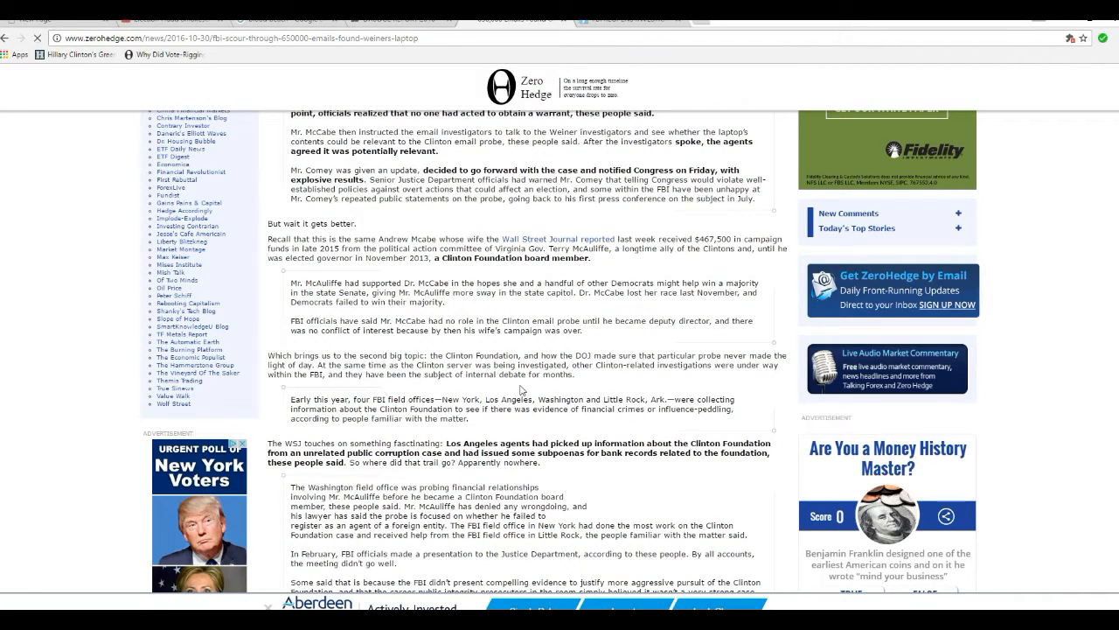
mouse_move(500, 421)
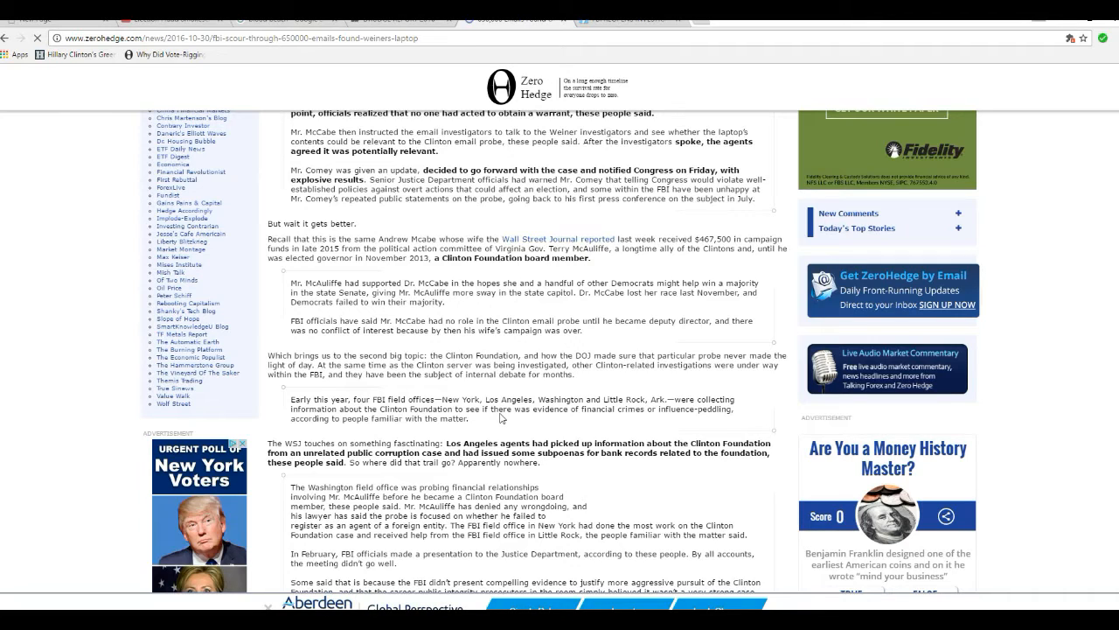
mouse_move(549, 425)
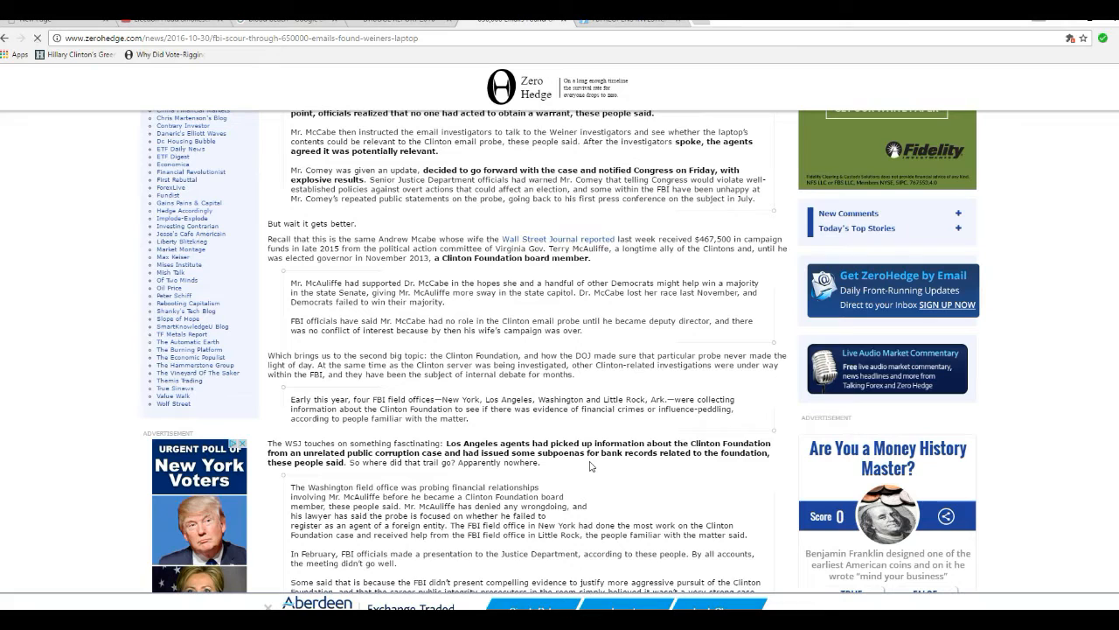
scroll(down, 3)
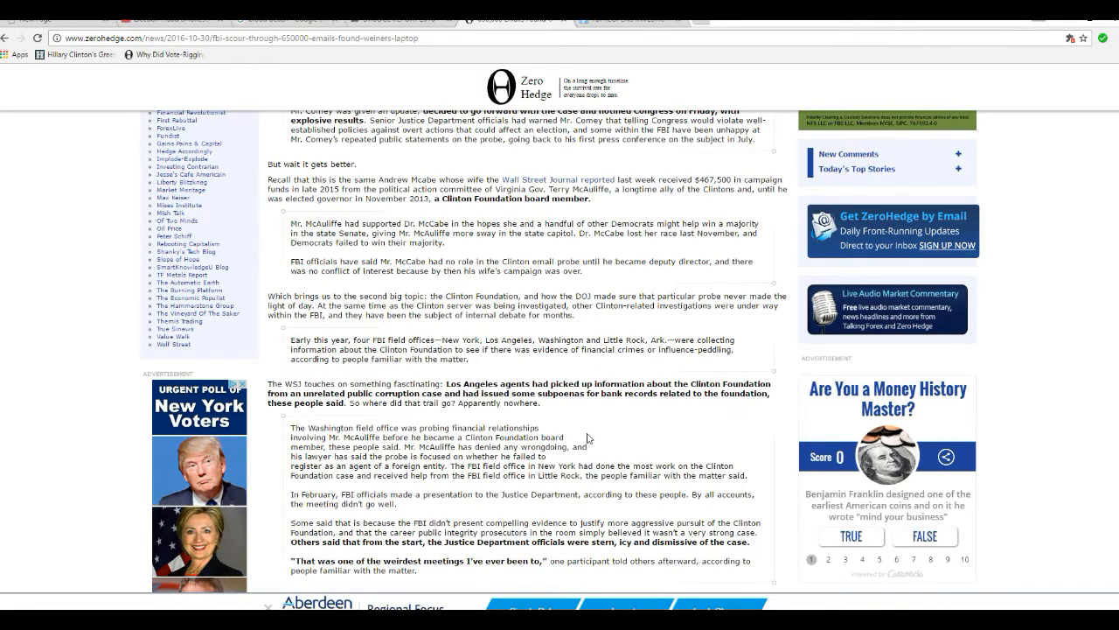
mouse_move(574, 427)
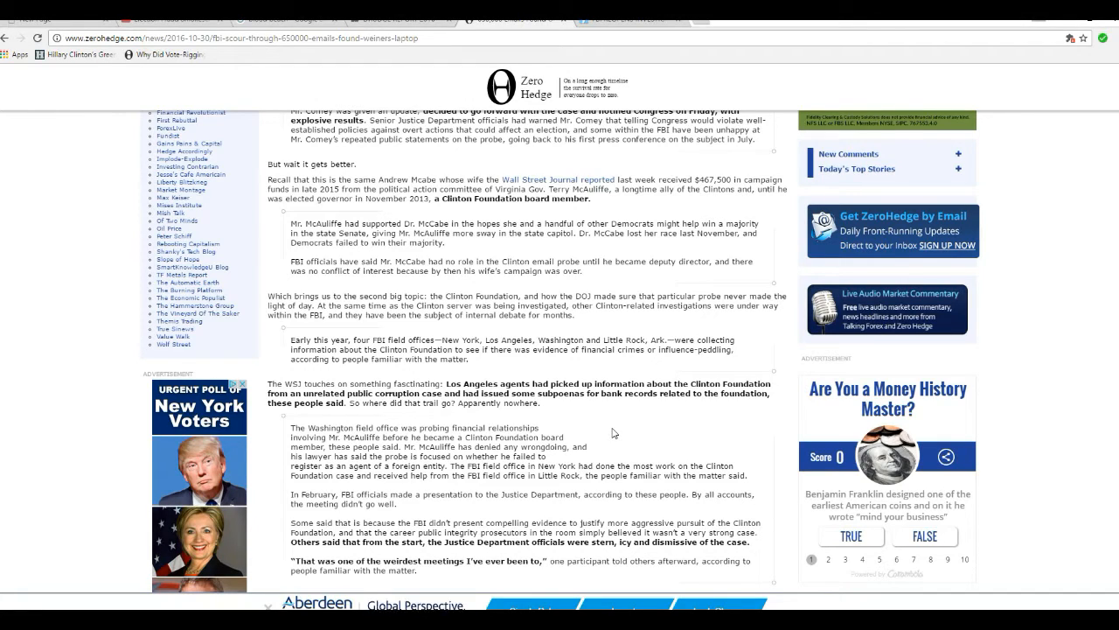
mouse_move(638, 439)
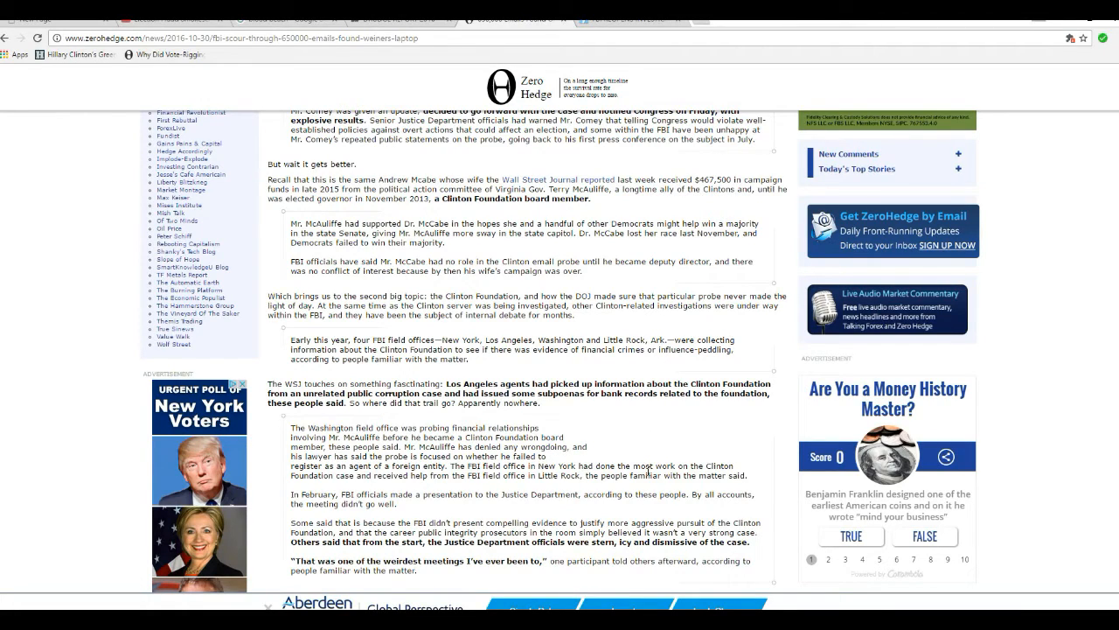
mouse_move(696, 441)
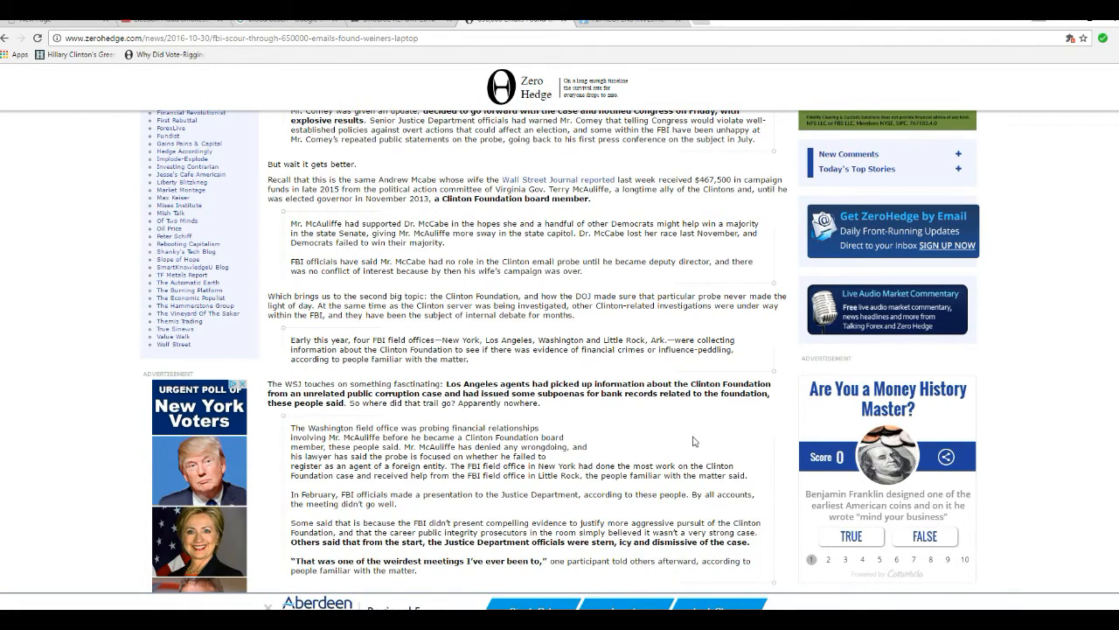
mouse_move(527, 489)
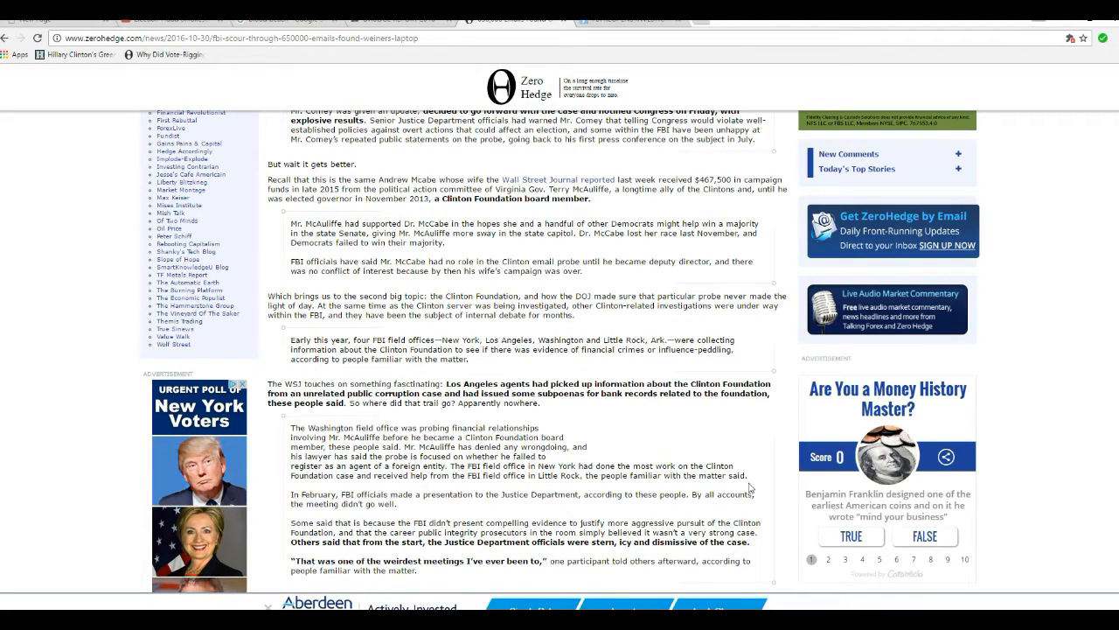
mouse_move(715, 447)
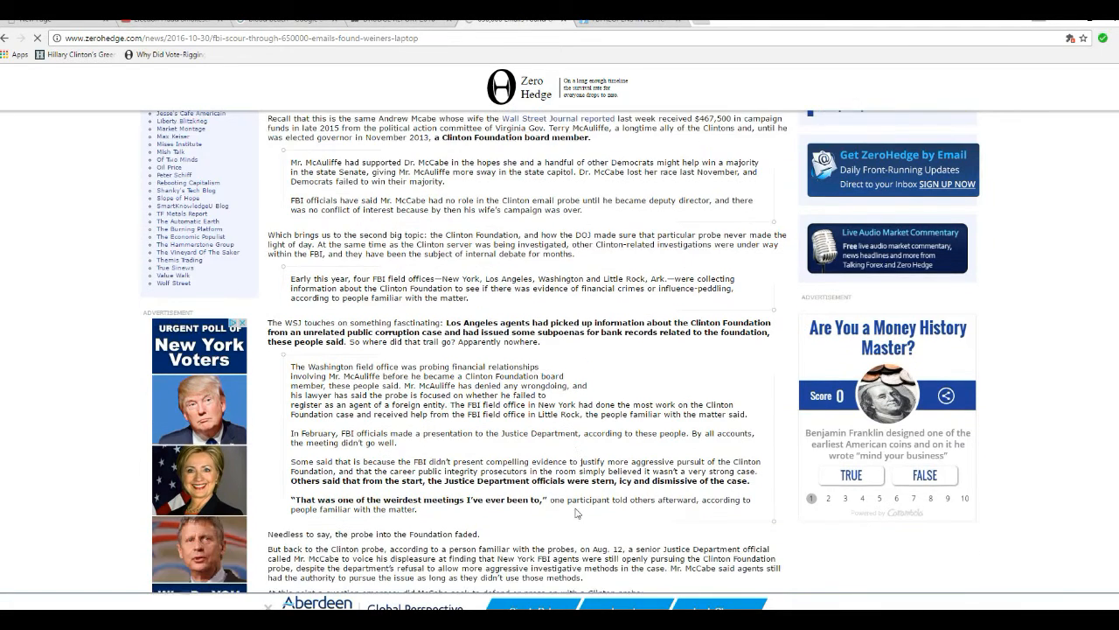
scroll(down, 3)
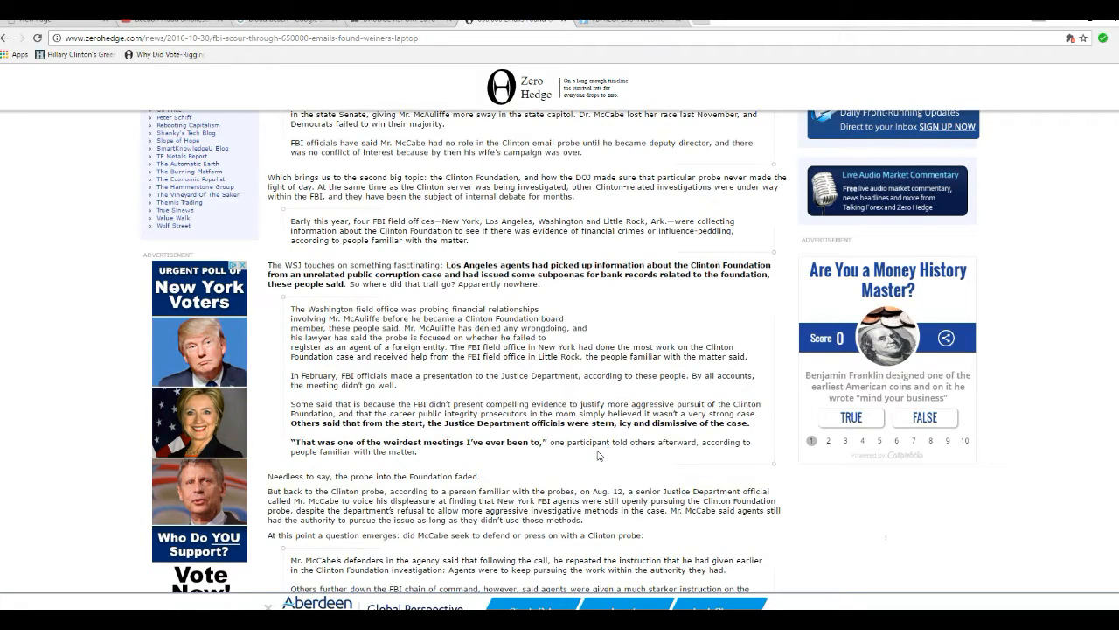
mouse_move(638, 458)
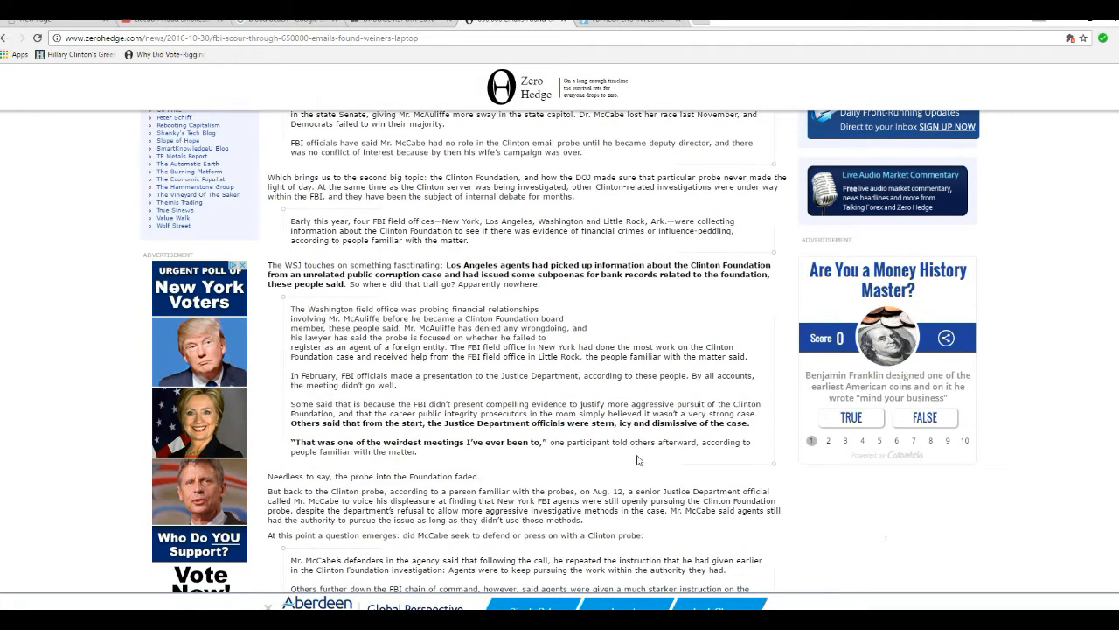
mouse_move(573, 453)
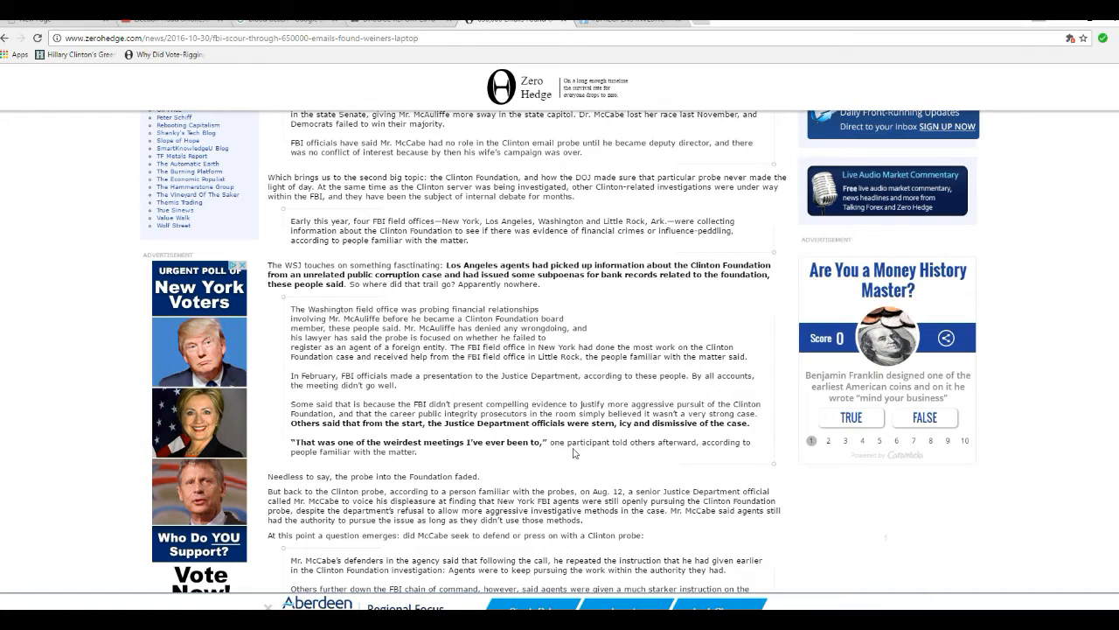
mouse_move(567, 444)
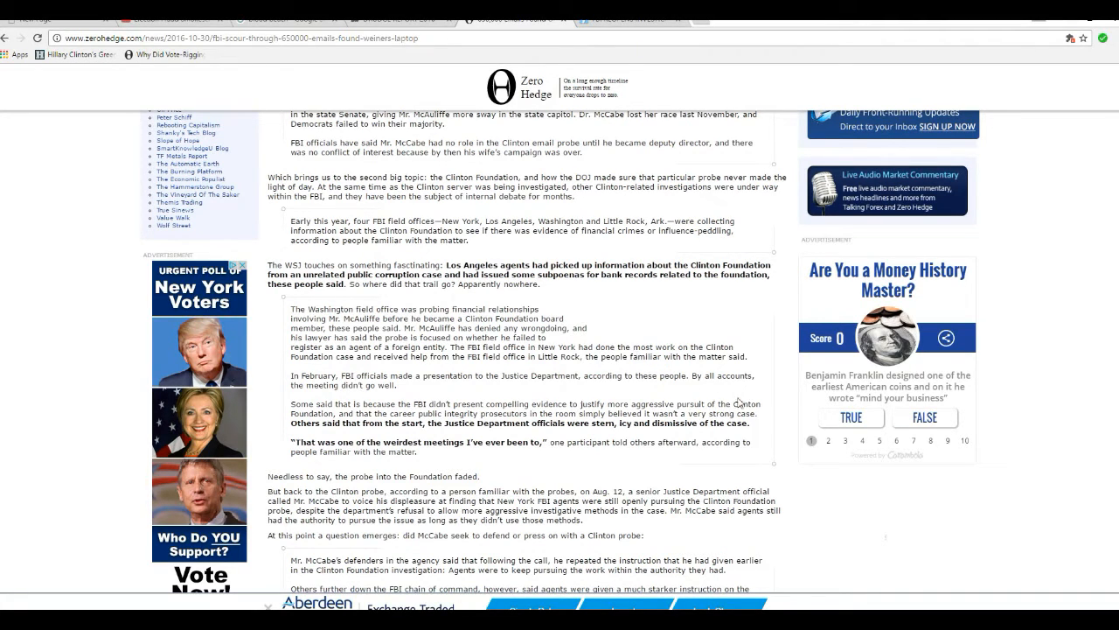
mouse_move(643, 412)
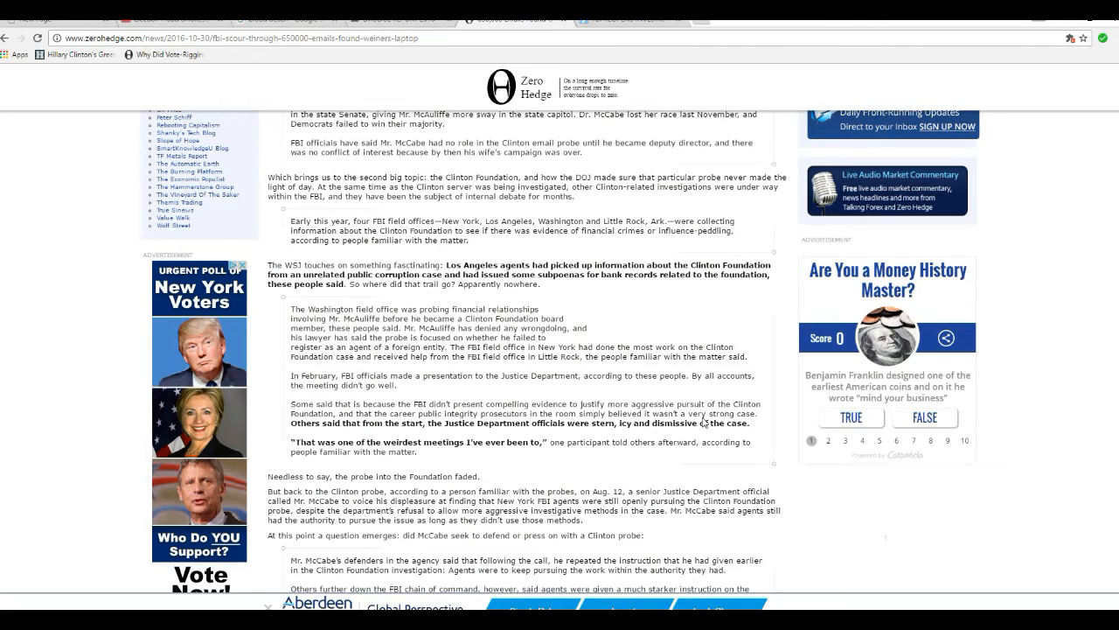
mouse_move(469, 433)
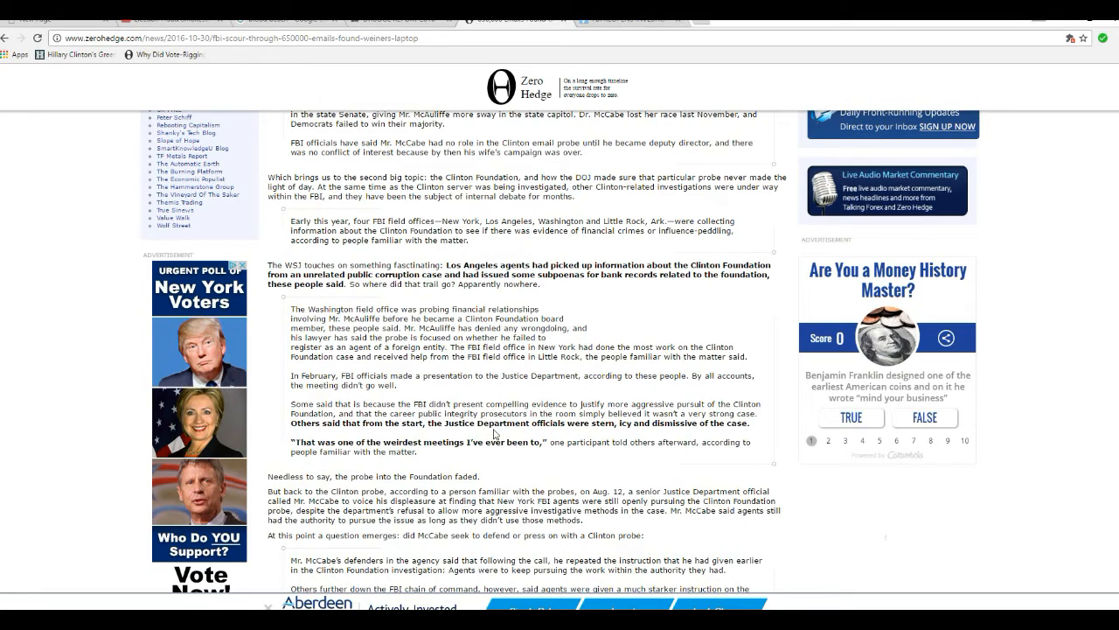
mouse_move(525, 462)
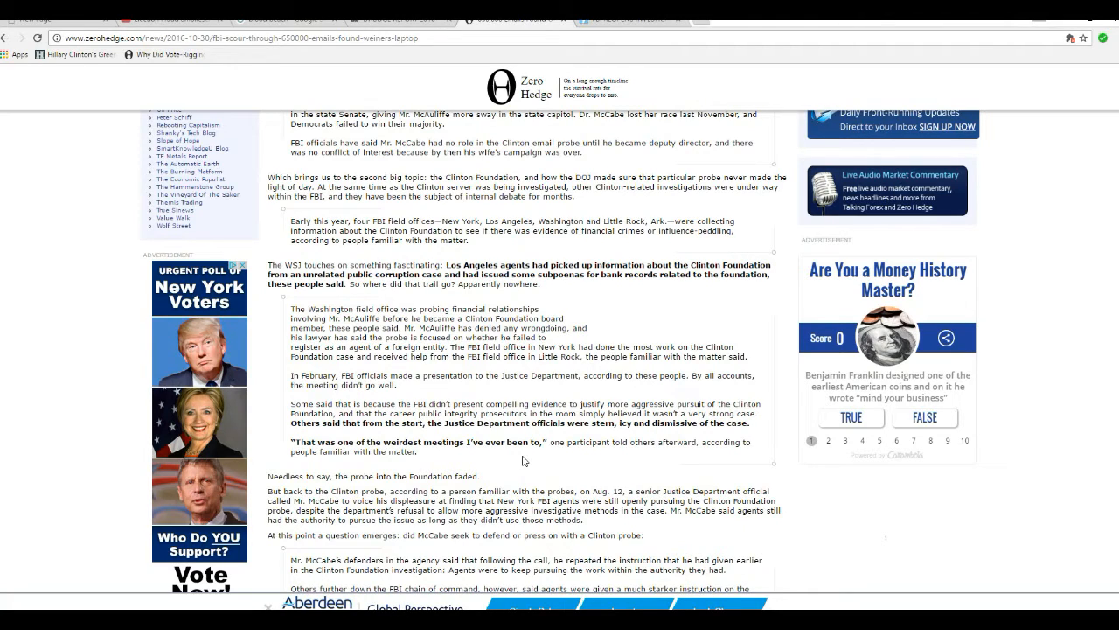
mouse_move(539, 466)
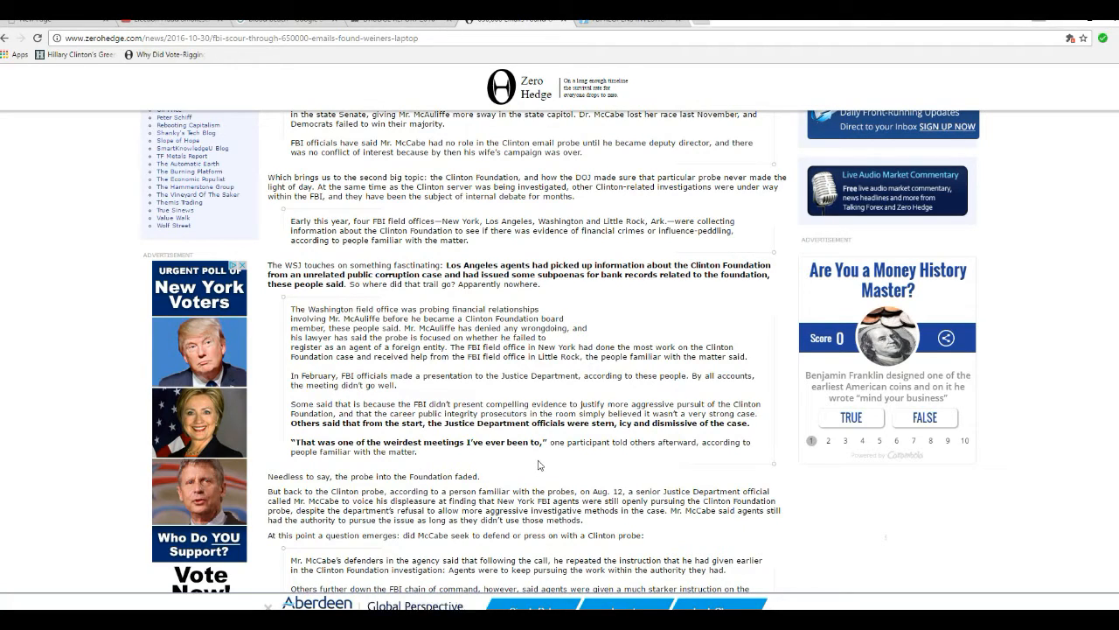
scroll(down, 3)
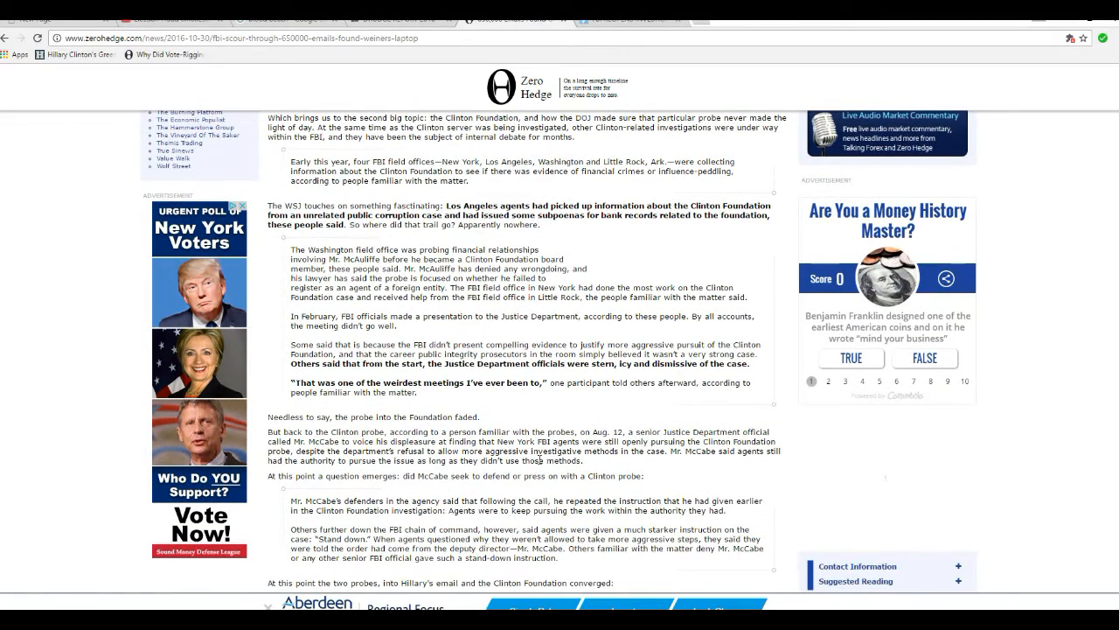
mouse_move(537, 413)
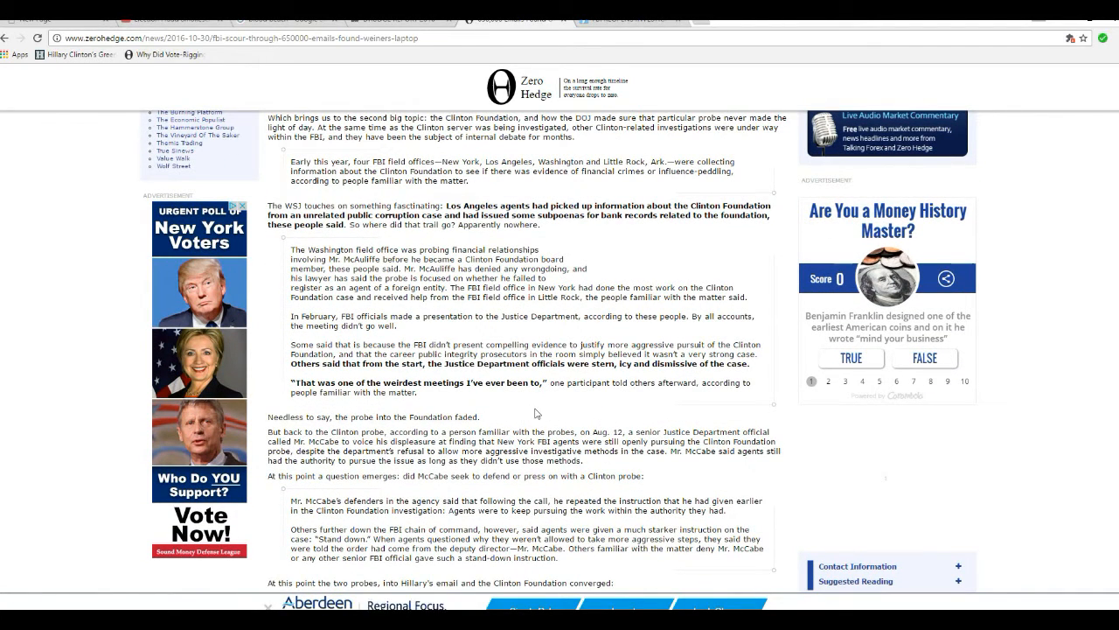
mouse_move(510, 413)
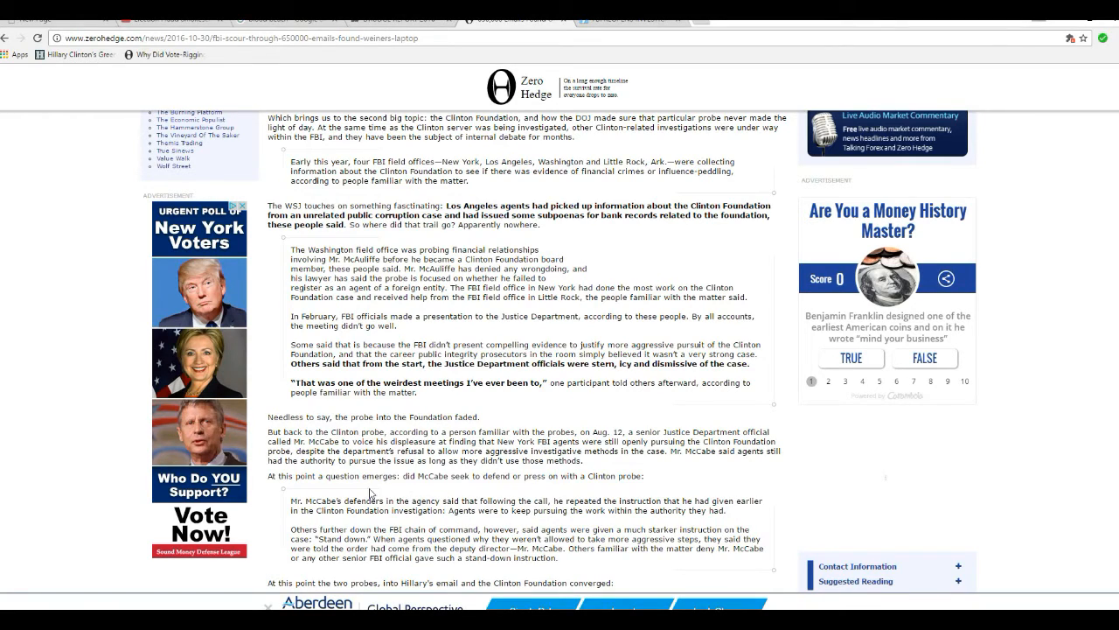
mouse_move(437, 507)
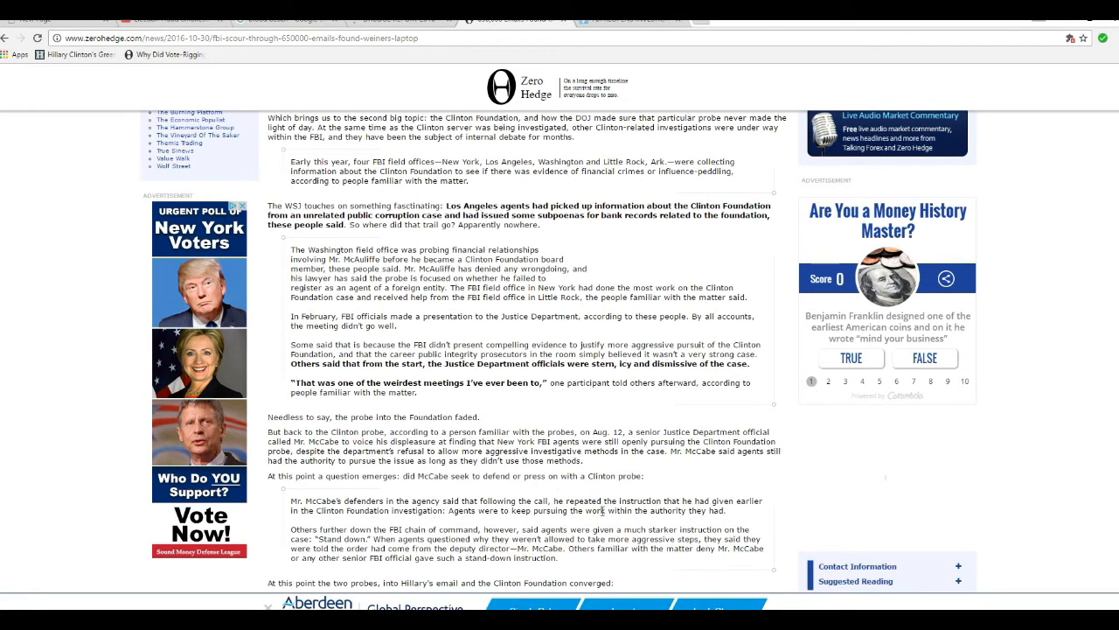
scroll(down, 3)
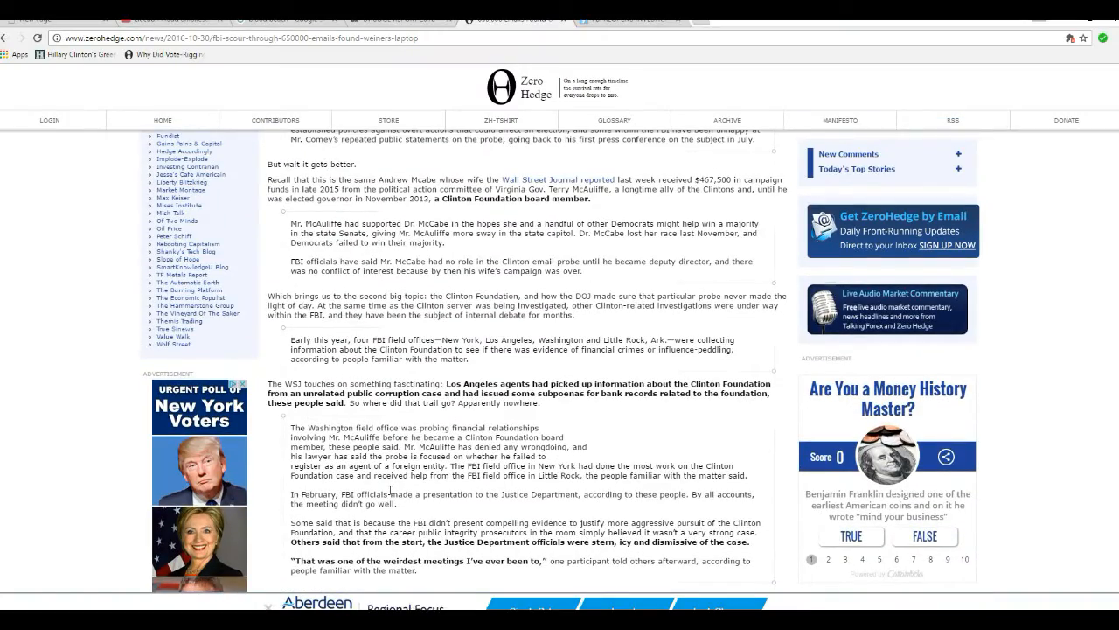
scroll(down, 3)
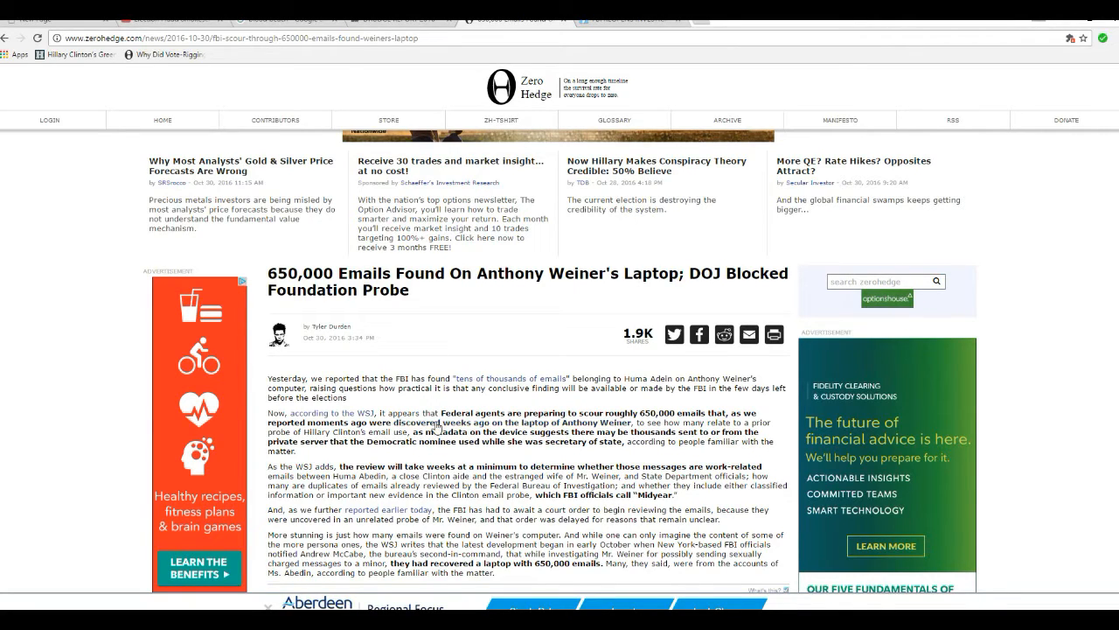
mouse_move(437, 428)
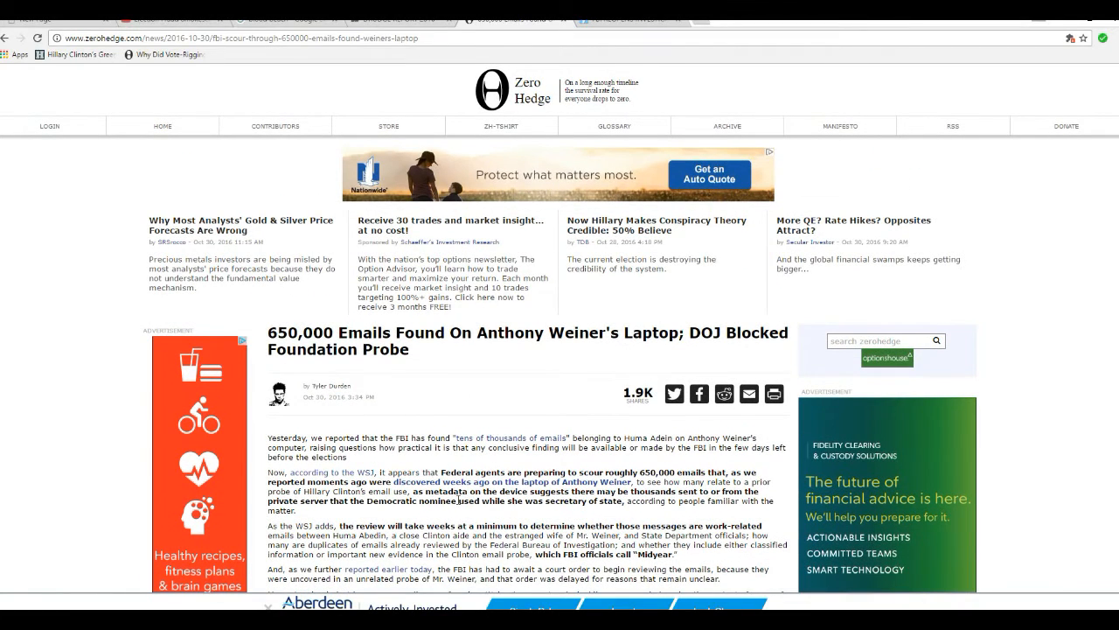
mouse_move(421, 433)
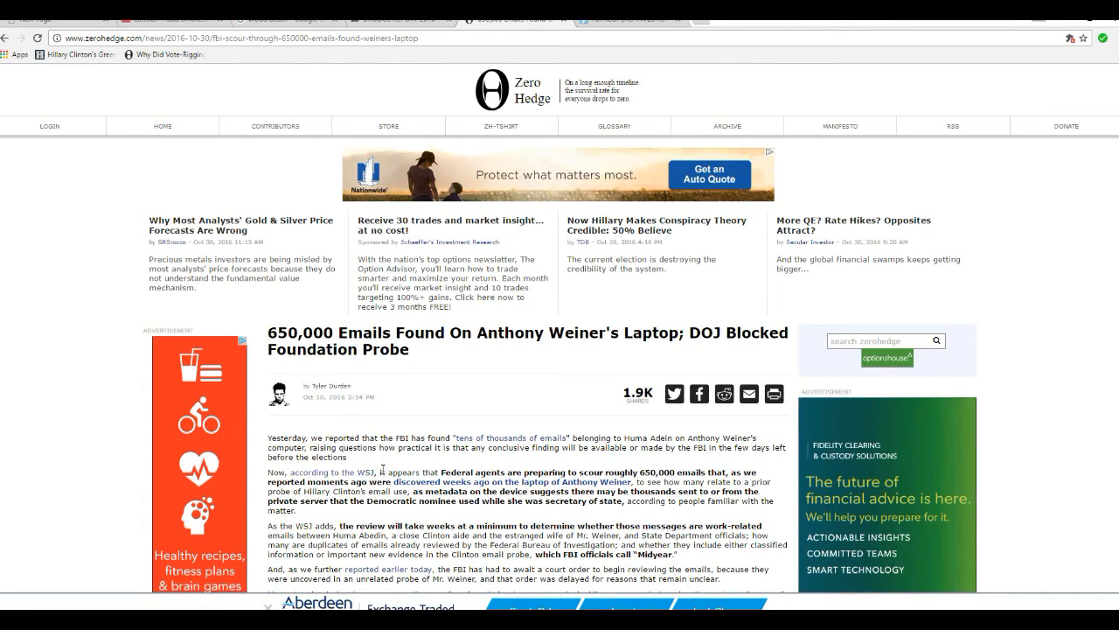
mouse_move(423, 516)
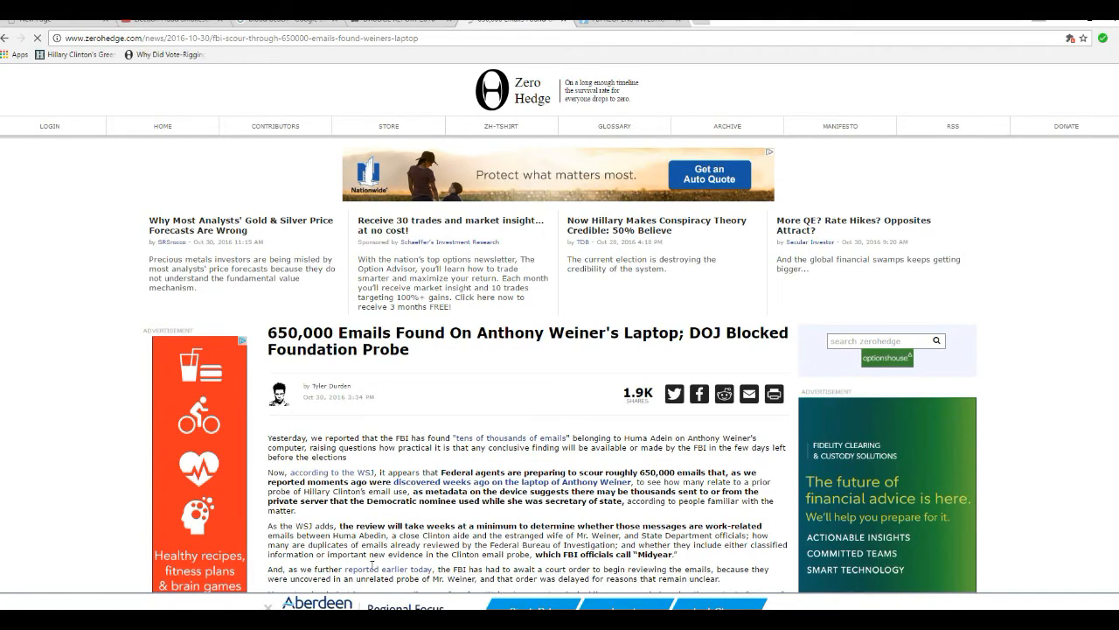
mouse_move(52, 479)
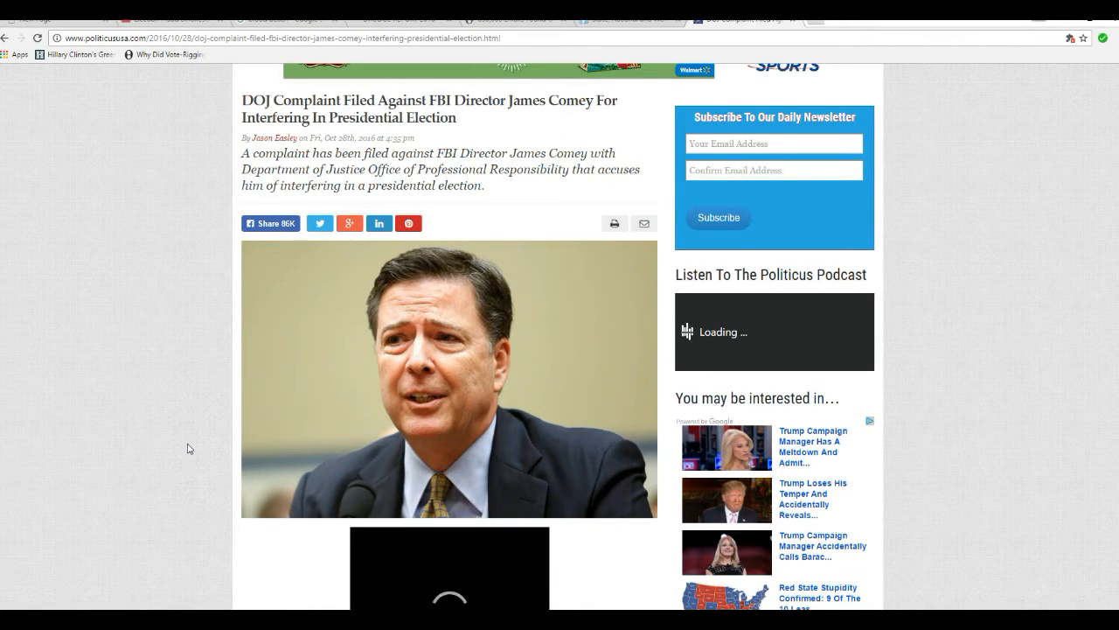
mouse_move(347, 327)
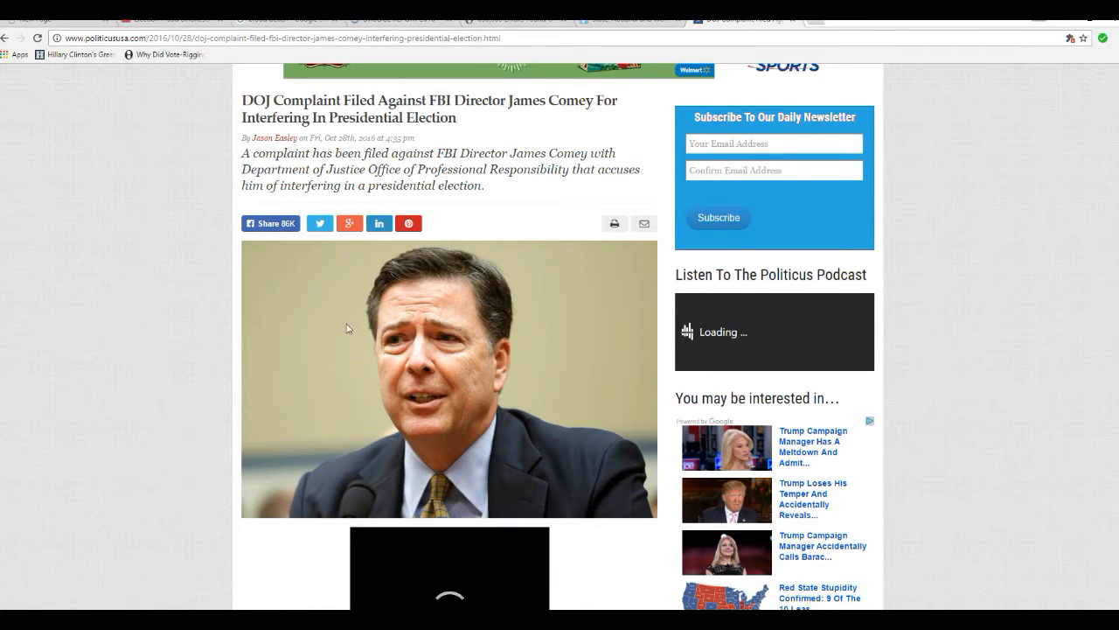
mouse_move(222, 425)
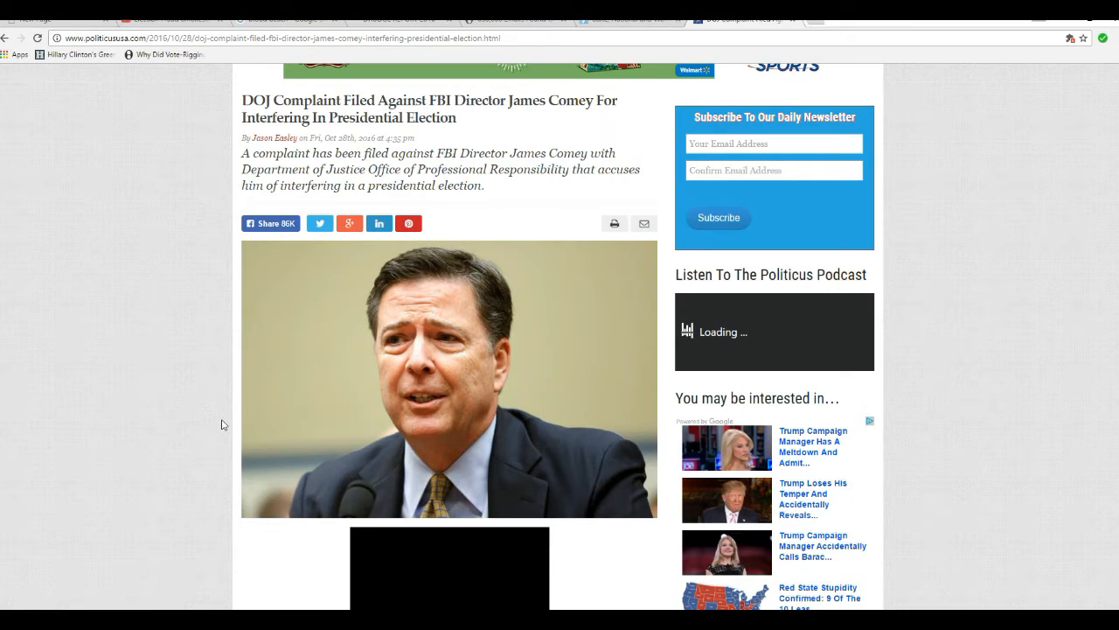
scroll(down, 3)
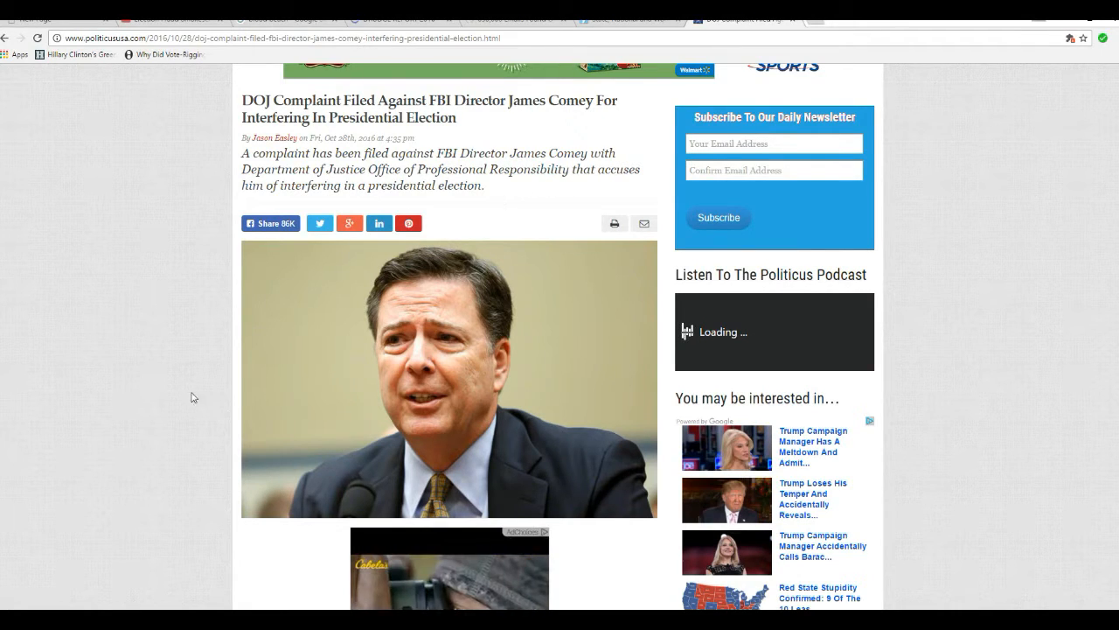
scroll(down, 3)
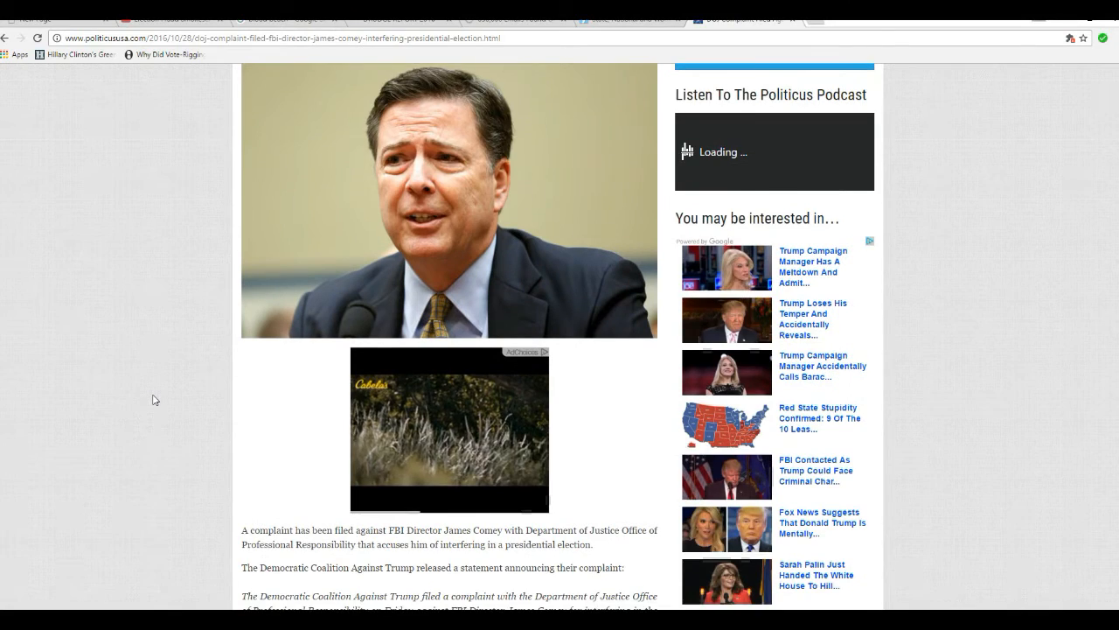
scroll(down, 3)
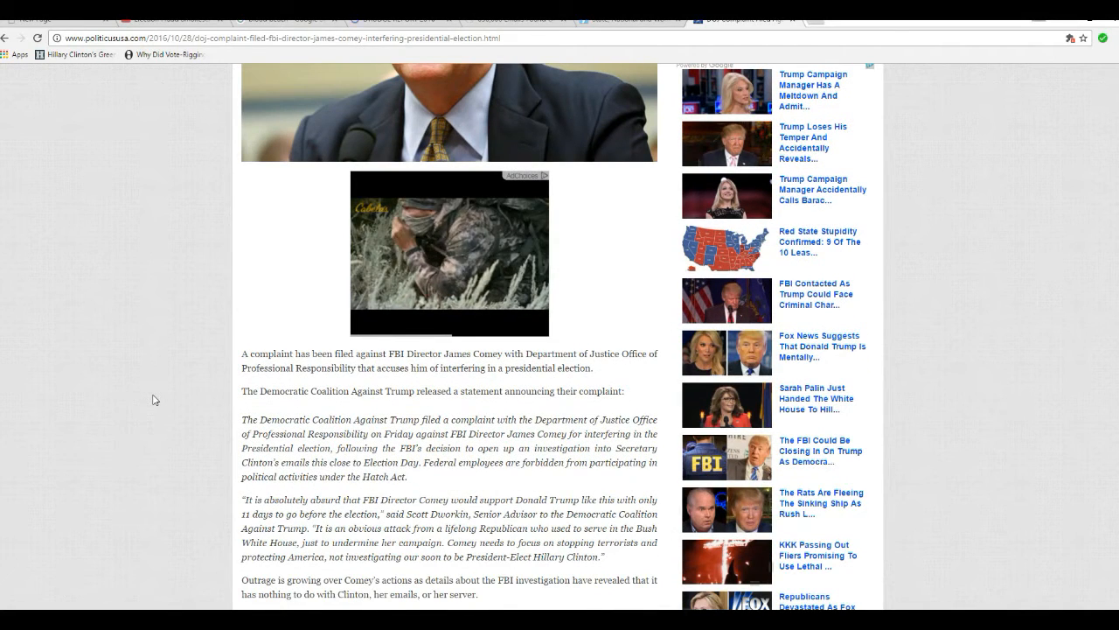
scroll(down, 3)
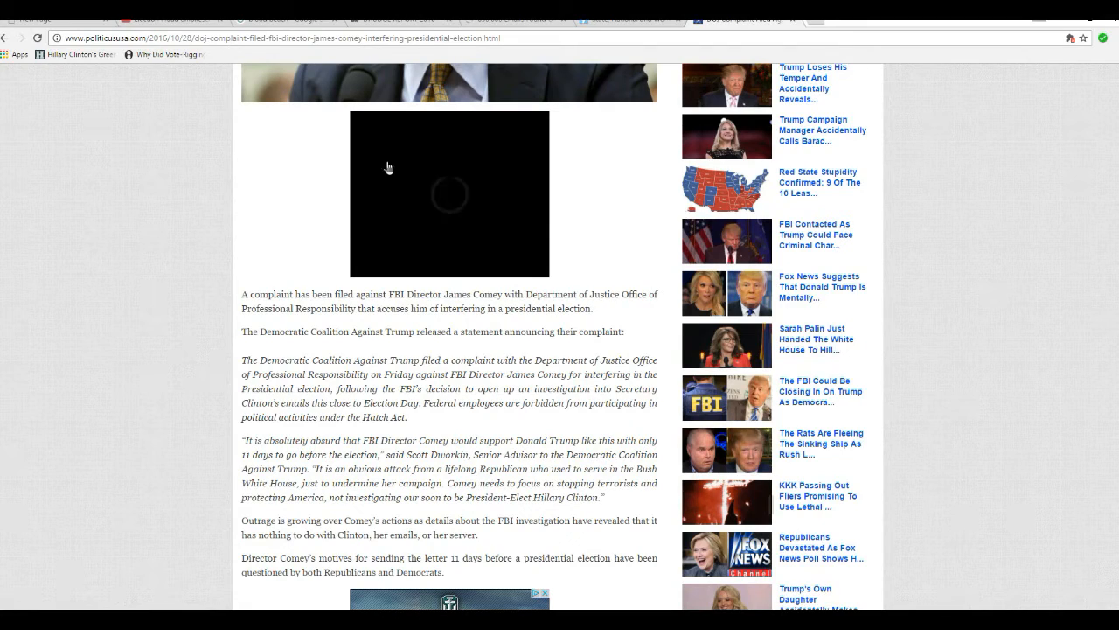
mouse_move(212, 510)
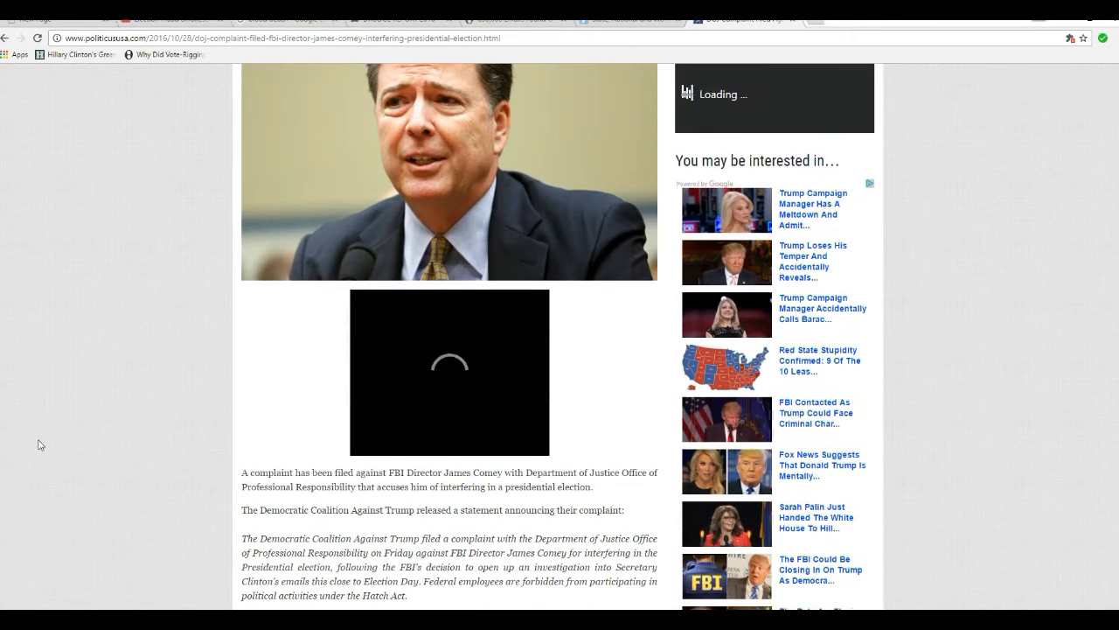
scroll(down, 3)
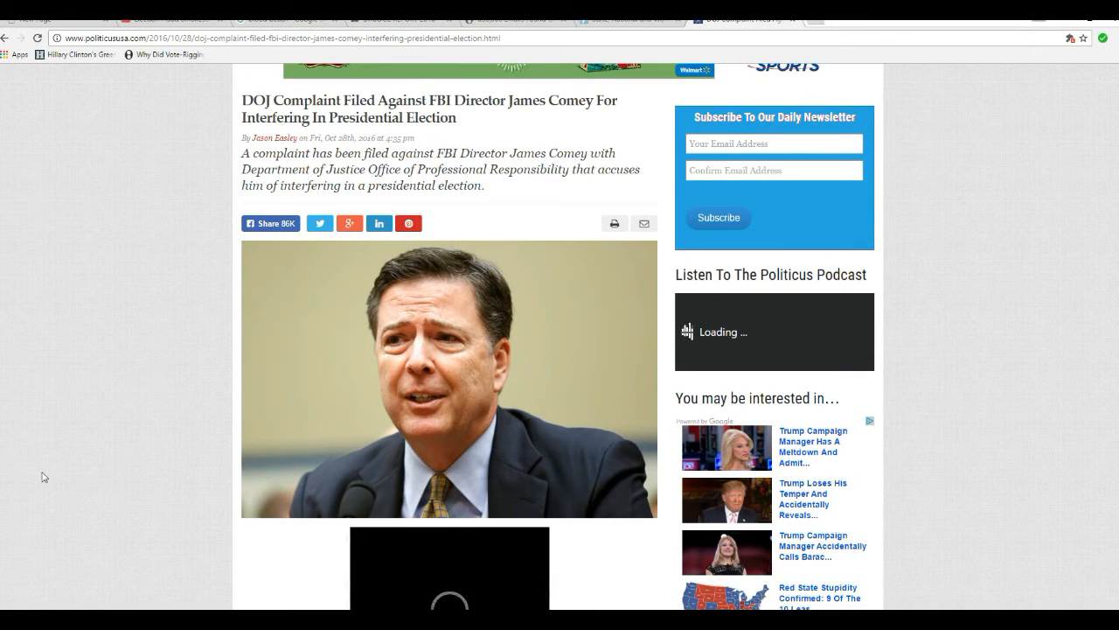
mouse_move(95, 405)
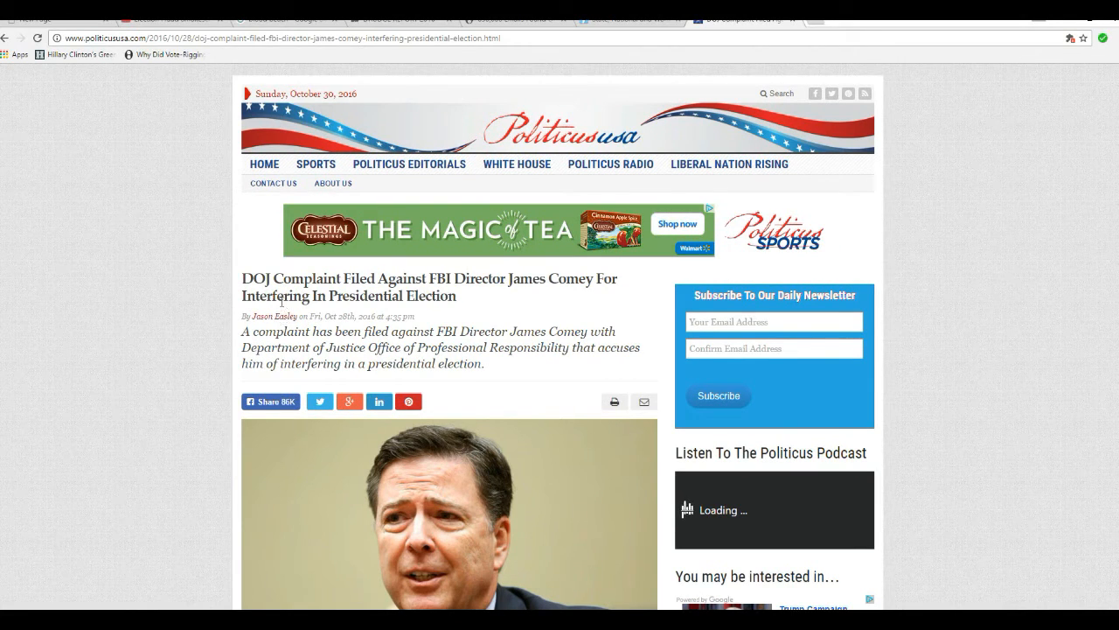
mouse_move(123, 329)
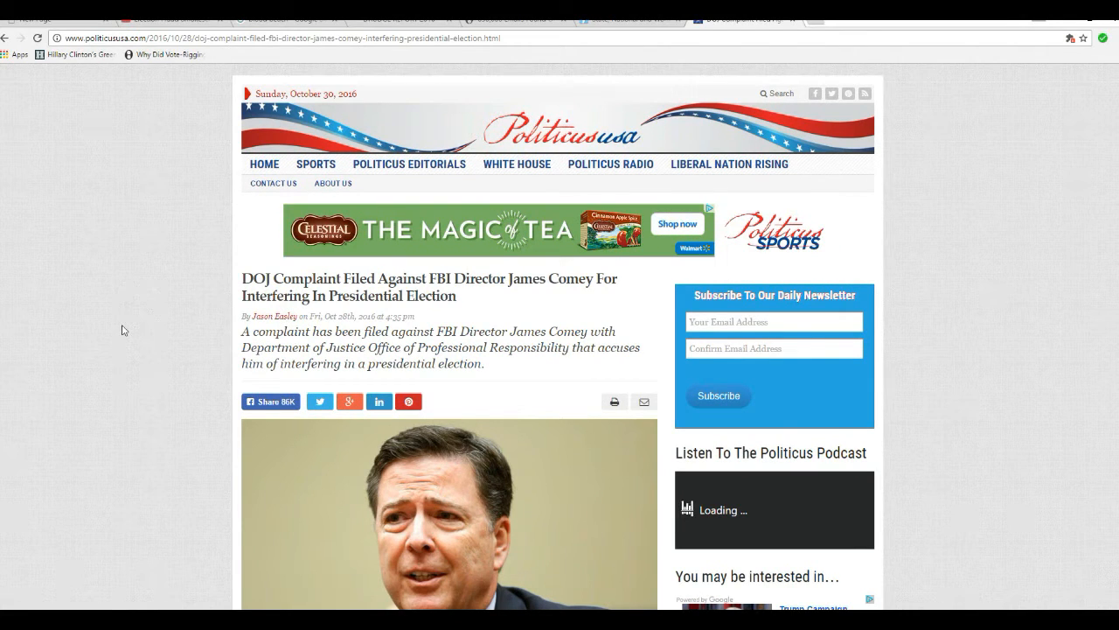
mouse_move(130, 330)
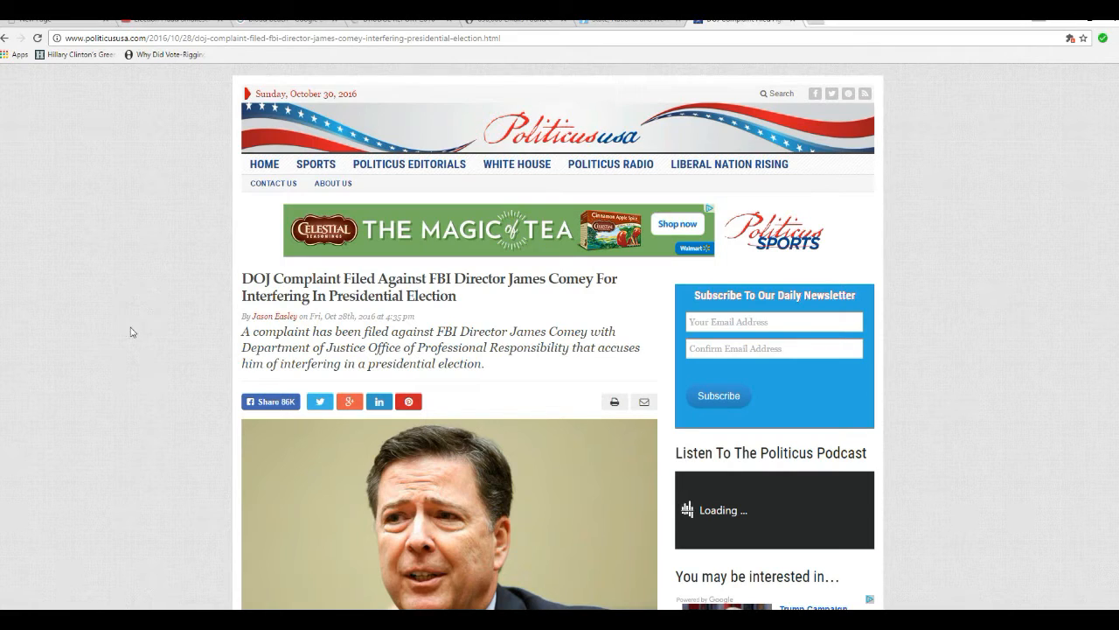
mouse_move(283, 332)
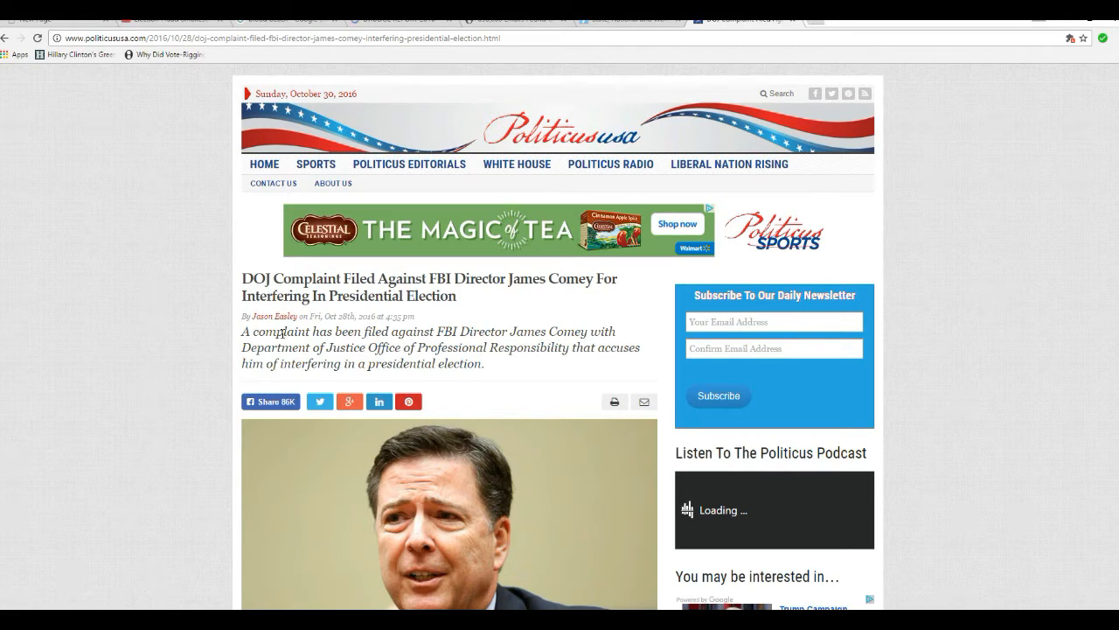
mouse_move(301, 392)
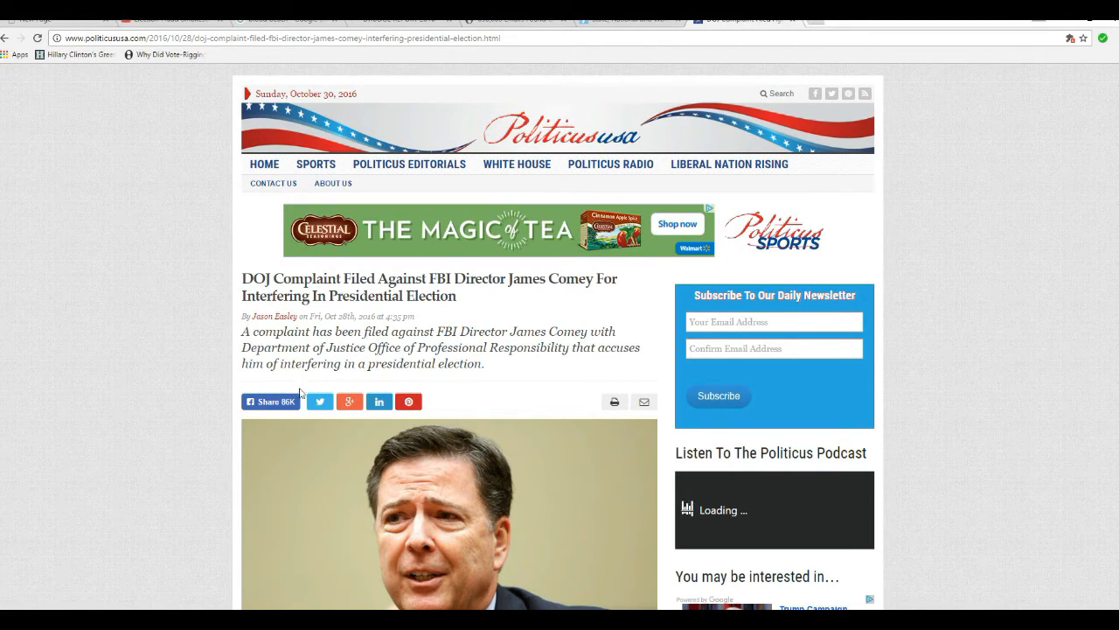
mouse_move(223, 340)
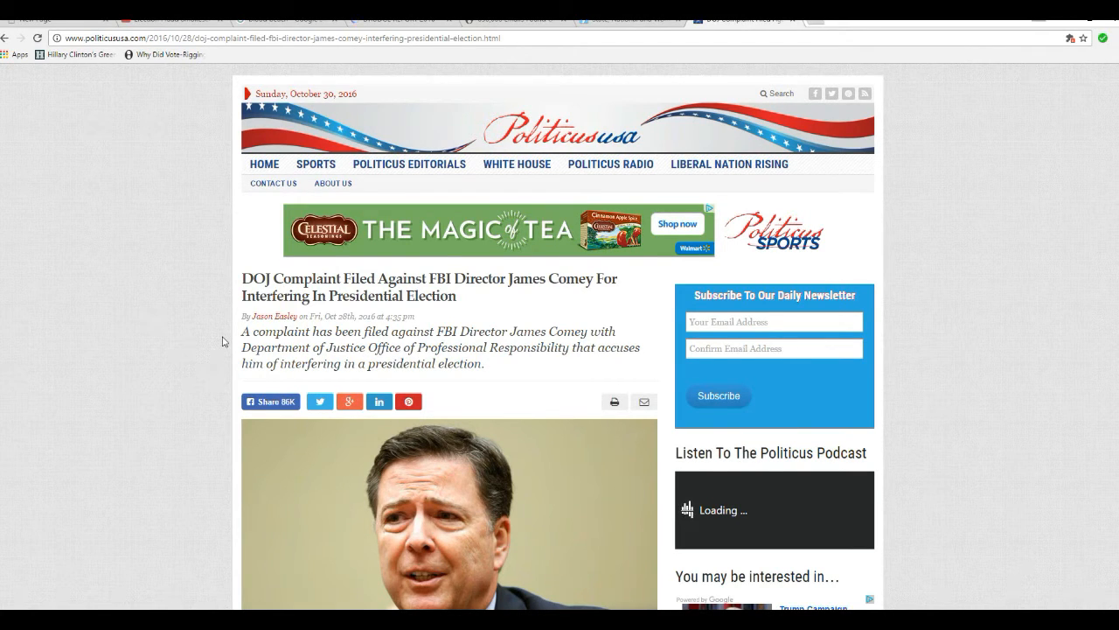
mouse_move(67, 428)
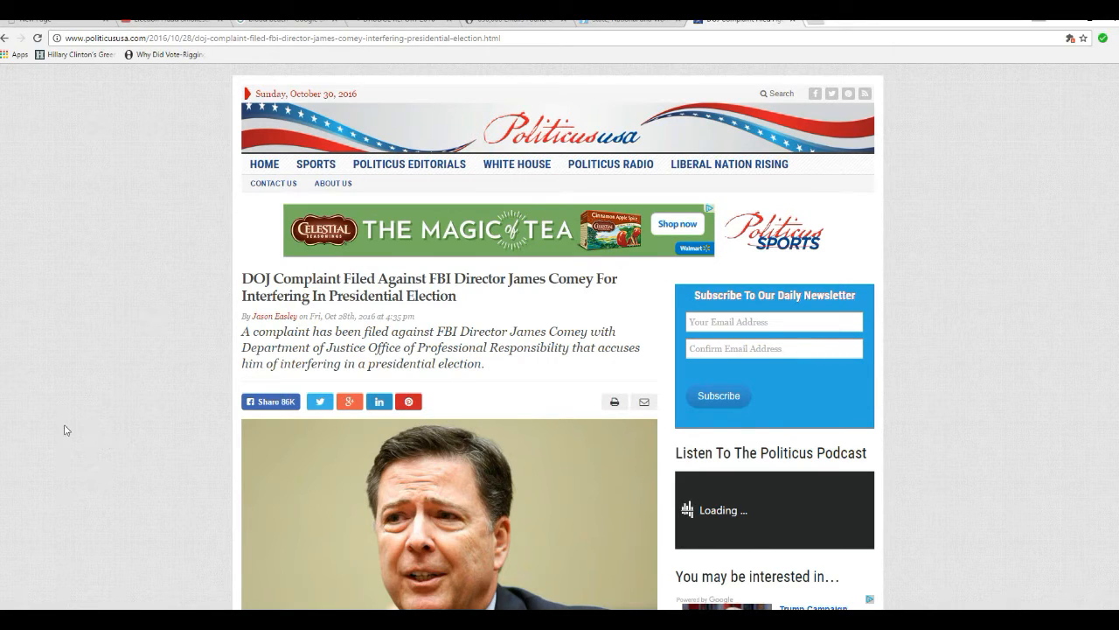
mouse_move(102, 429)
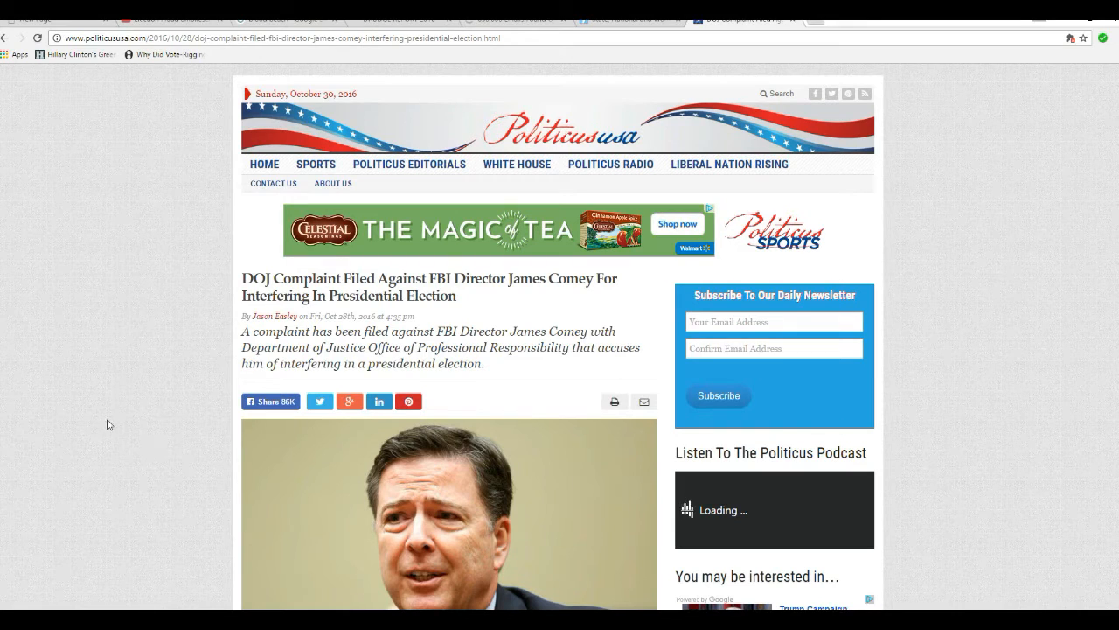
mouse_move(122, 413)
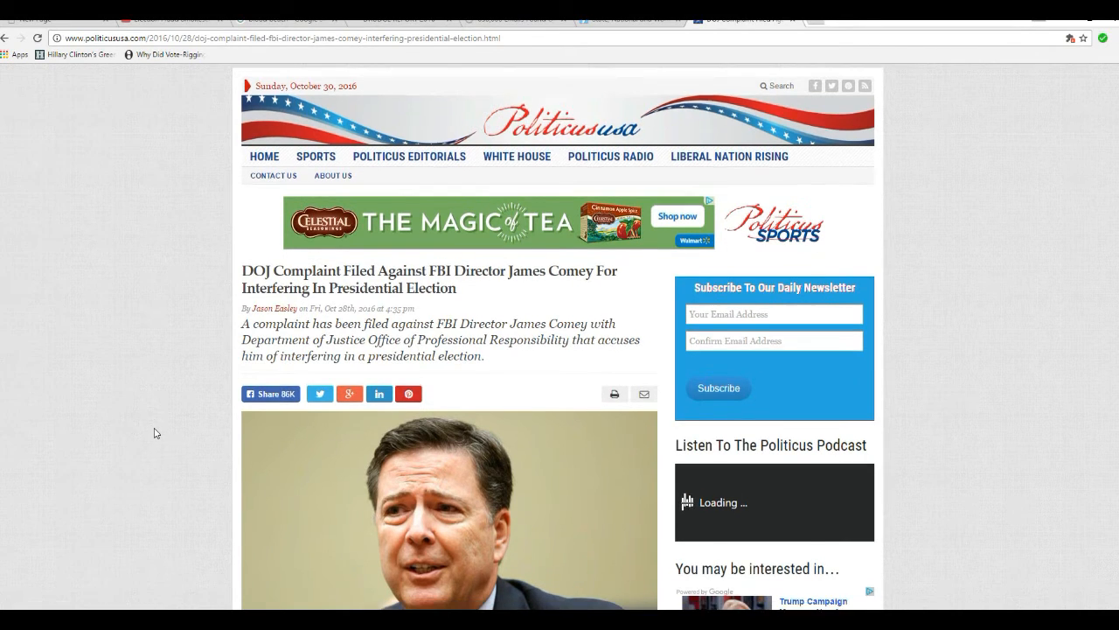
scroll(down, 3)
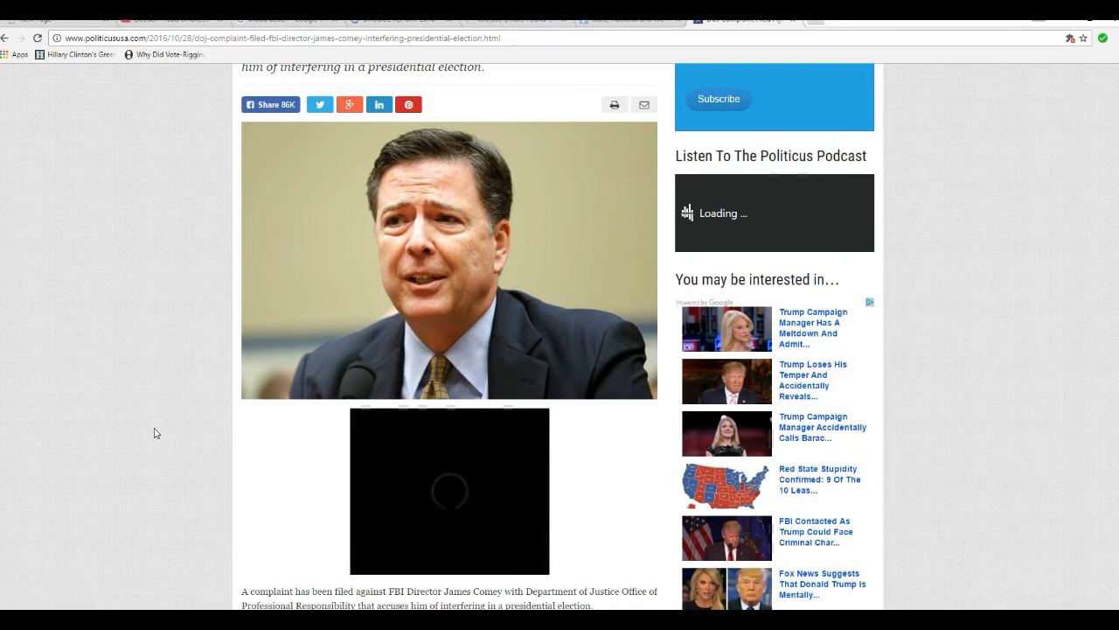
scroll(down, 3)
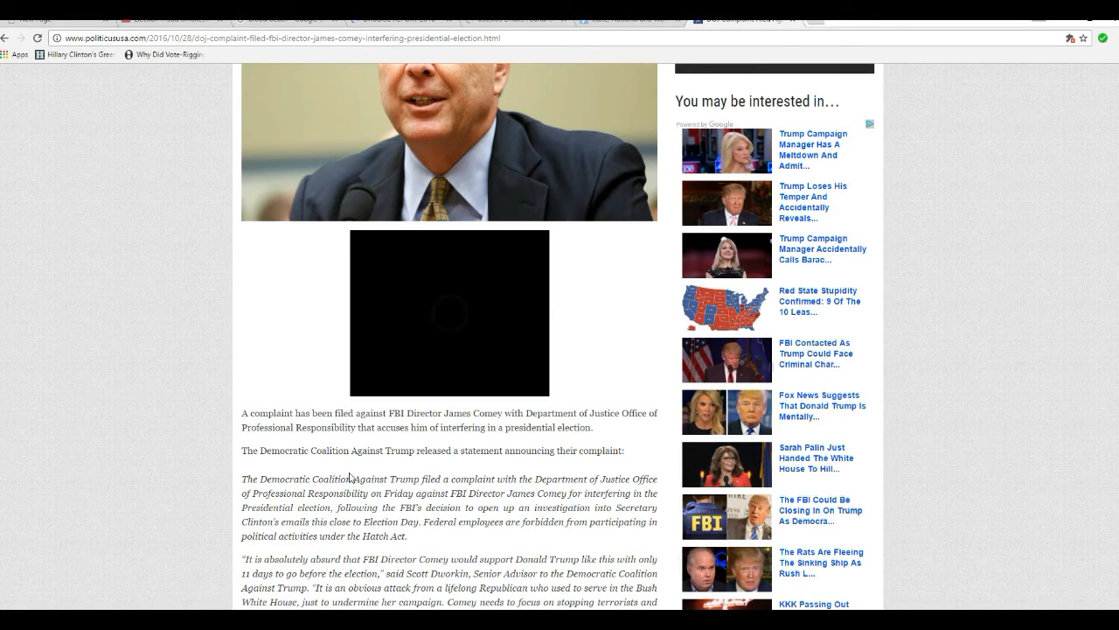
mouse_move(172, 426)
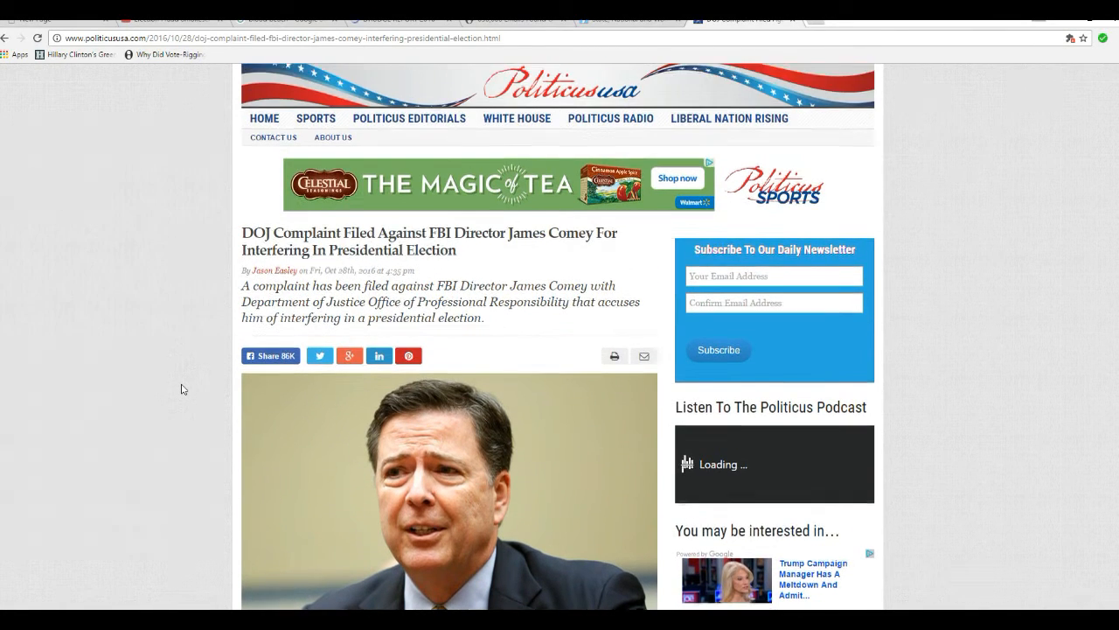
scroll(down, 3)
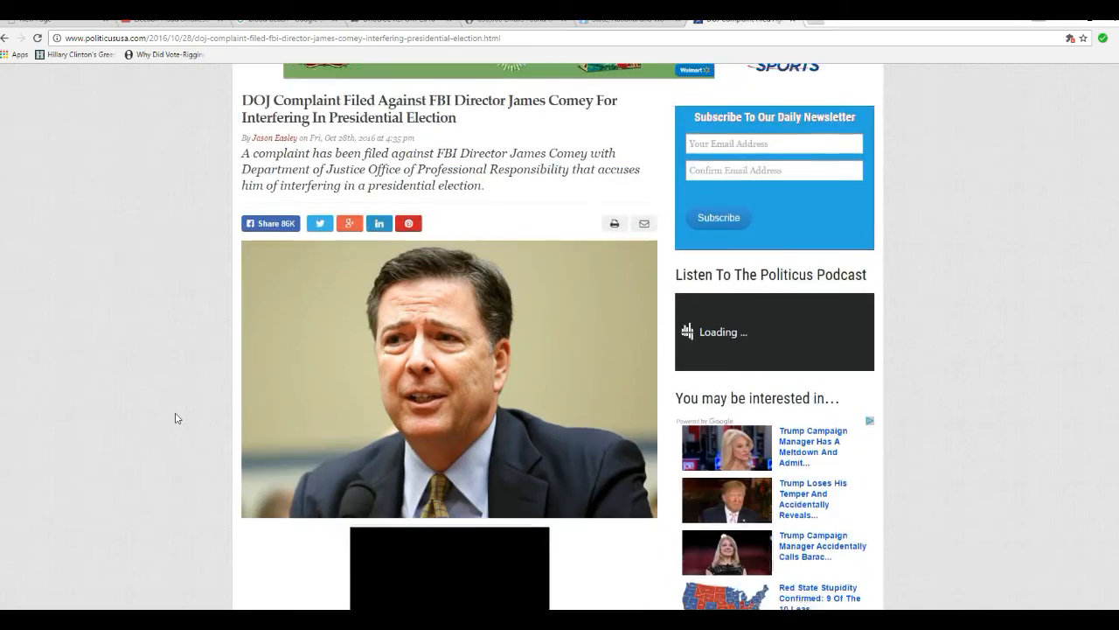
scroll(down, 3)
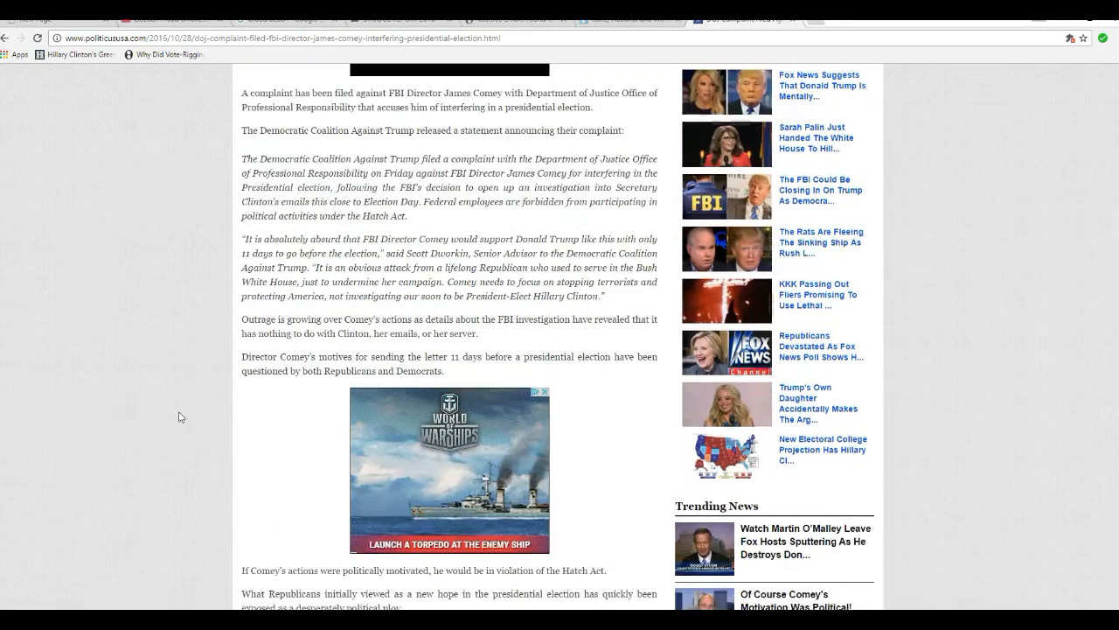
scroll(down, 3)
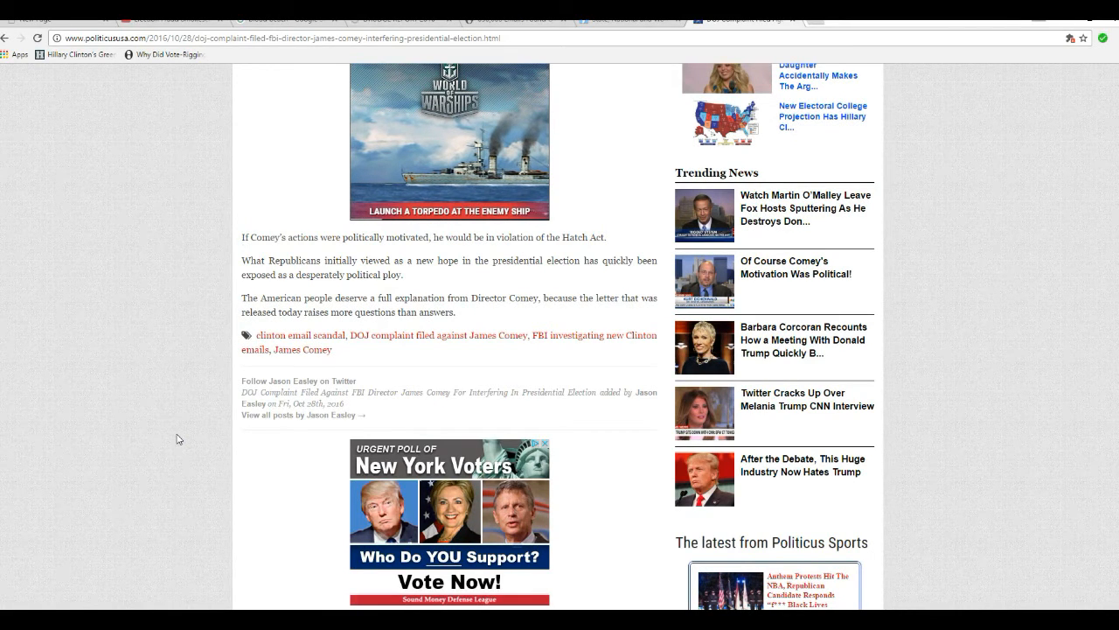
mouse_move(126, 427)
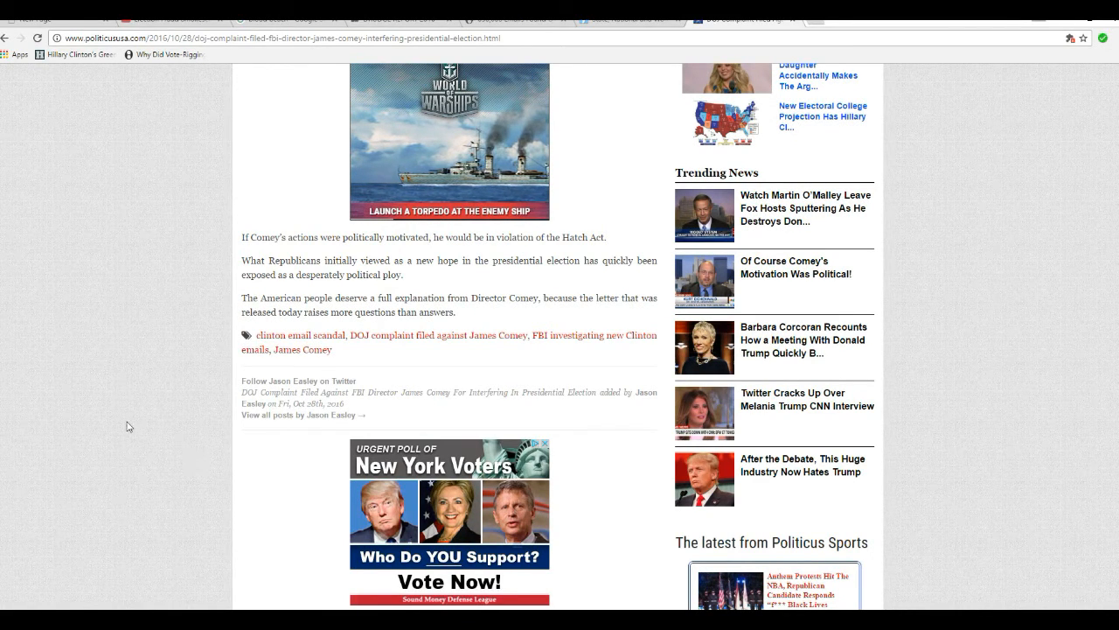
mouse_move(161, 425)
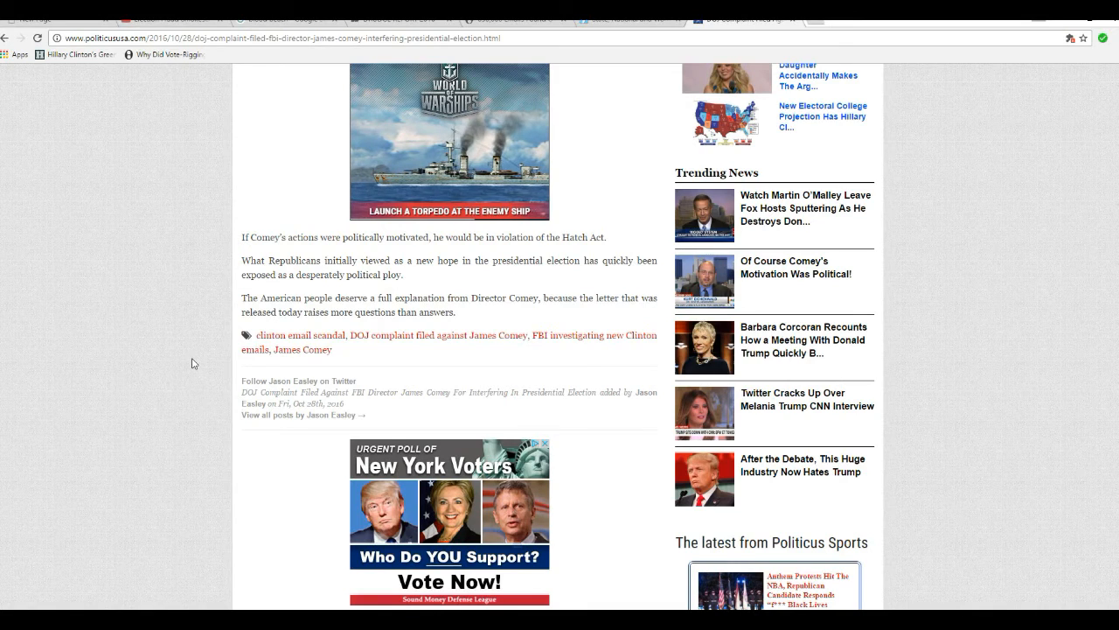
mouse_move(187, 425)
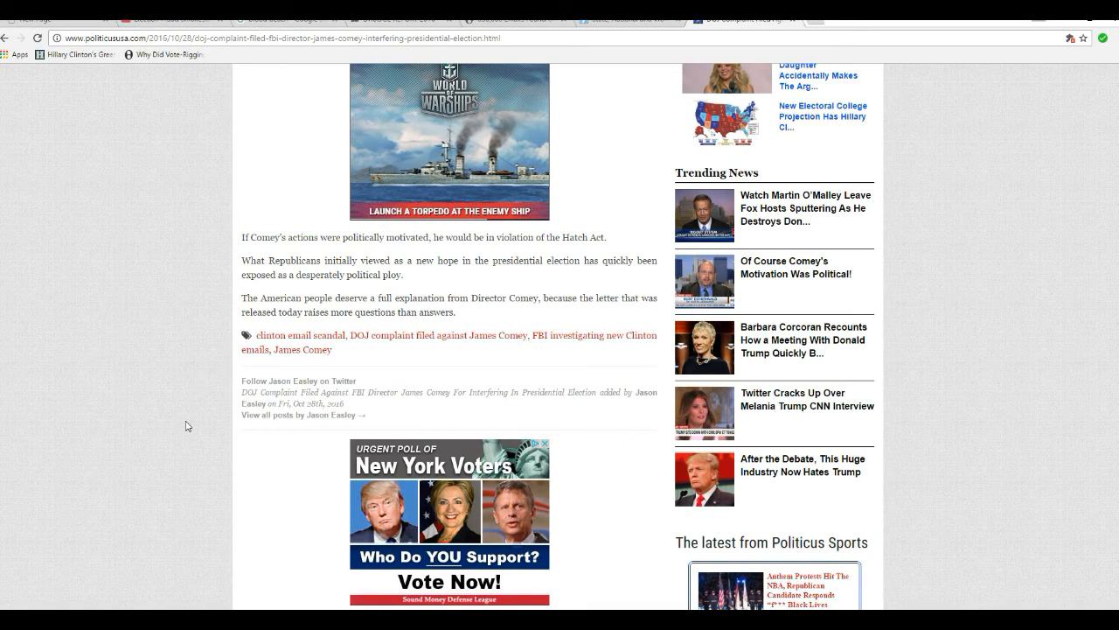
mouse_move(189, 479)
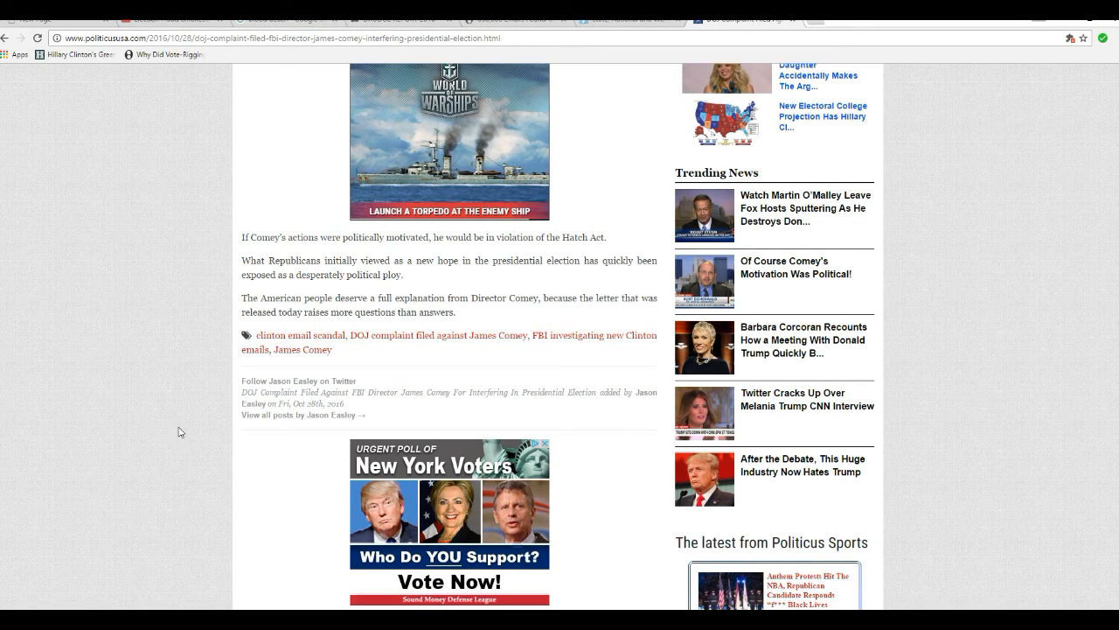
mouse_move(154, 444)
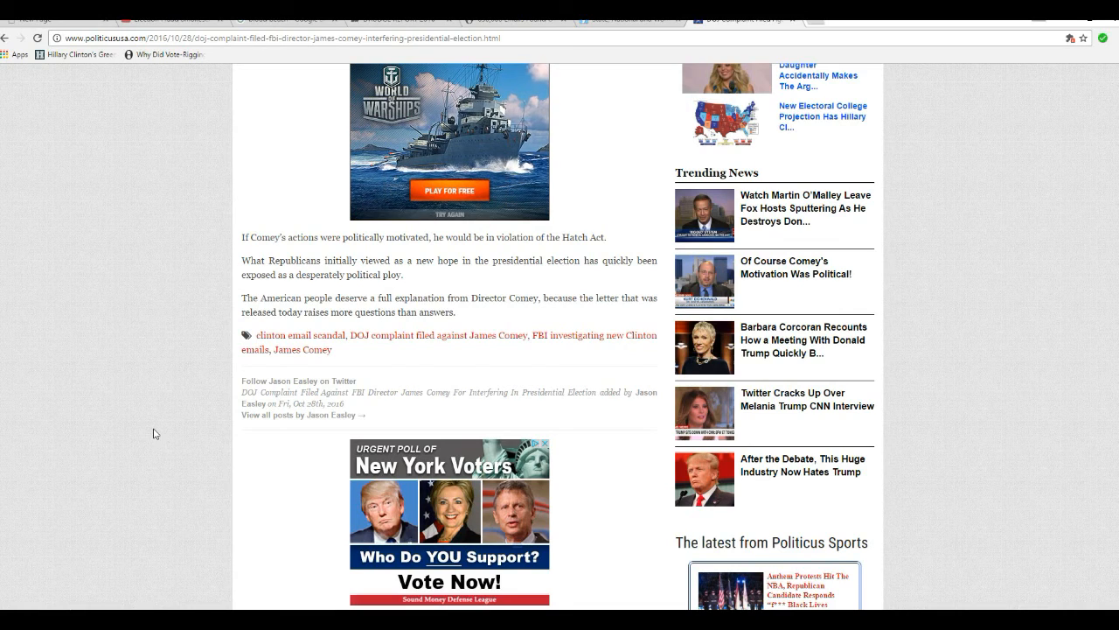
mouse_move(136, 415)
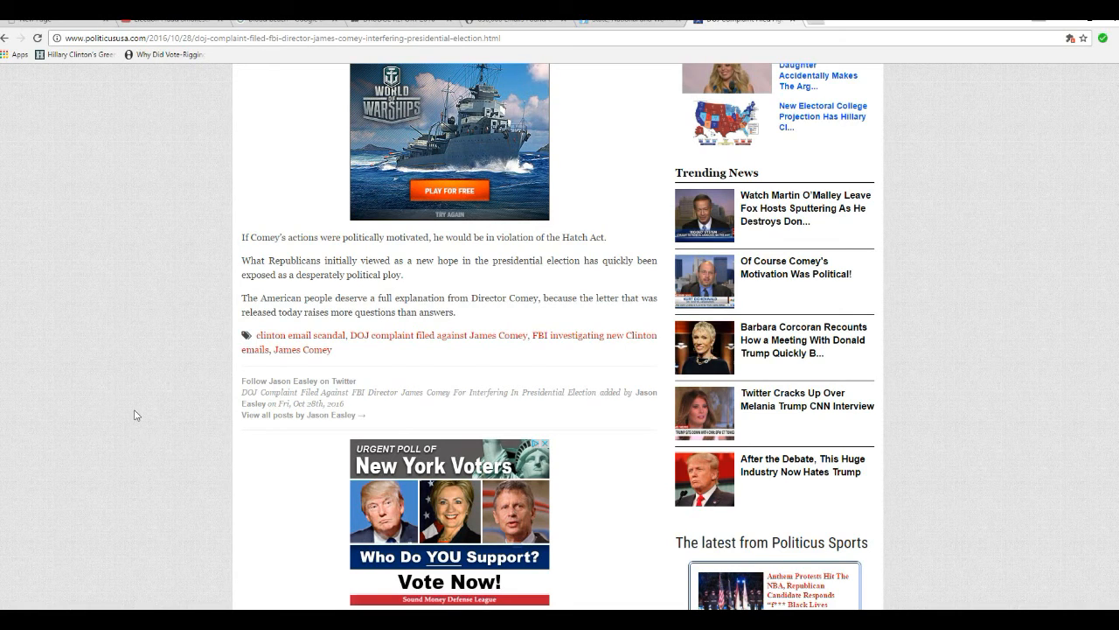
mouse_move(112, 455)
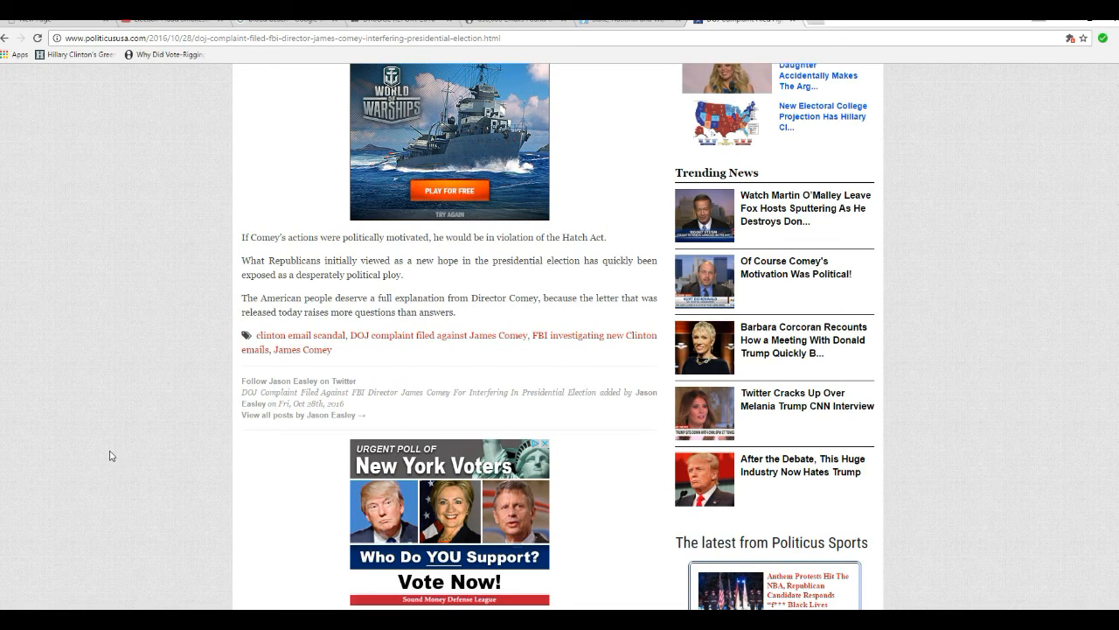
mouse_move(98, 483)
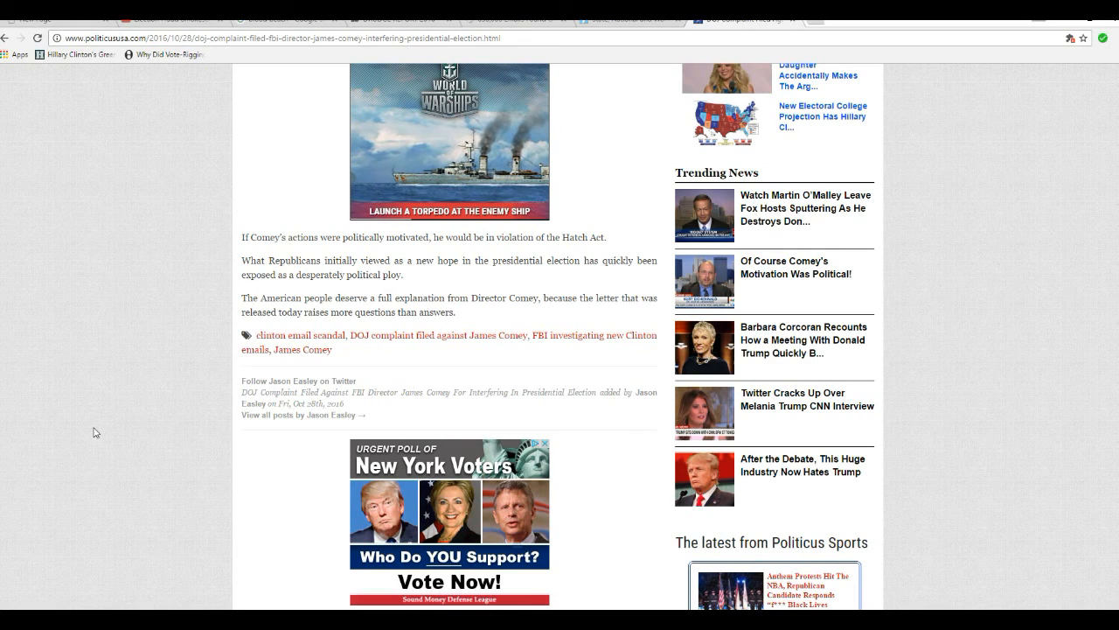
mouse_move(63, 511)
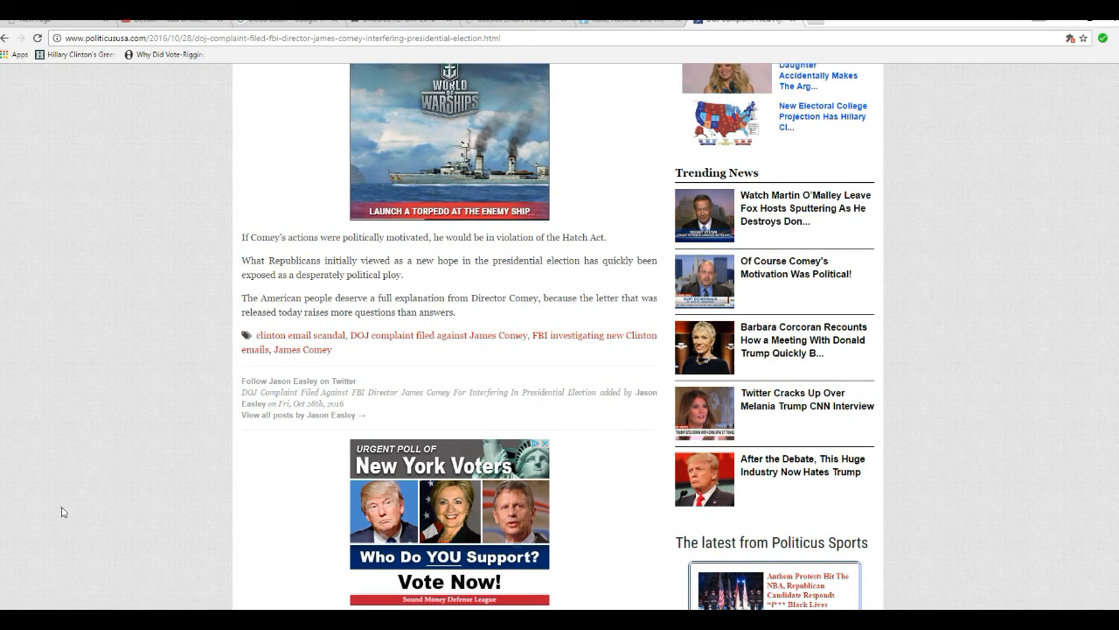
mouse_move(136, 442)
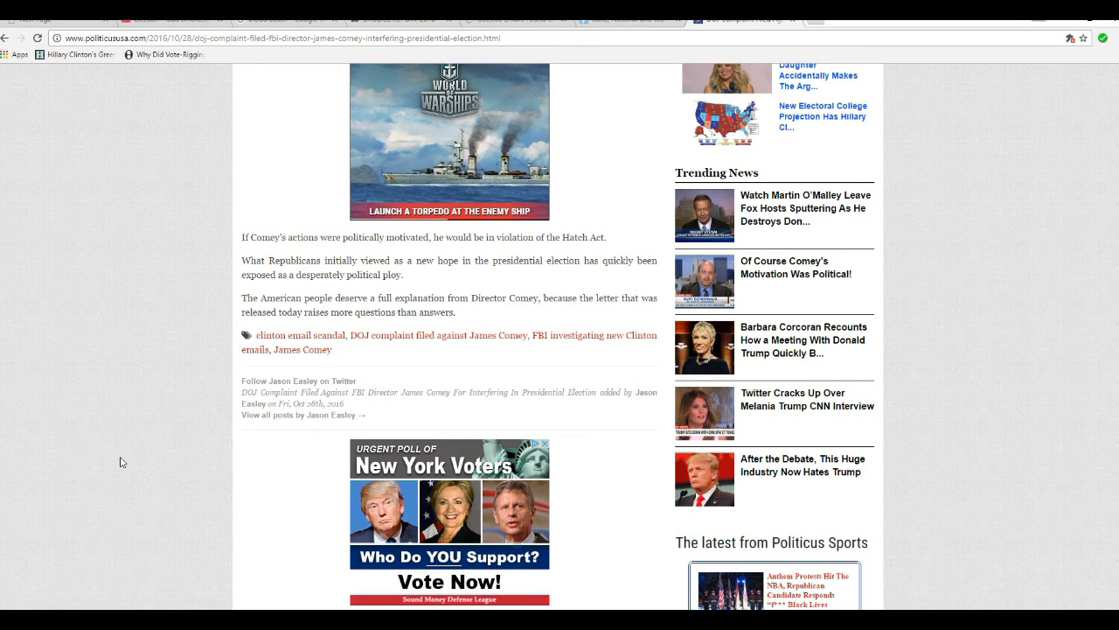
mouse_move(94, 466)
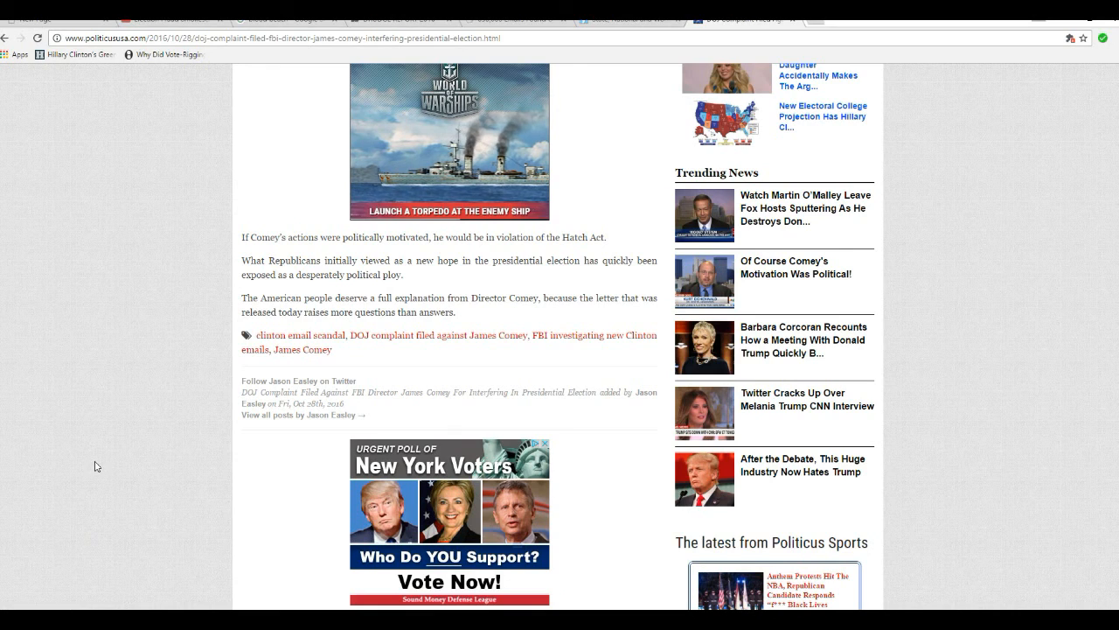